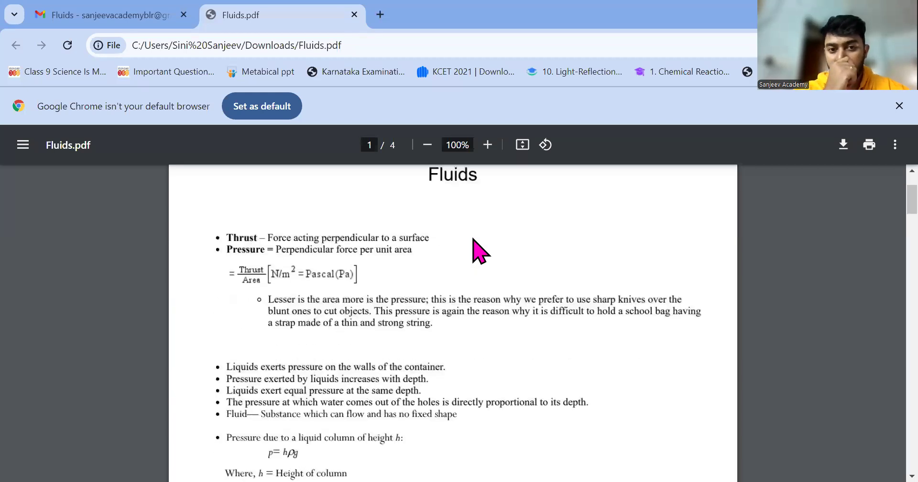
mouse_move(264, 254)
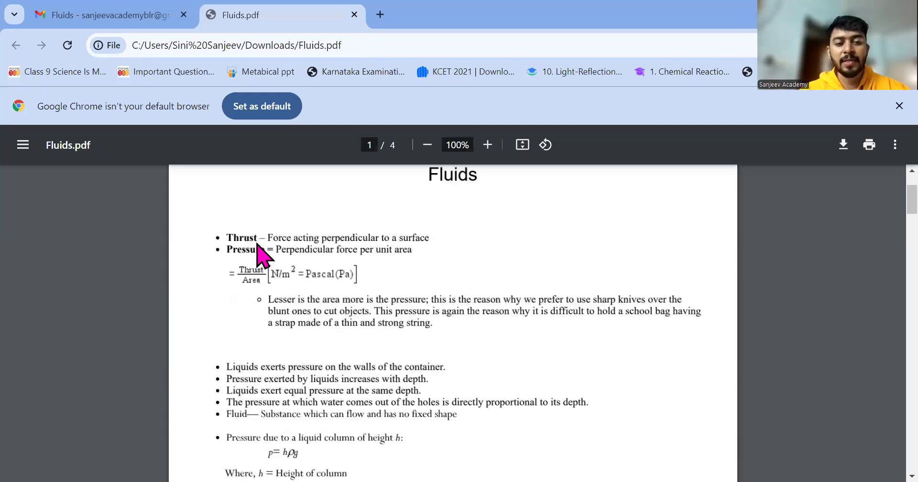
mouse_move(240, 261)
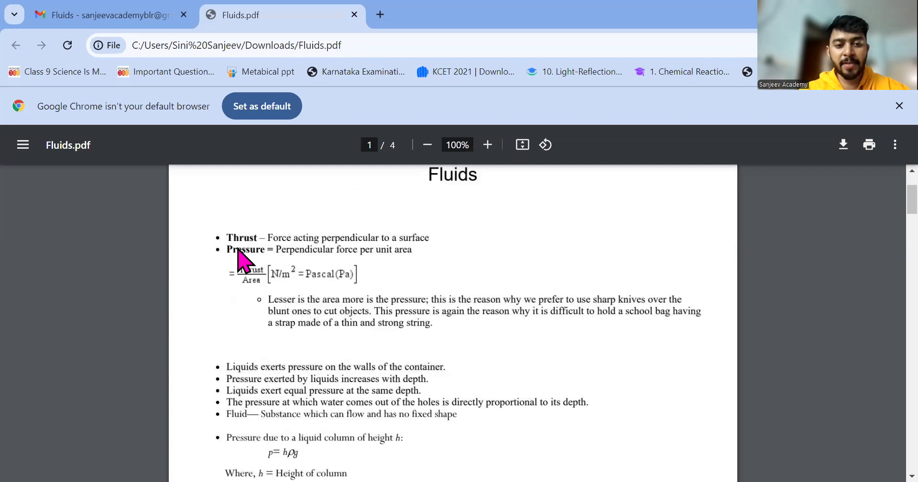
mouse_move(281, 243)
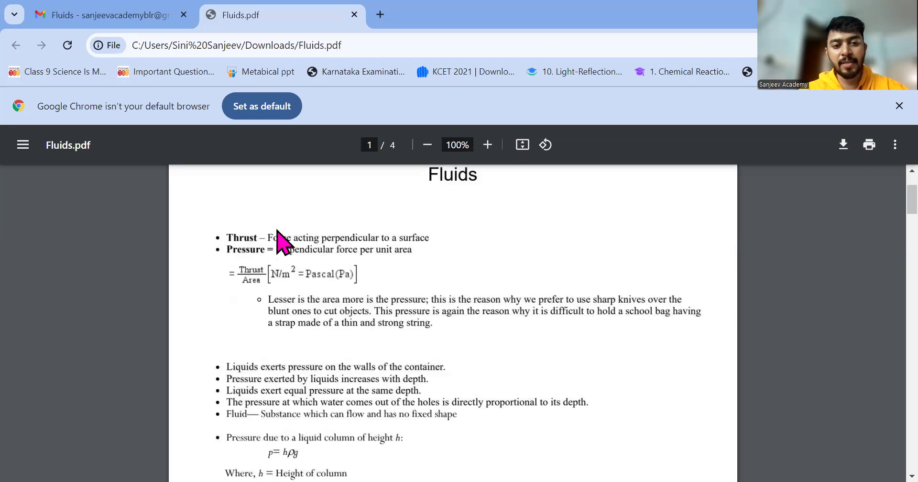
mouse_move(233, 233)
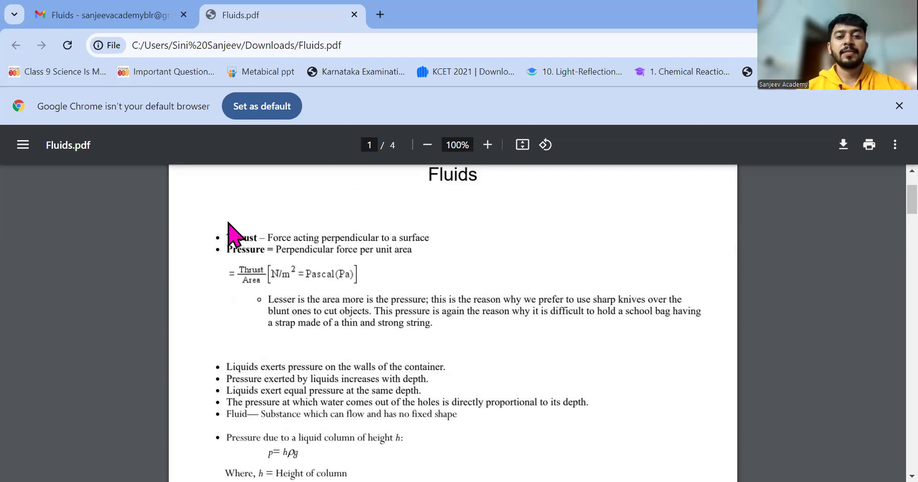
mouse_move(262, 264)
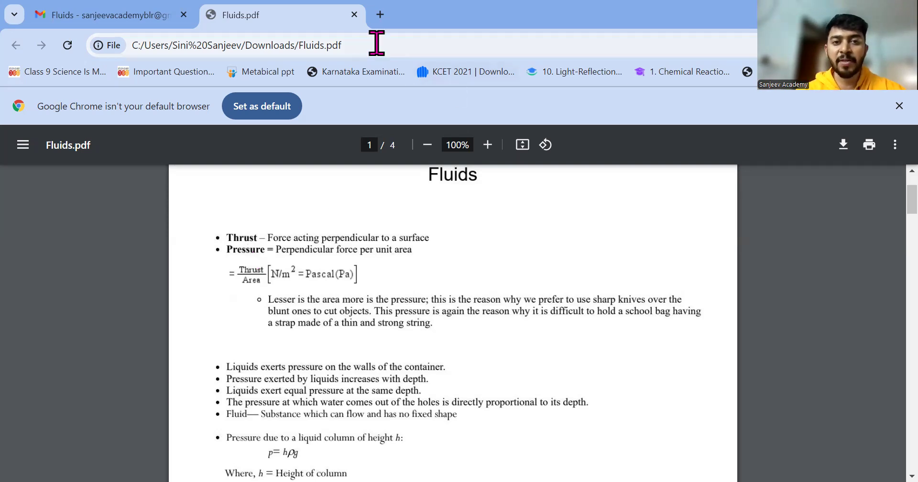
mouse_move(471, 46)
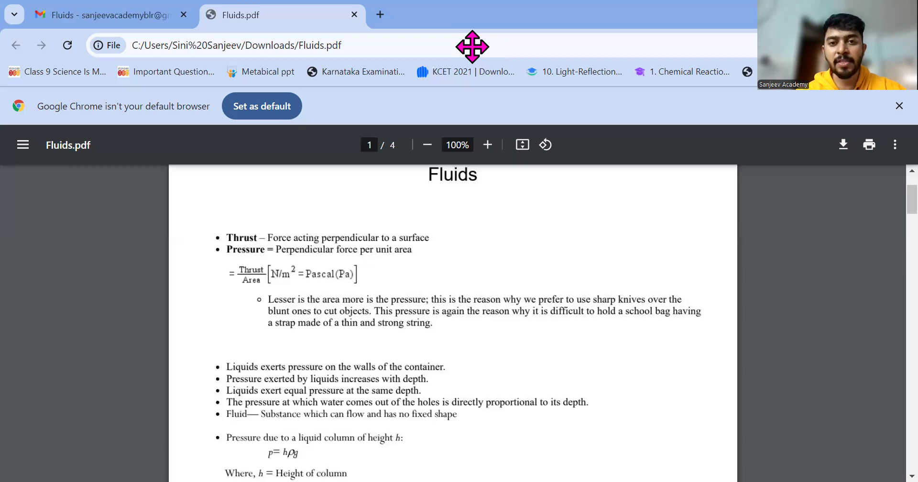
mouse_move(23, 45)
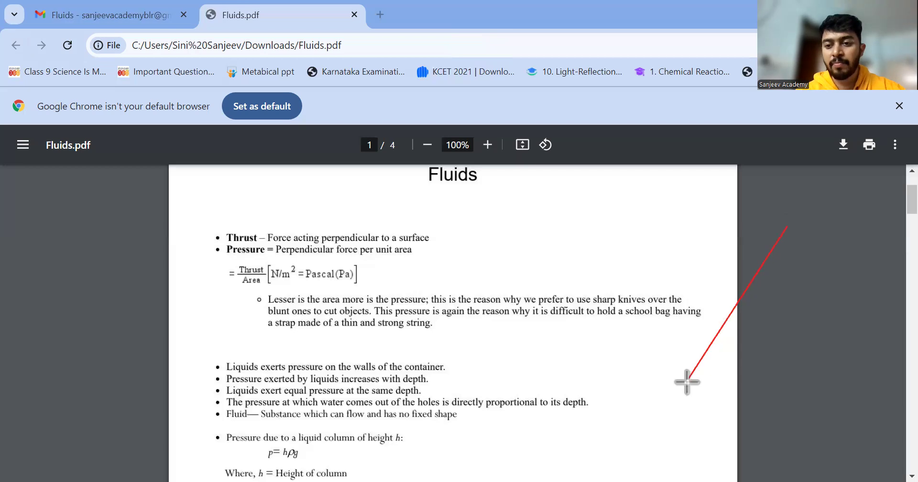
mouse_move(886, 386)
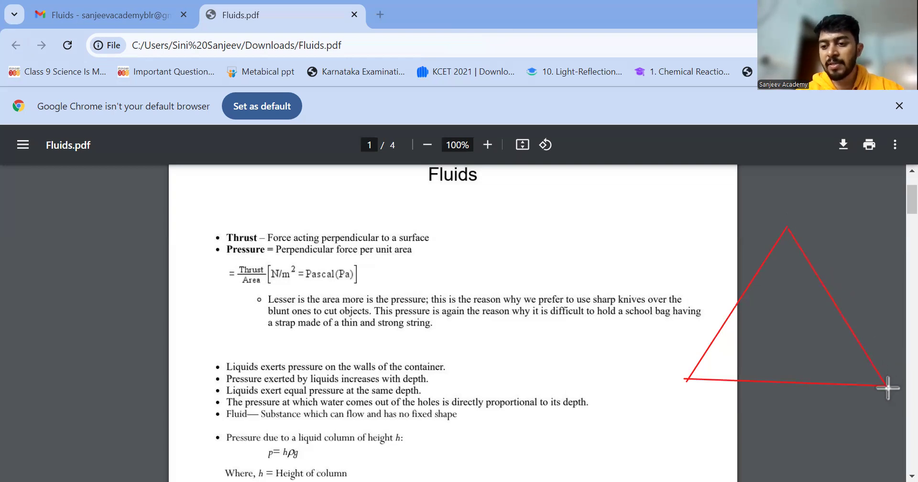
mouse_move(731, 309)
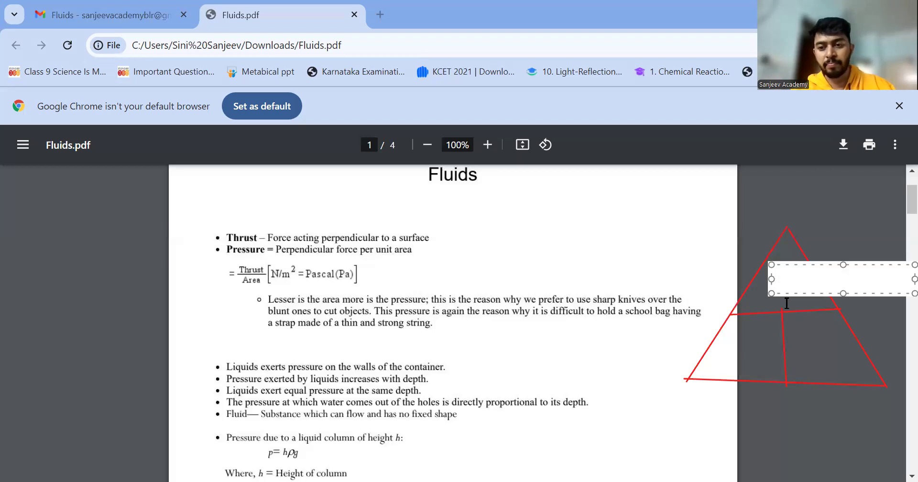
Step: Label the top section of the red triangle with the letter f
type("f")
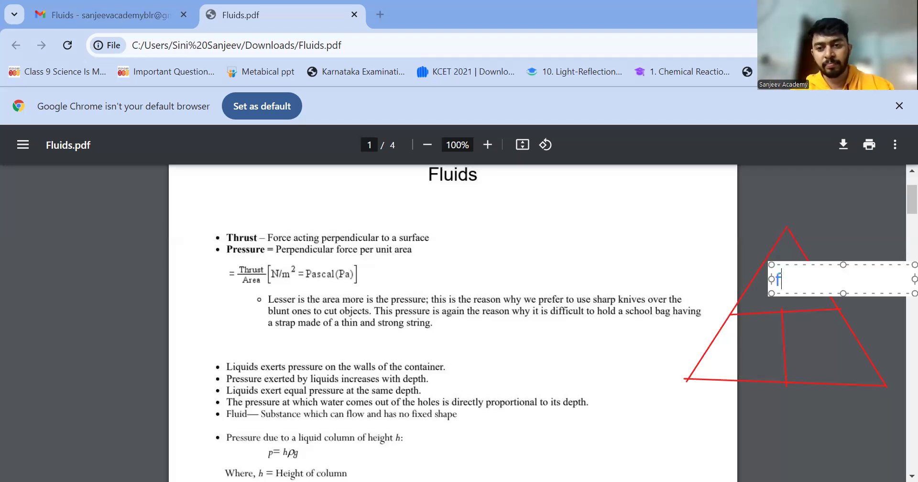
mouse_move(725, 342)
type("a")
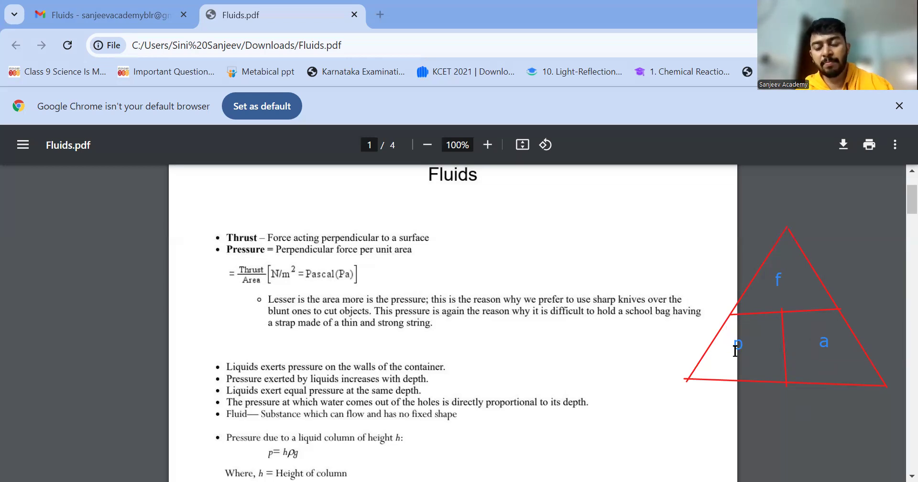
mouse_move(732, 363)
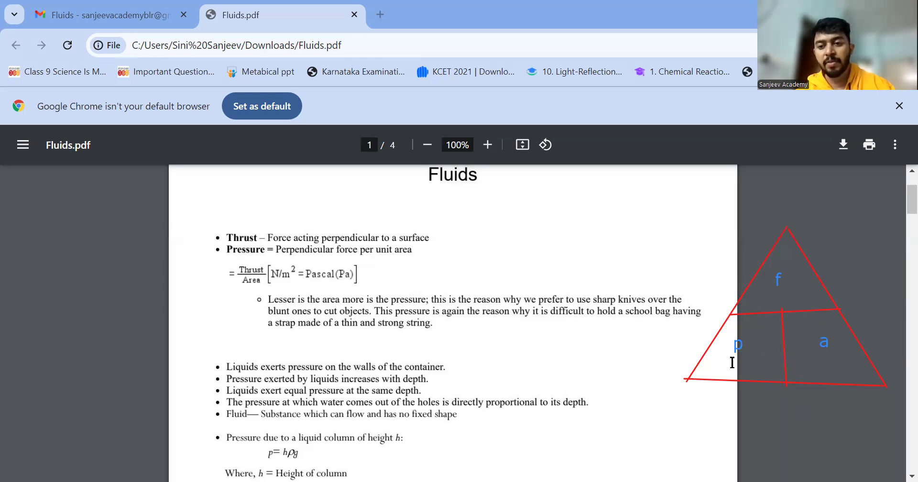
mouse_move(784, 265)
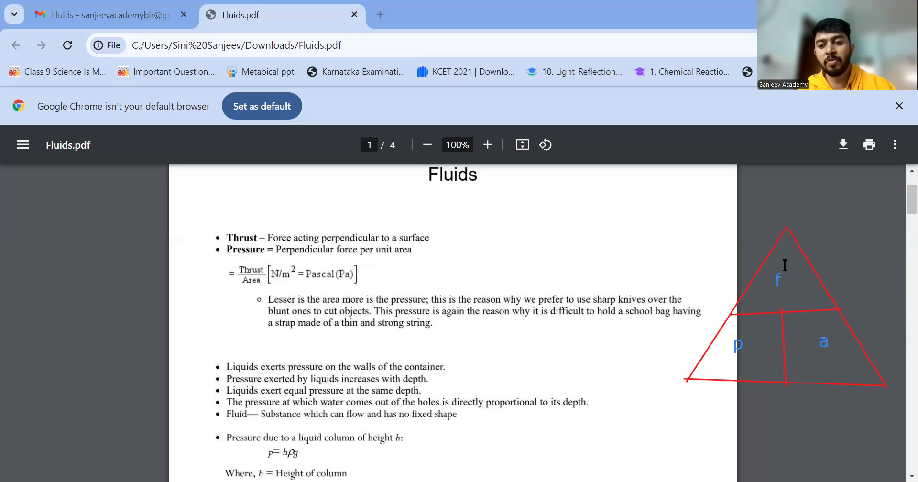
mouse_move(764, 274)
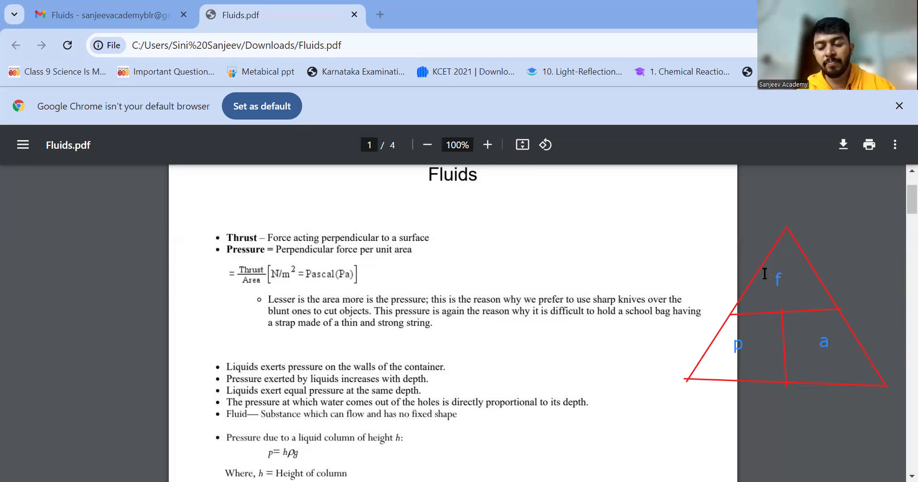
mouse_move(796, 291)
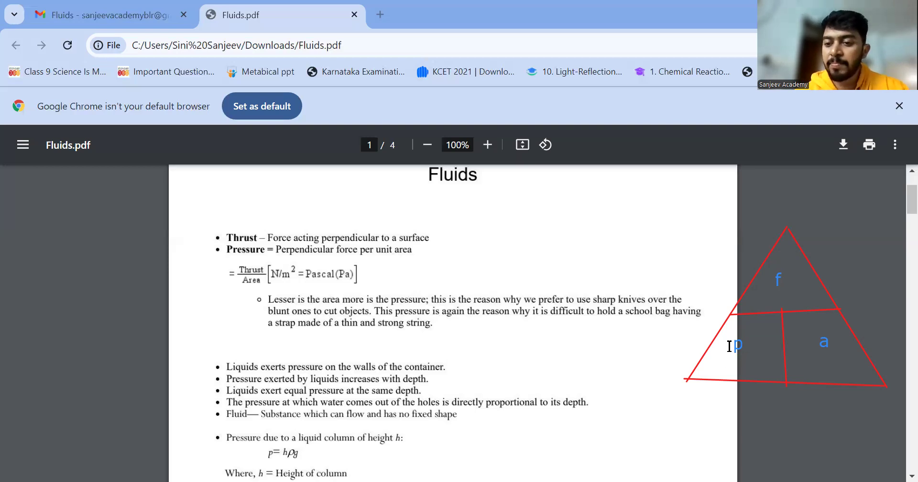
mouse_move(778, 274)
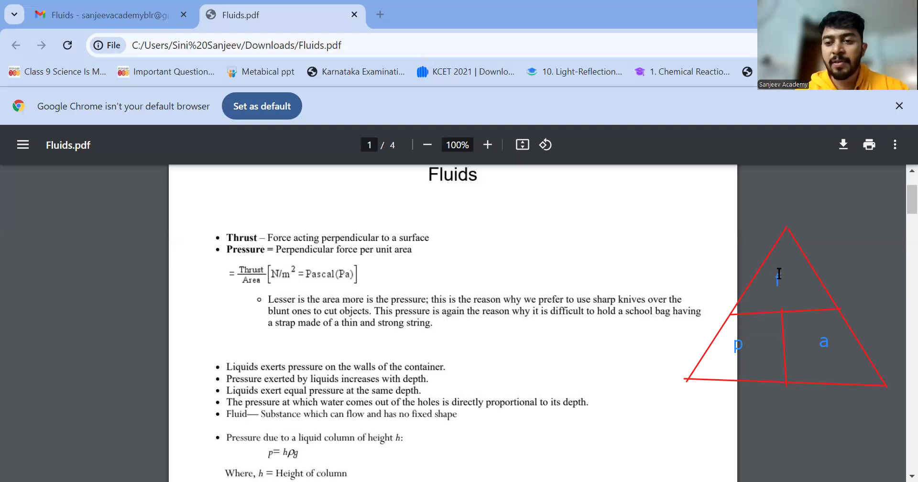
Step: Retype the blue label f in the triangle's top section
type("f")
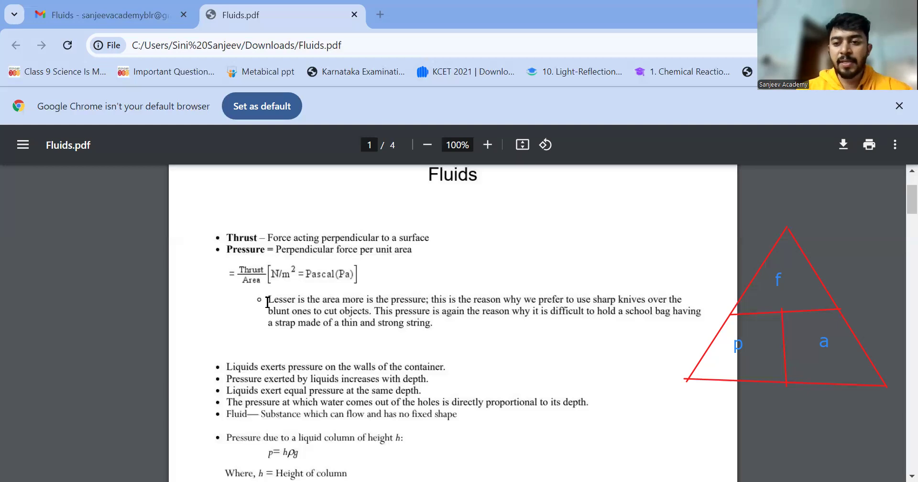
mouse_move(413, 303)
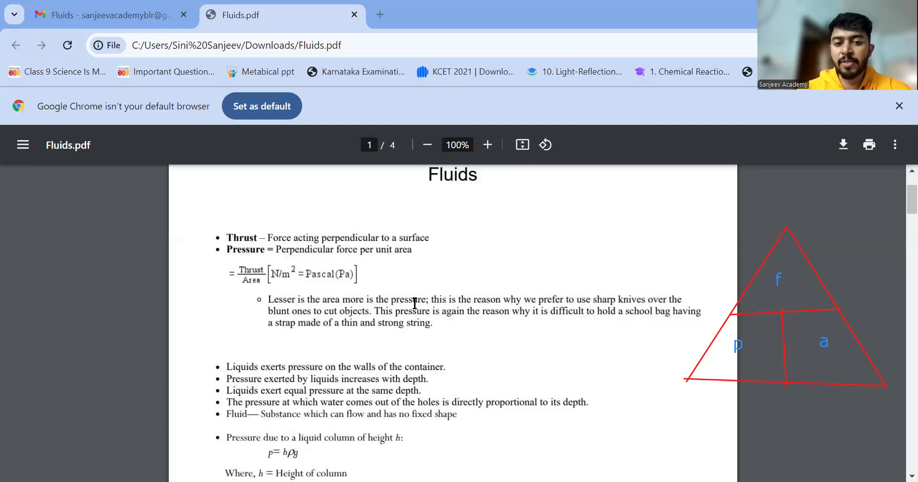
mouse_move(763, 261)
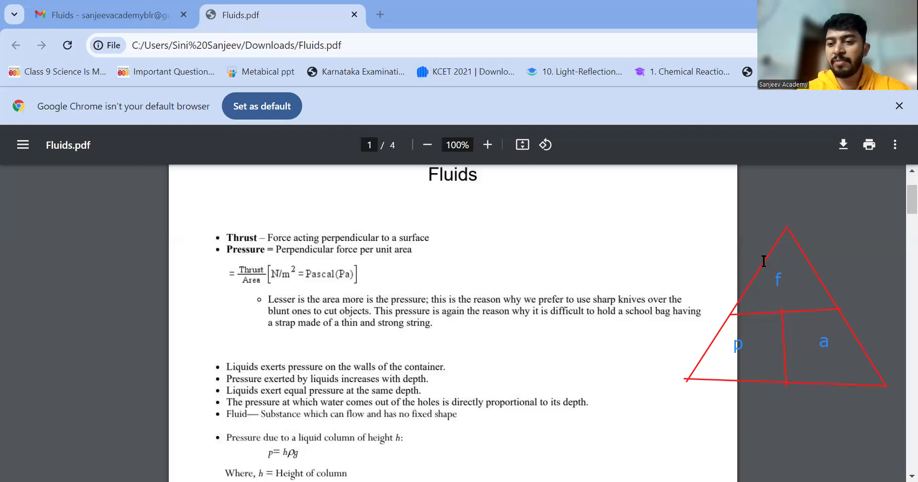
mouse_move(748, 343)
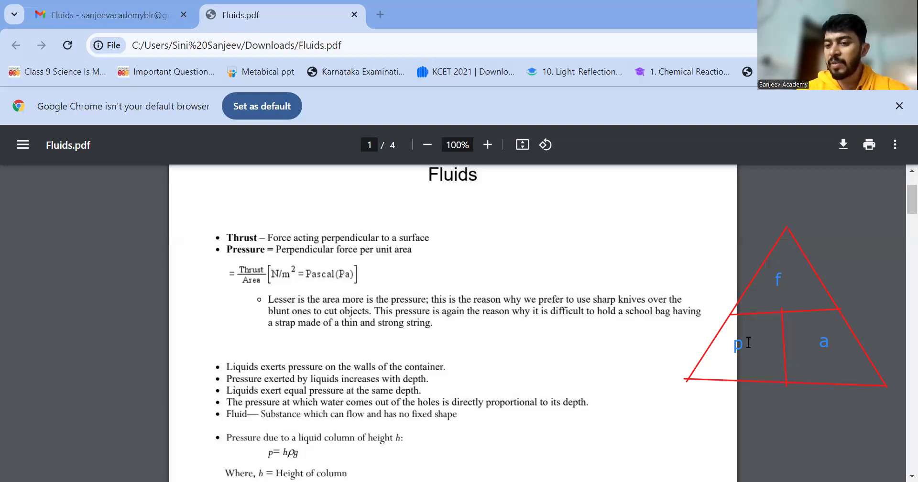
mouse_move(773, 283)
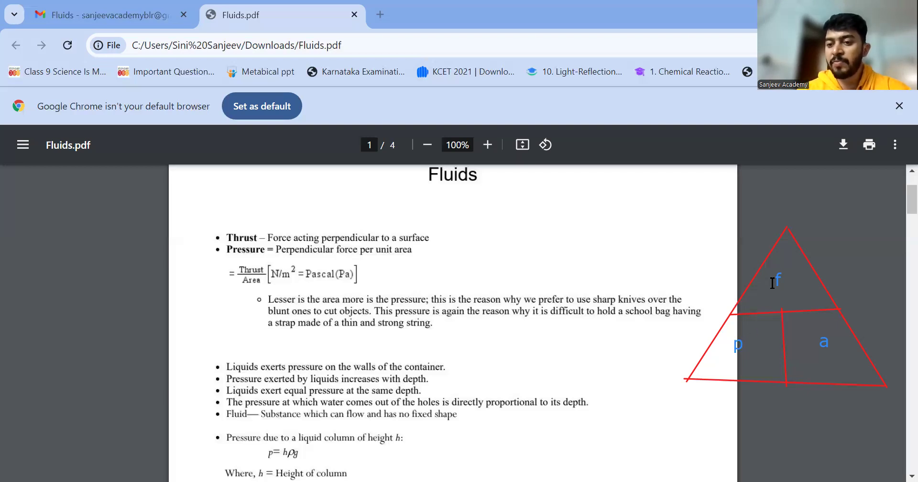
mouse_move(854, 371)
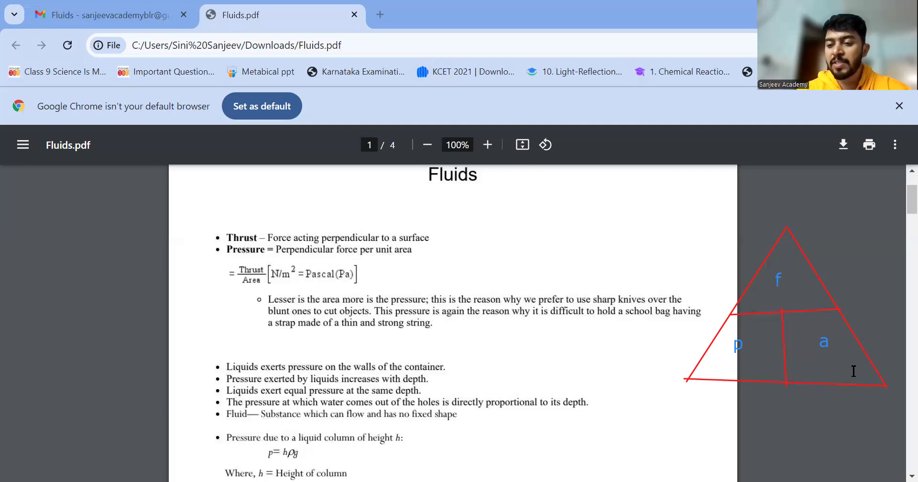
mouse_move(833, 350)
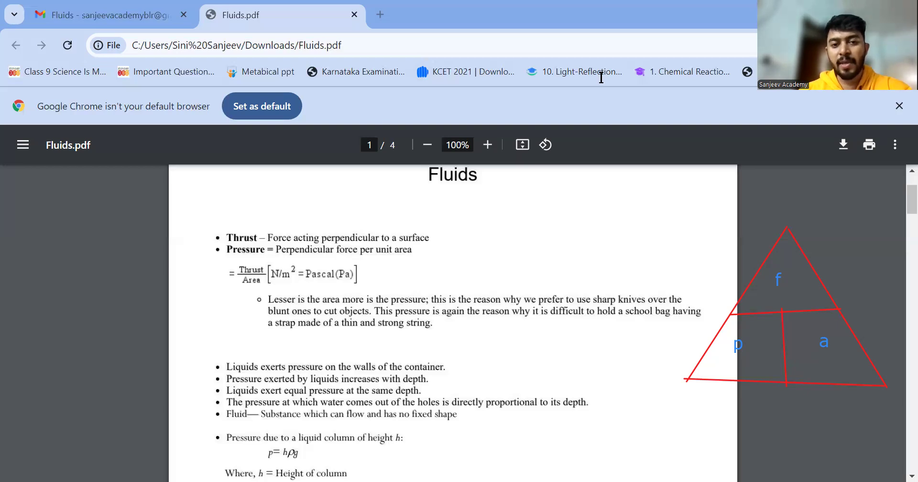
mouse_move(667, 176)
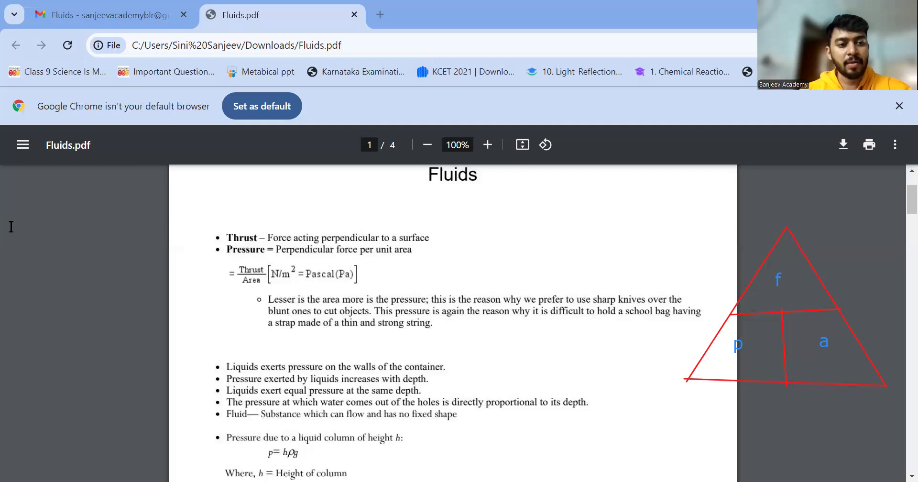
mouse_move(805, 278)
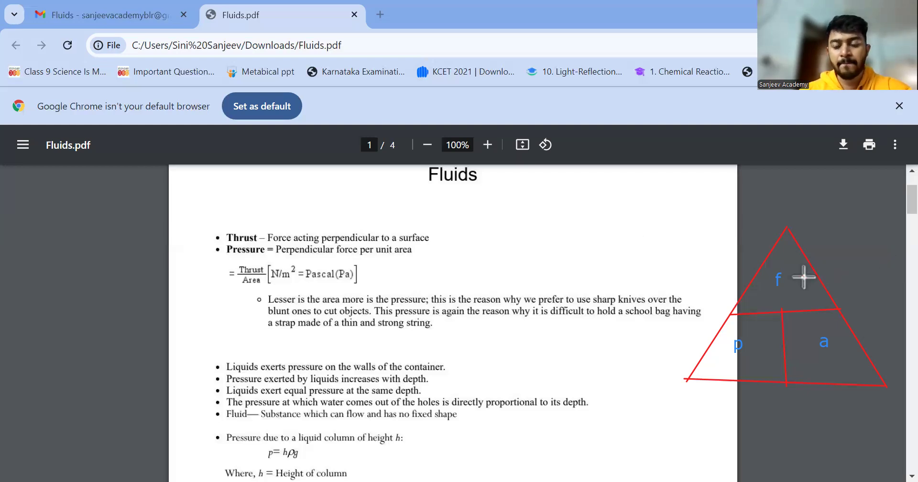
mouse_move(837, 243)
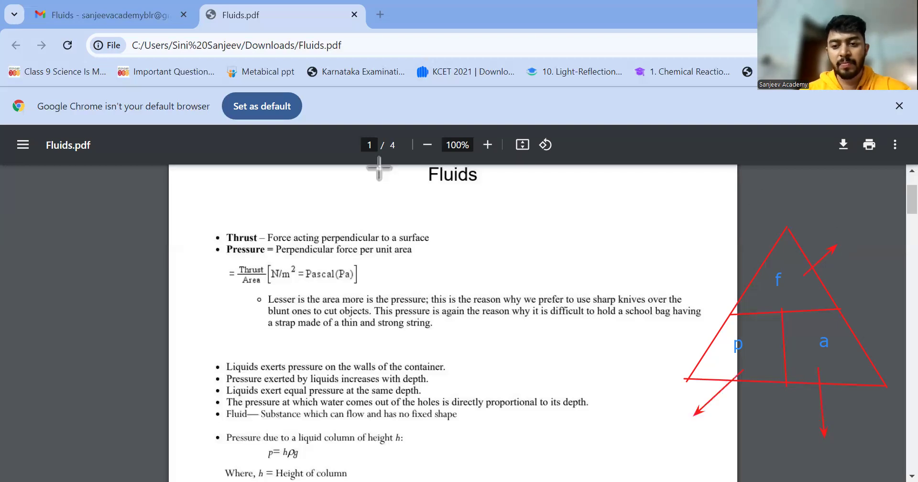
mouse_move(819, 341)
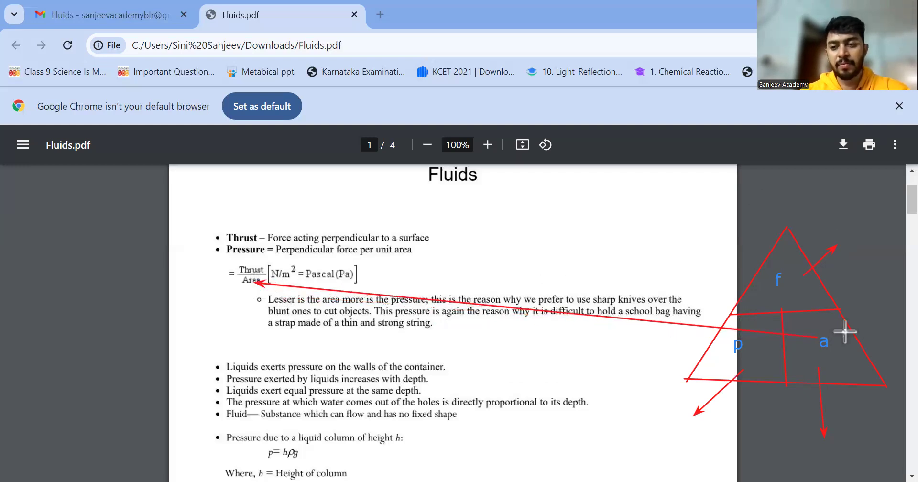
mouse_move(770, 280)
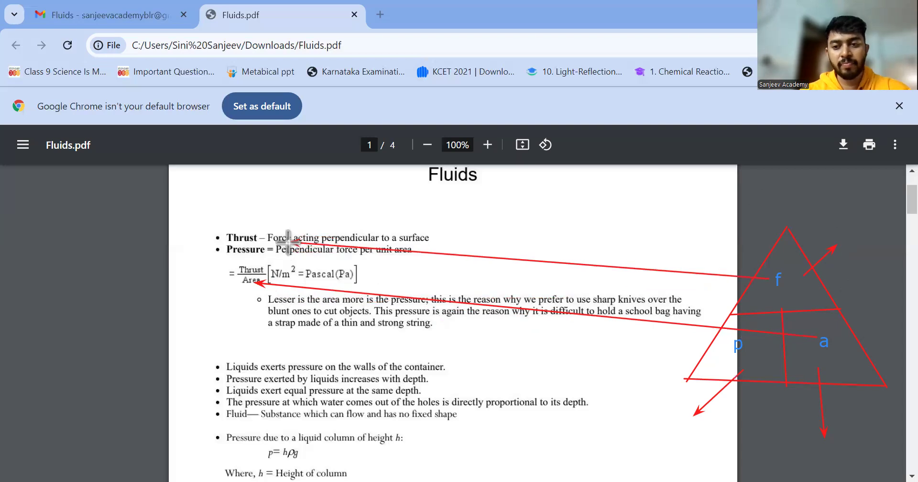
mouse_move(733, 353)
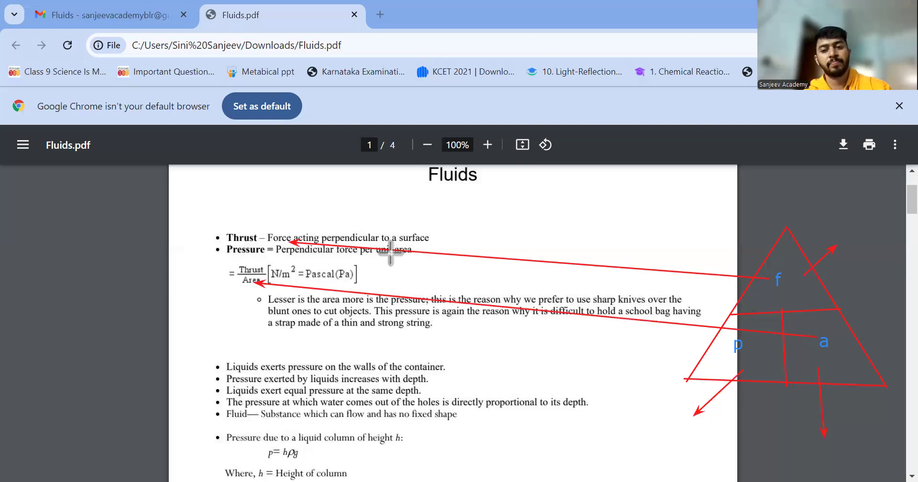
mouse_move(62, 287)
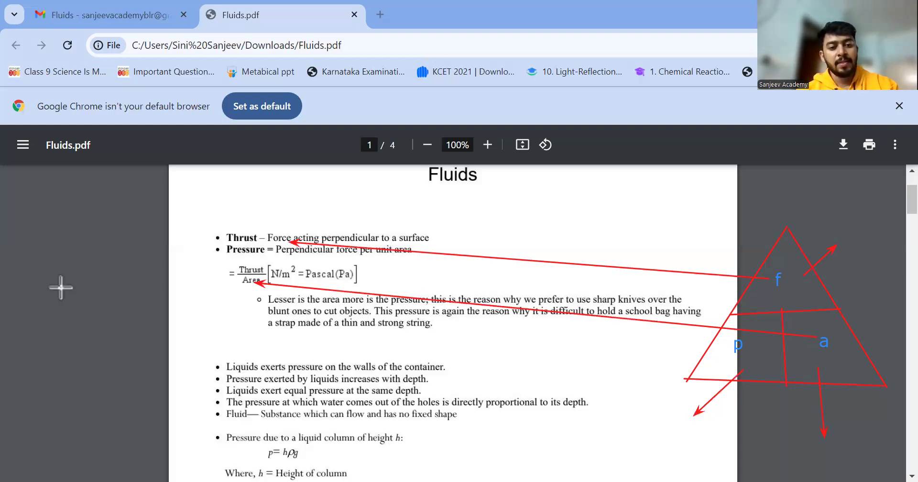
mouse_move(224, 359)
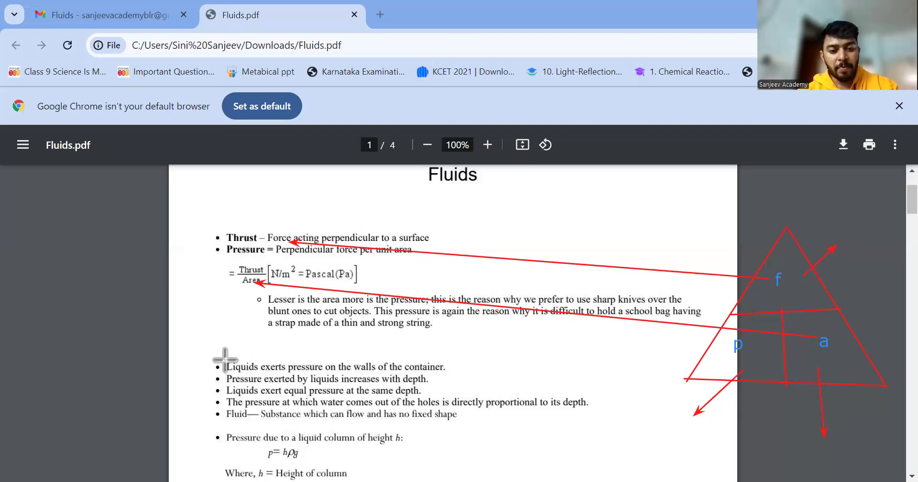
mouse_move(254, 418)
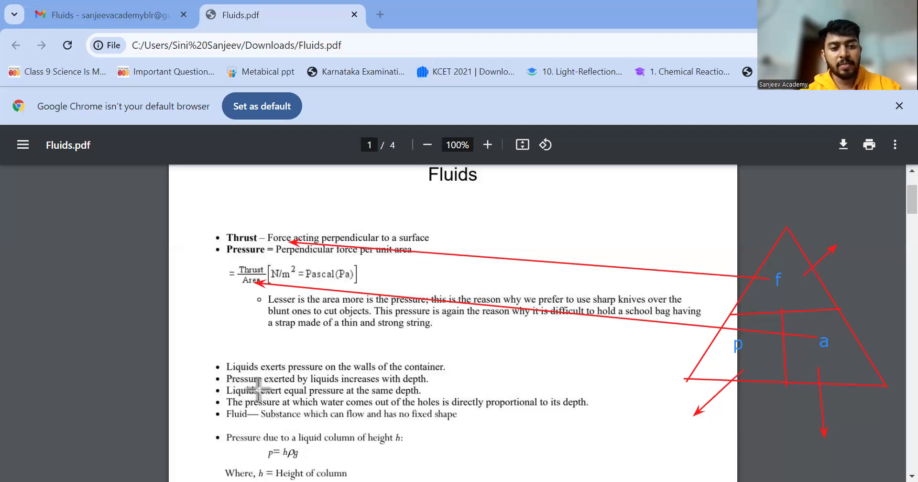
mouse_move(315, 372)
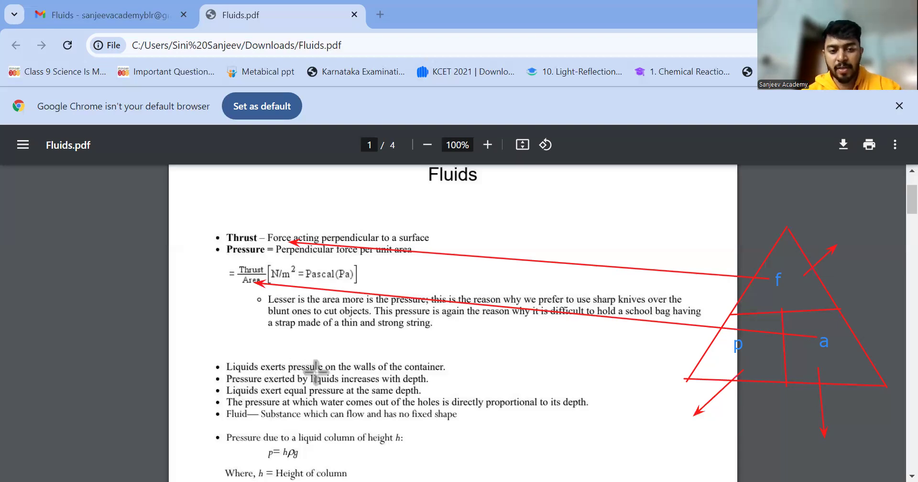
mouse_move(287, 375)
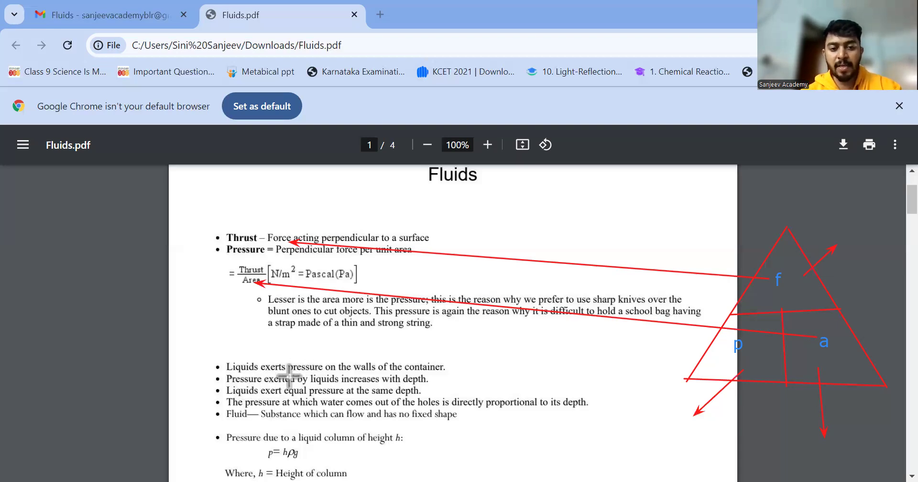
mouse_move(409, 387)
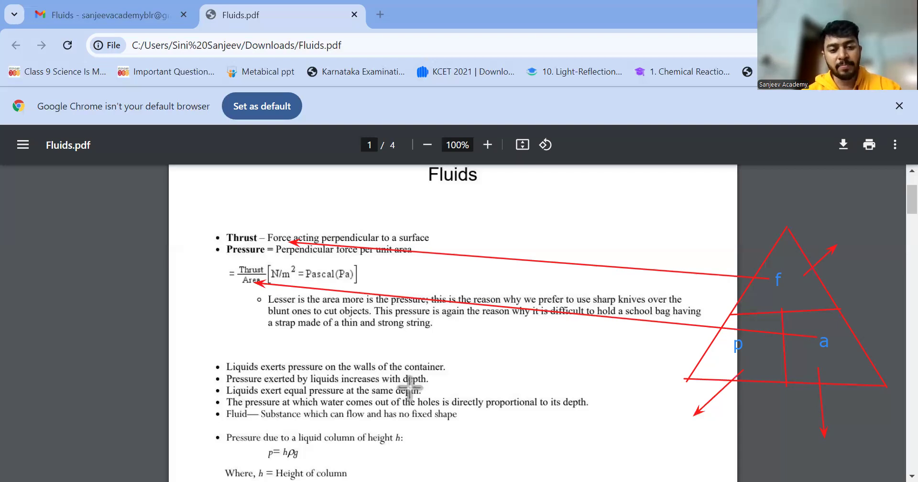
mouse_move(240, 389)
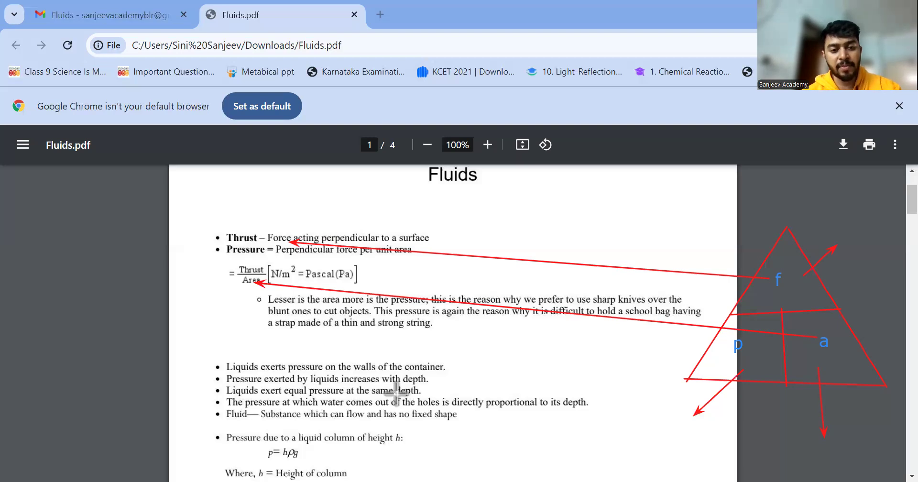
mouse_move(269, 386)
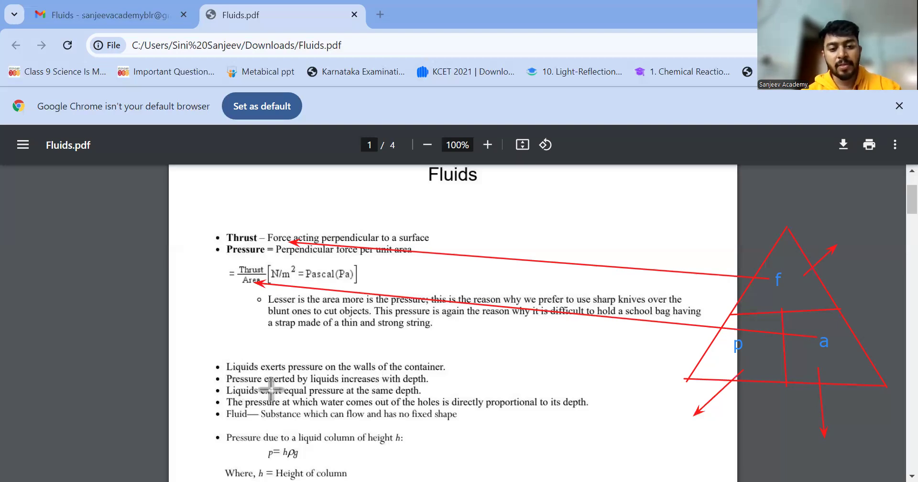
mouse_move(65, 353)
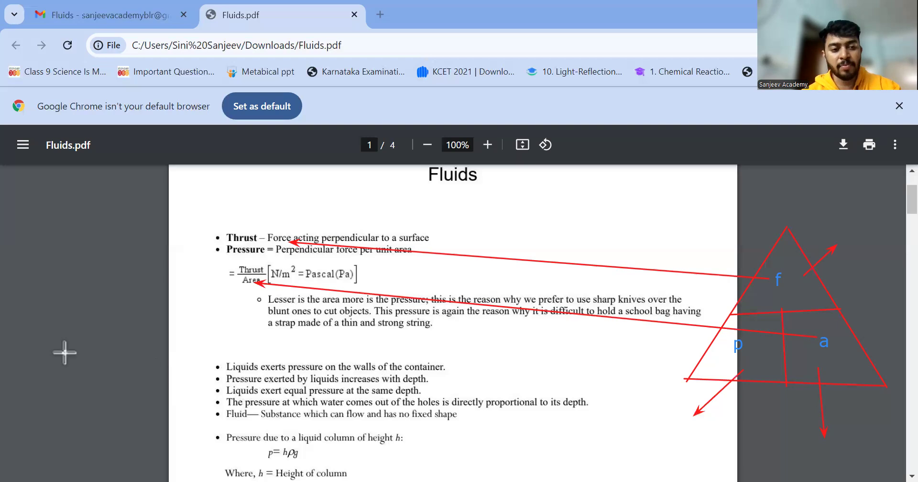
mouse_move(47, 308)
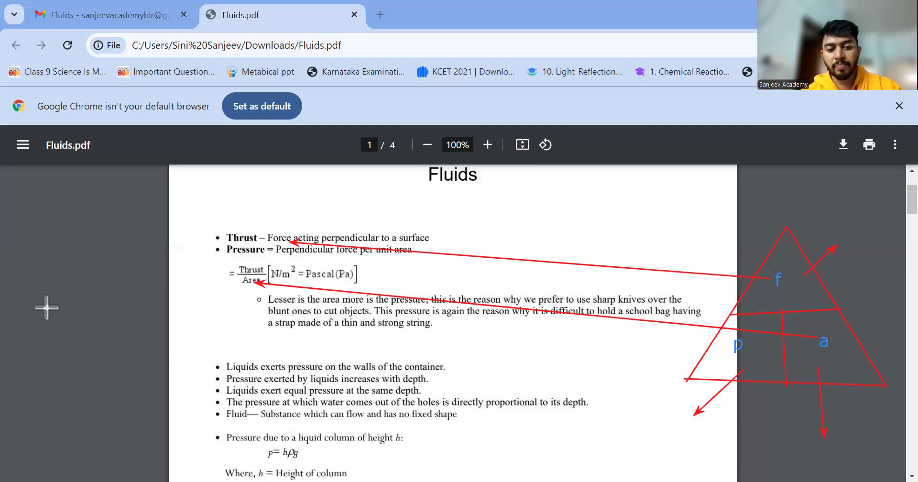
Step: Scroll down to the pressure due to a liquid column section with p = hρg and Pascal's law
scroll("down", 3)
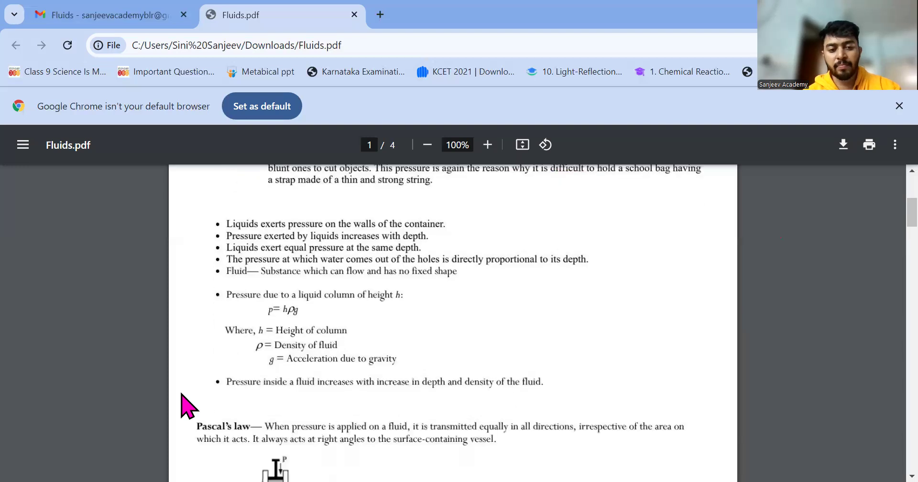
mouse_move(293, 325)
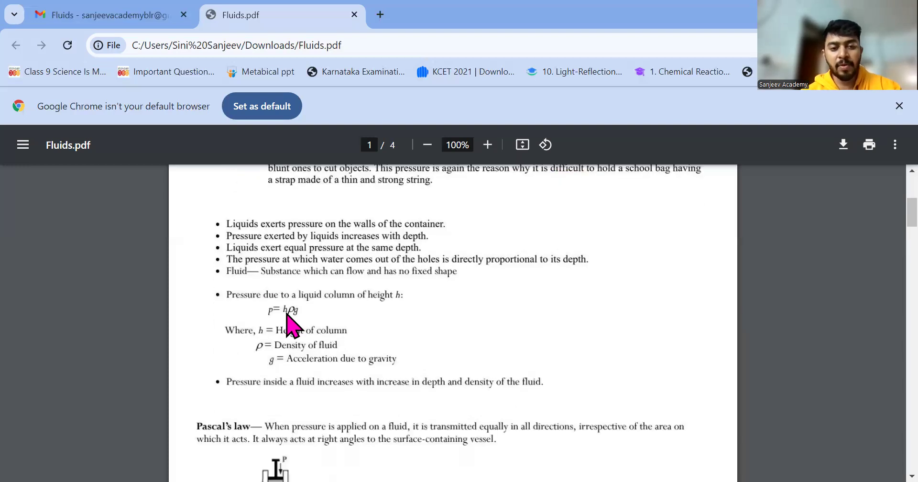
mouse_move(228, 298)
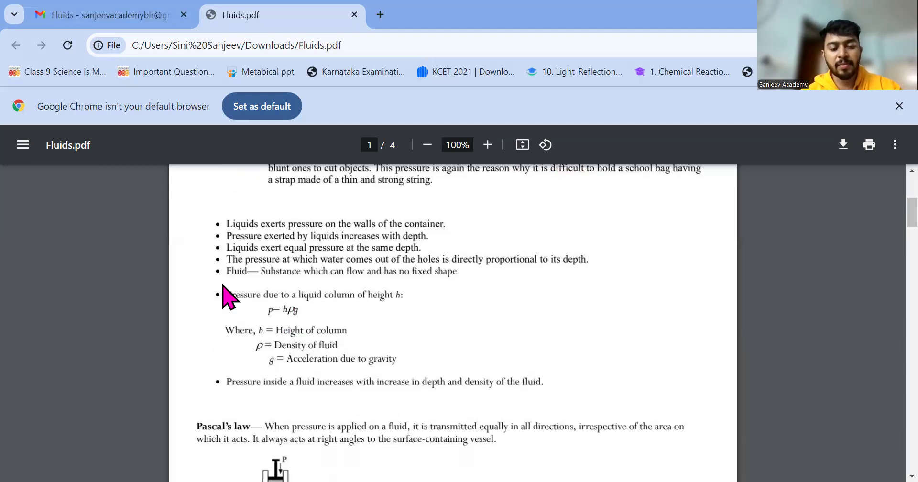
mouse_move(408, 66)
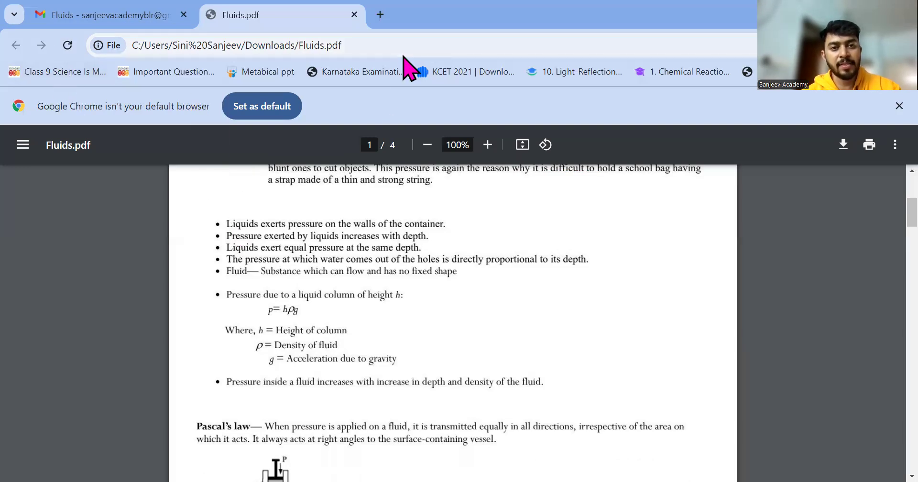
mouse_move(455, 88)
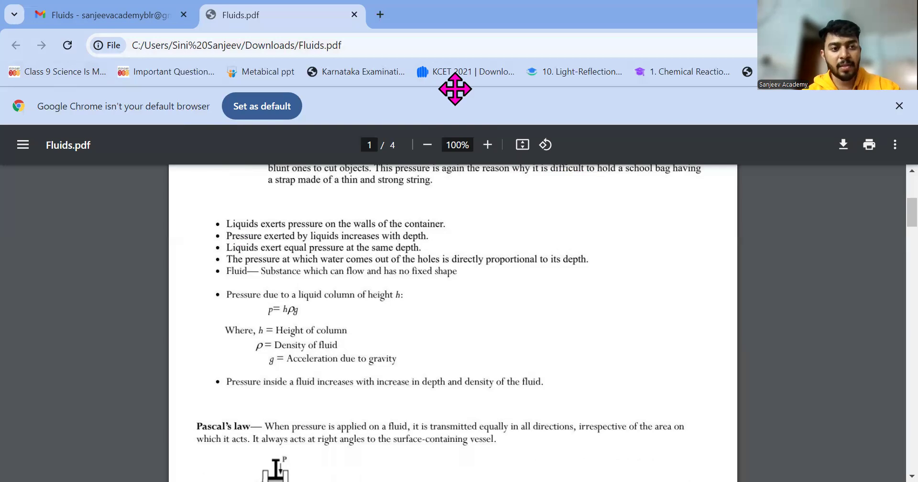
mouse_move(70, 152)
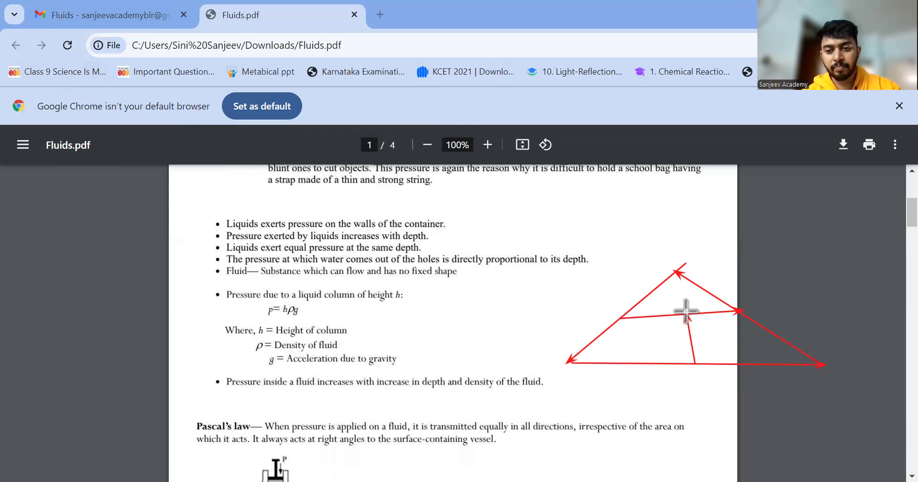
mouse_move(106, 204)
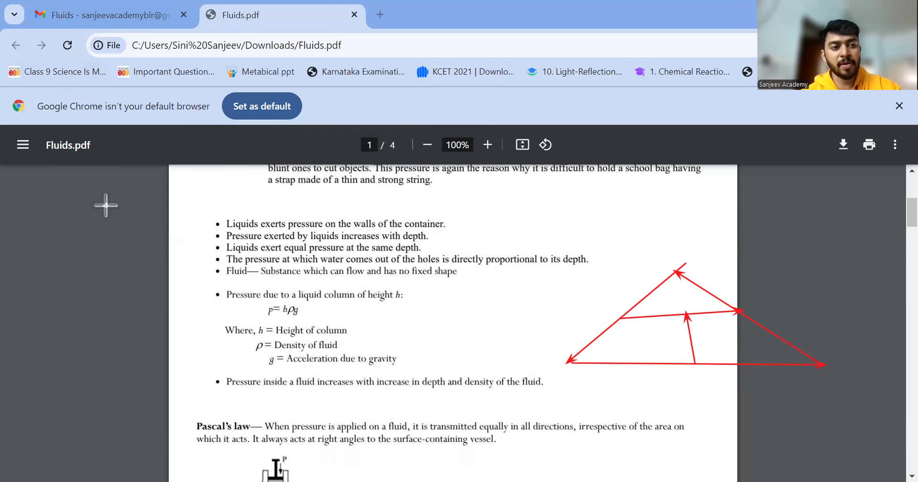
mouse_move(666, 297)
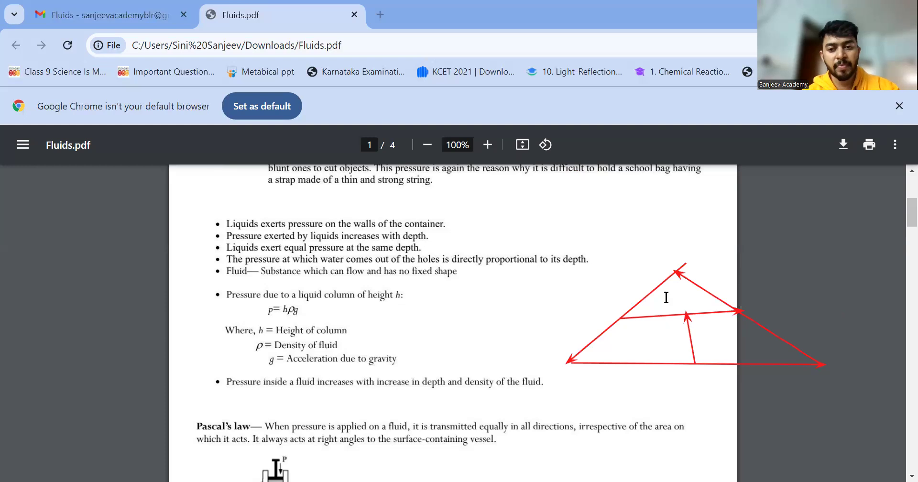
Step: Label the triangle's three sections mass, density and volume
type("mass")
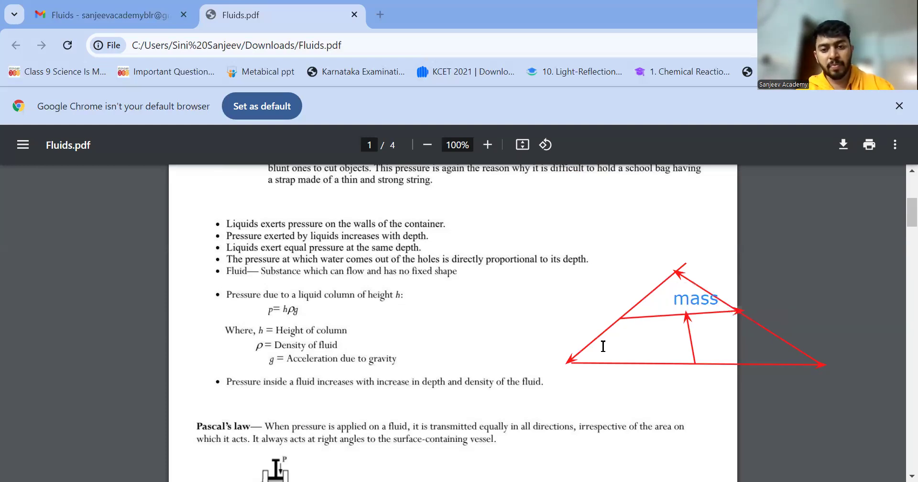
type("densi")
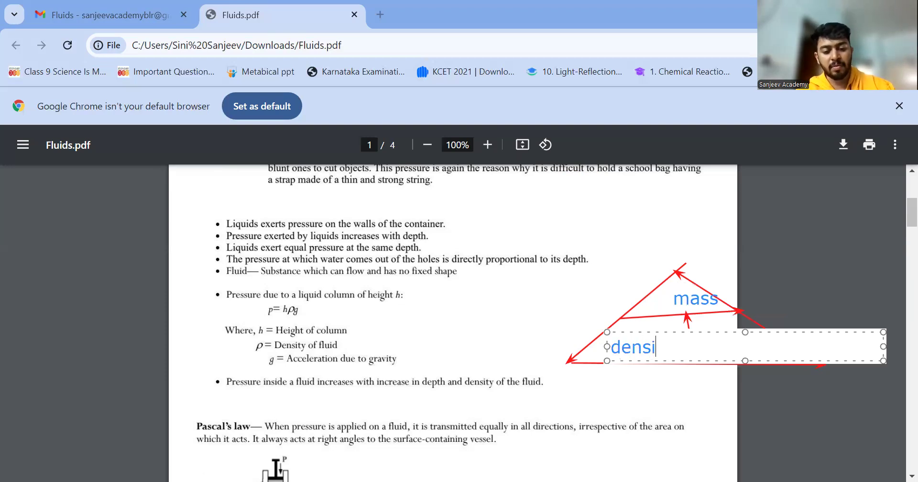
type("ty")
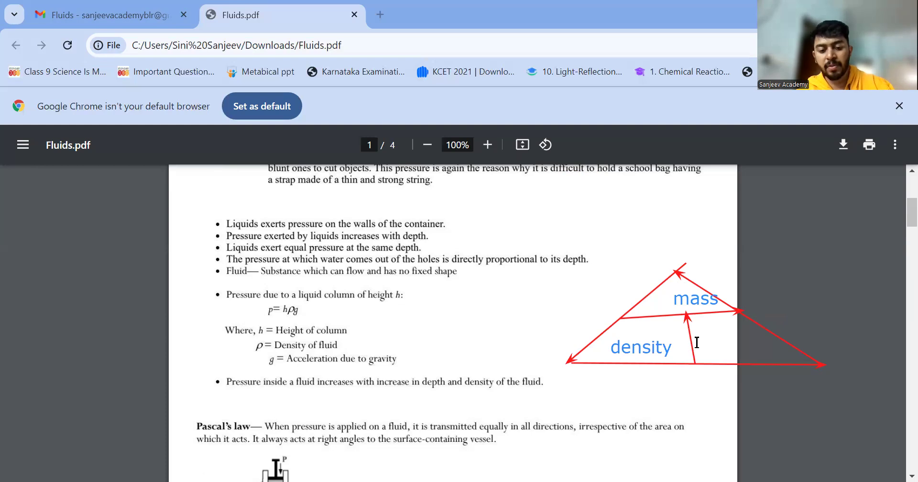
type("volume")
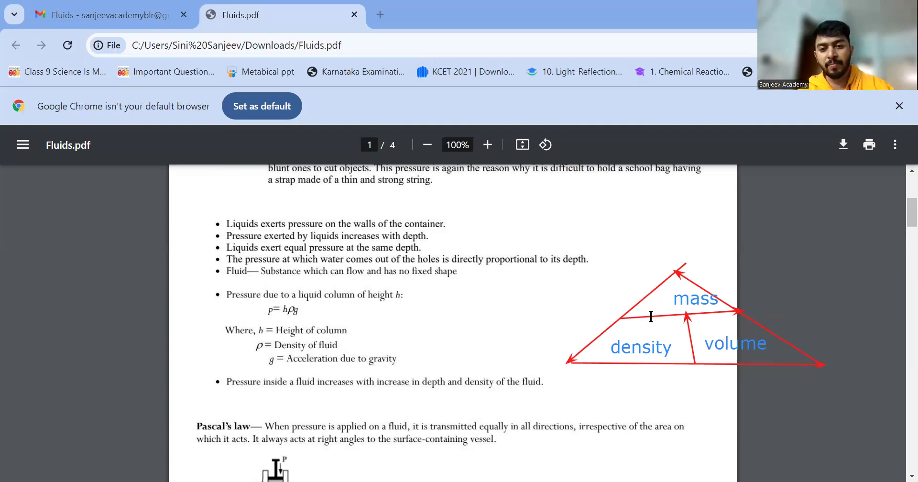
mouse_move(244, 300)
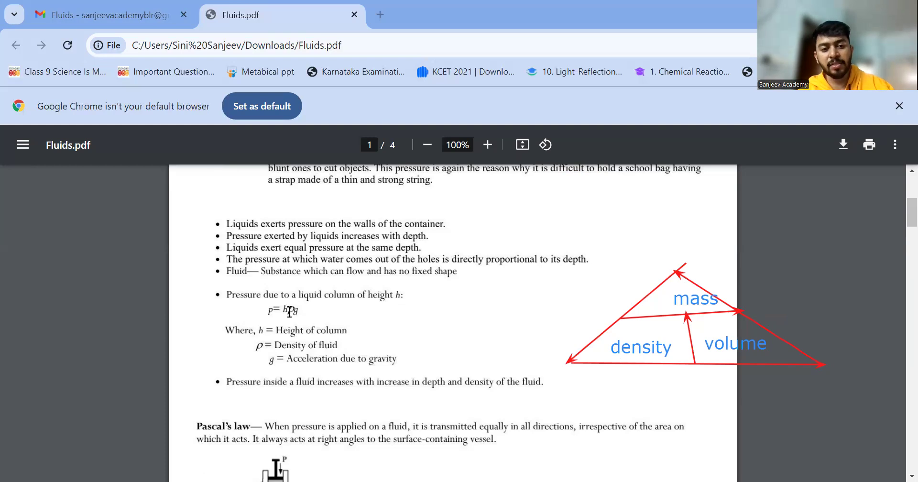
mouse_move(560, 355)
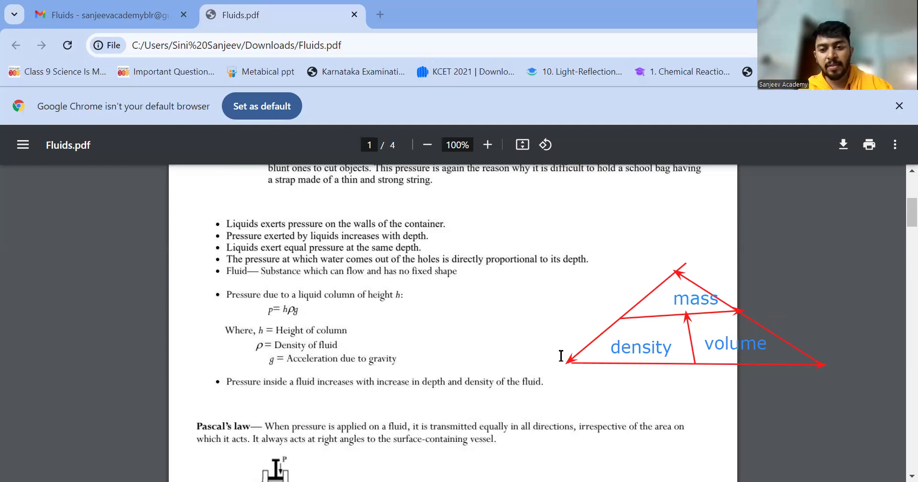
mouse_move(288, 304)
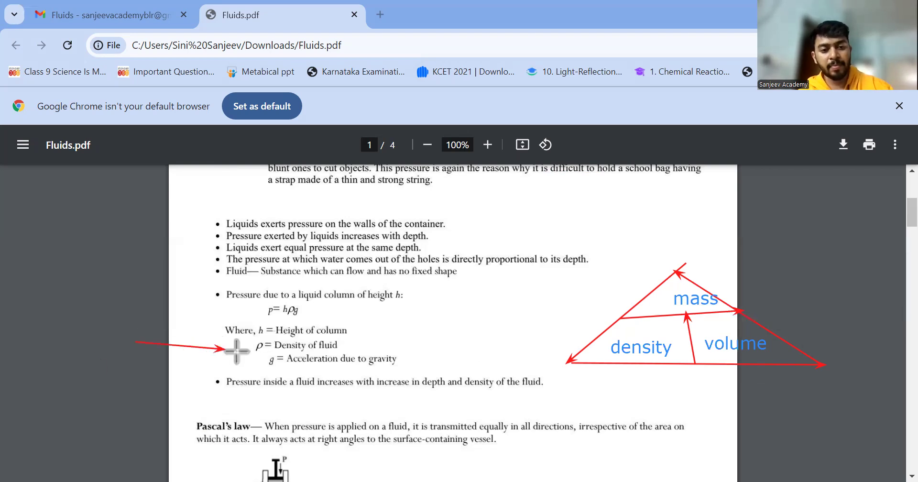
mouse_move(265, 378)
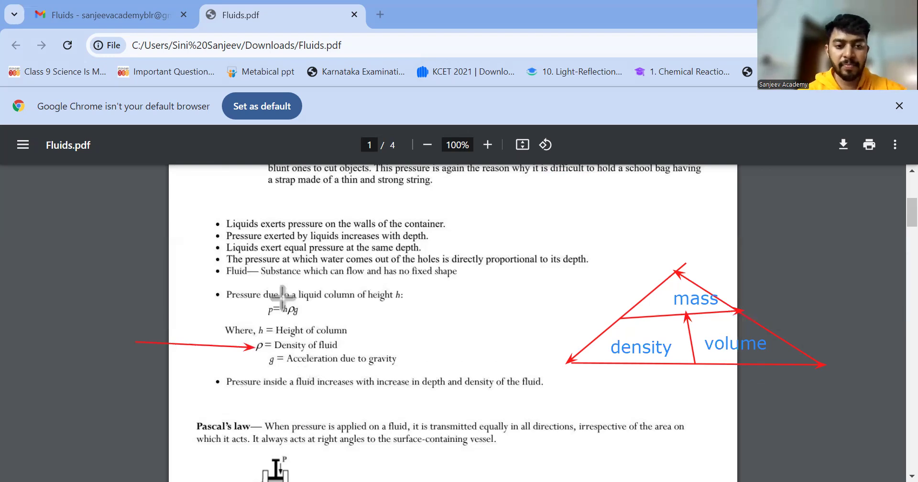
mouse_move(288, 363)
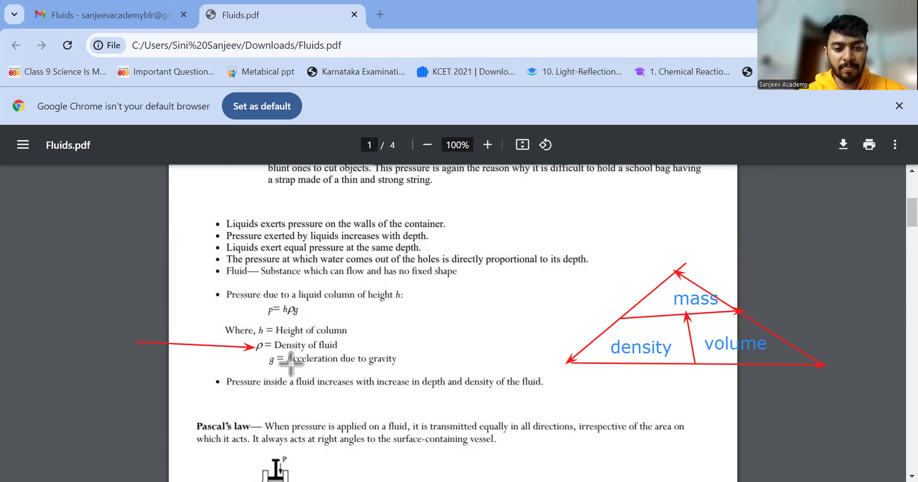
mouse_move(419, 391)
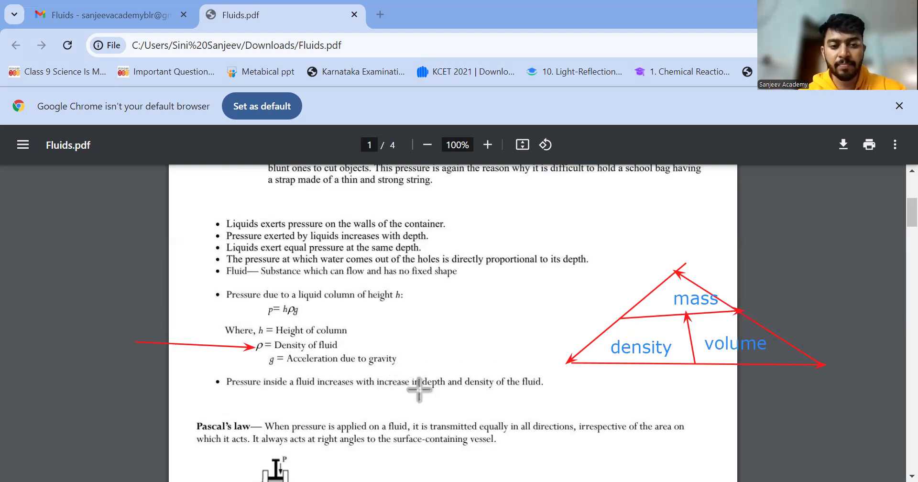
mouse_move(265, 376)
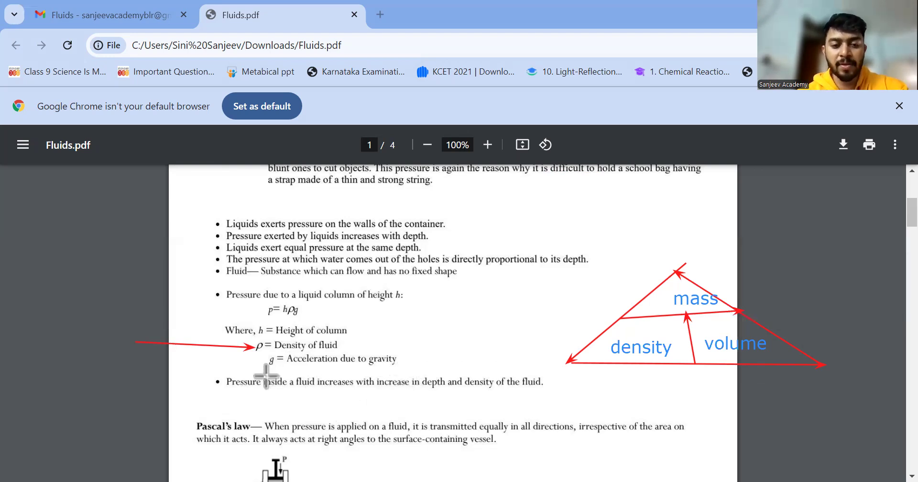
mouse_move(267, 314)
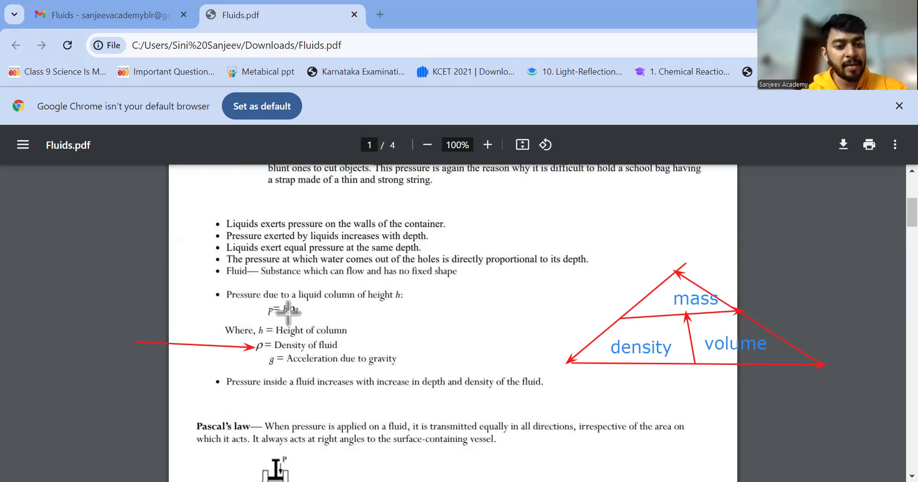
mouse_move(287, 334)
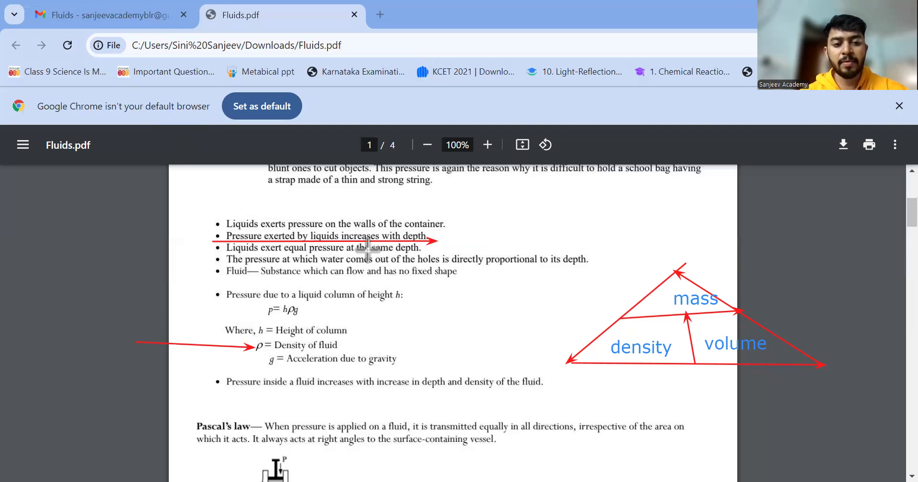
mouse_move(436, 278)
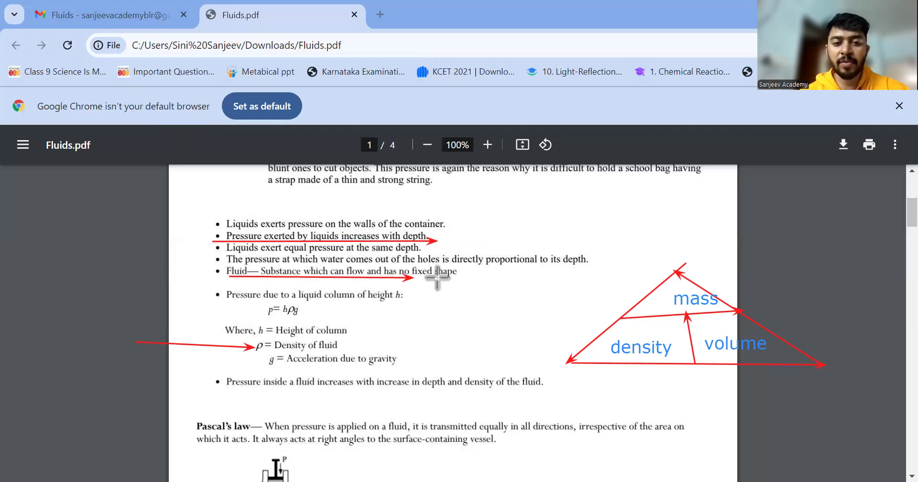
mouse_move(452, 283)
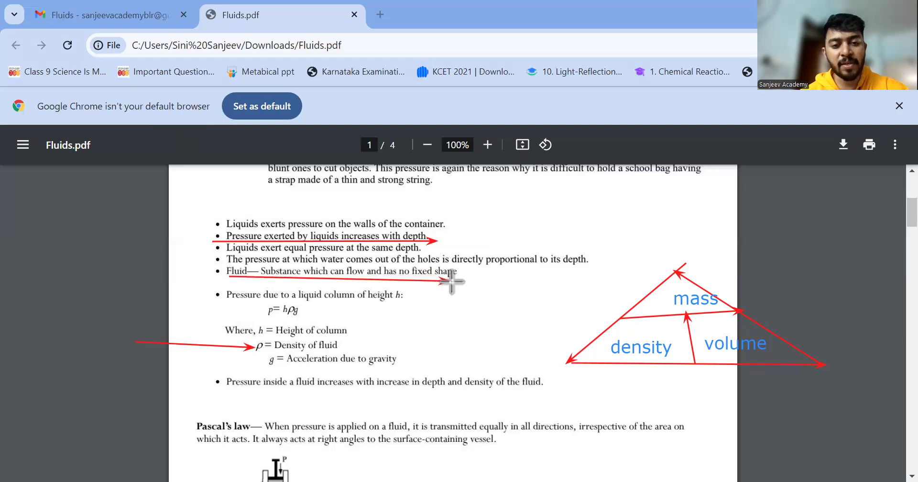
mouse_move(383, 329)
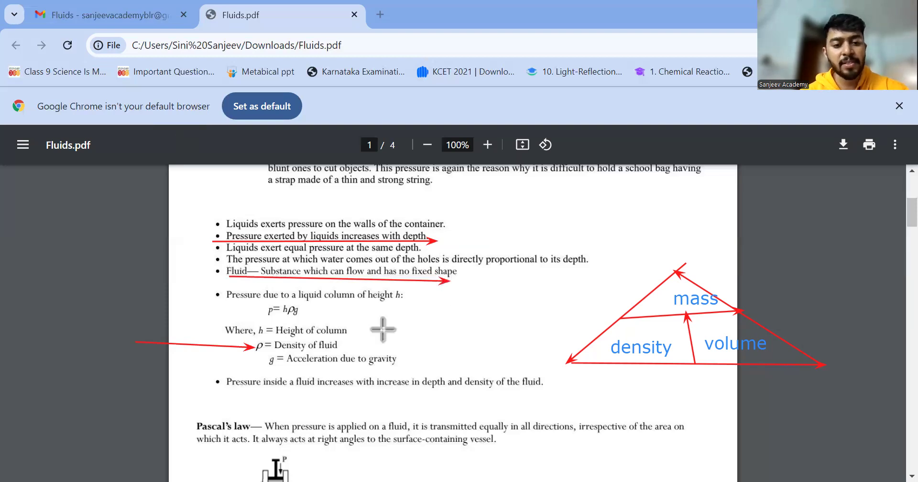
mouse_move(195, 297)
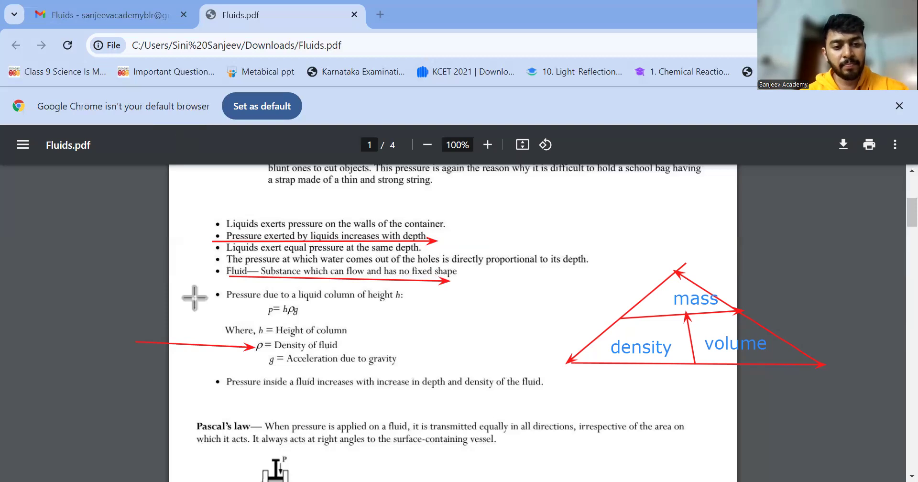
mouse_move(184, 375)
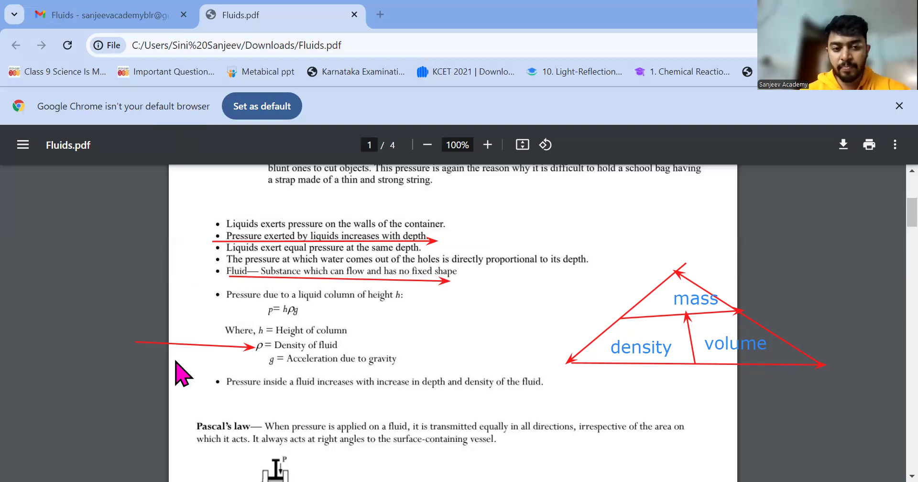
scroll("down", 3)
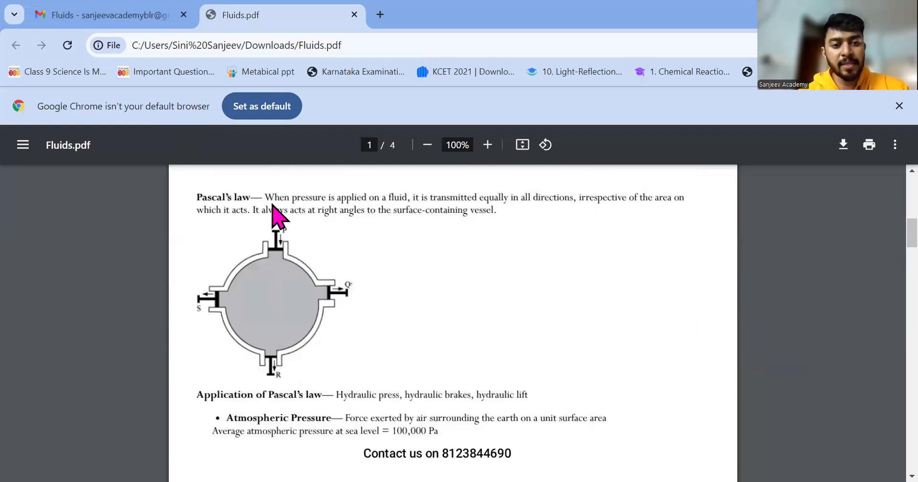
mouse_move(315, 297)
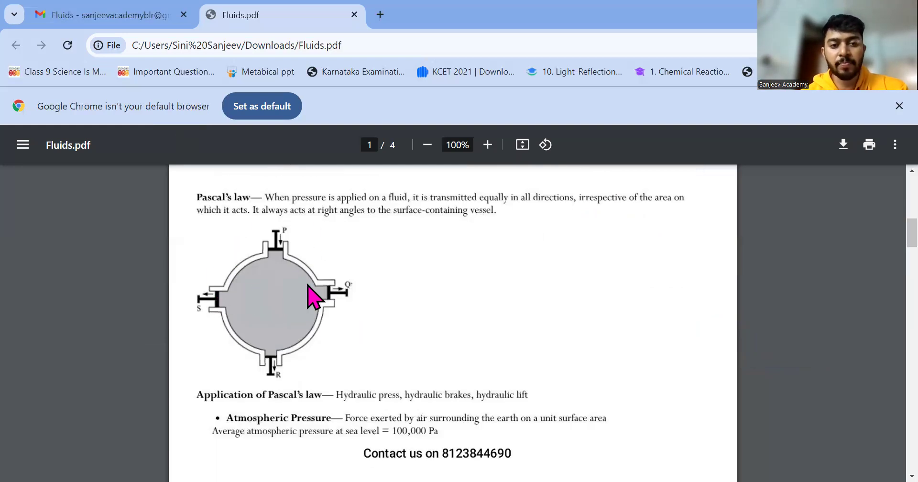
mouse_move(264, 273)
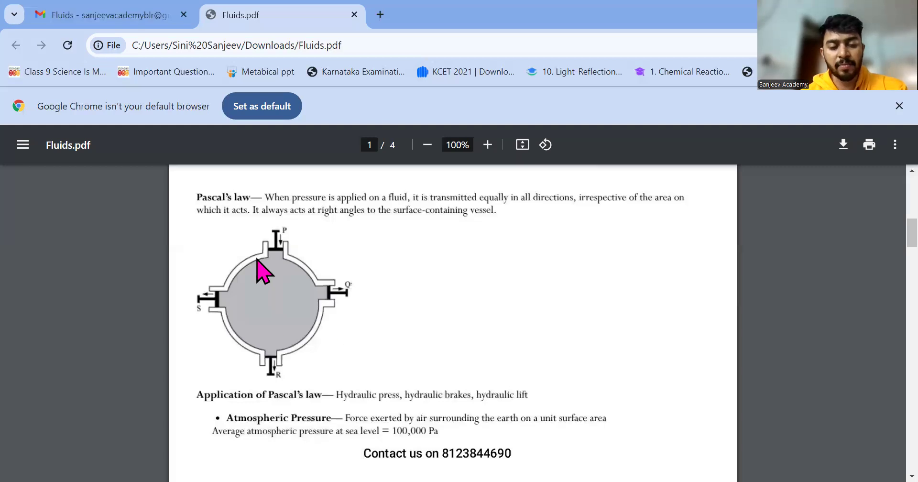
mouse_move(292, 276)
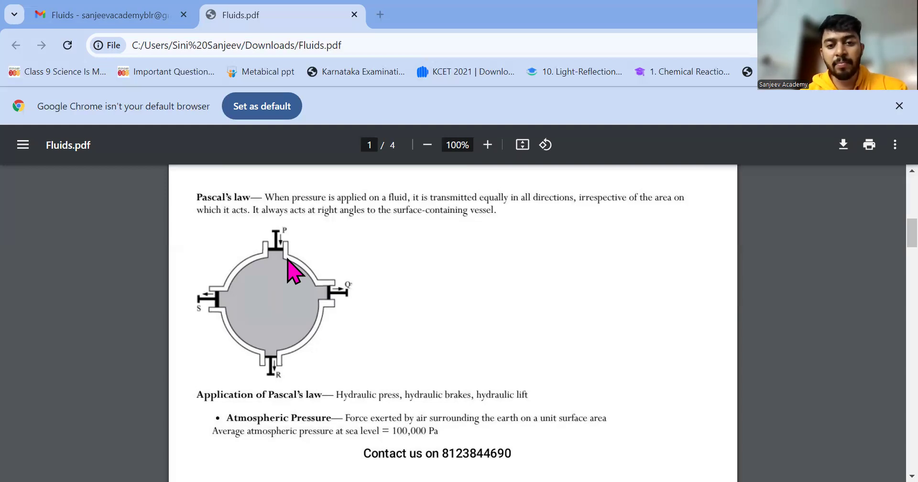
mouse_move(610, 76)
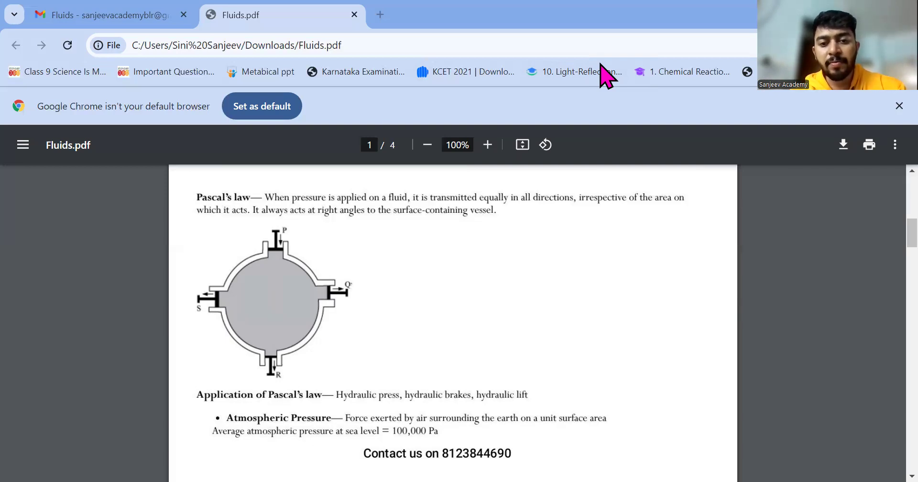
mouse_move(208, 183)
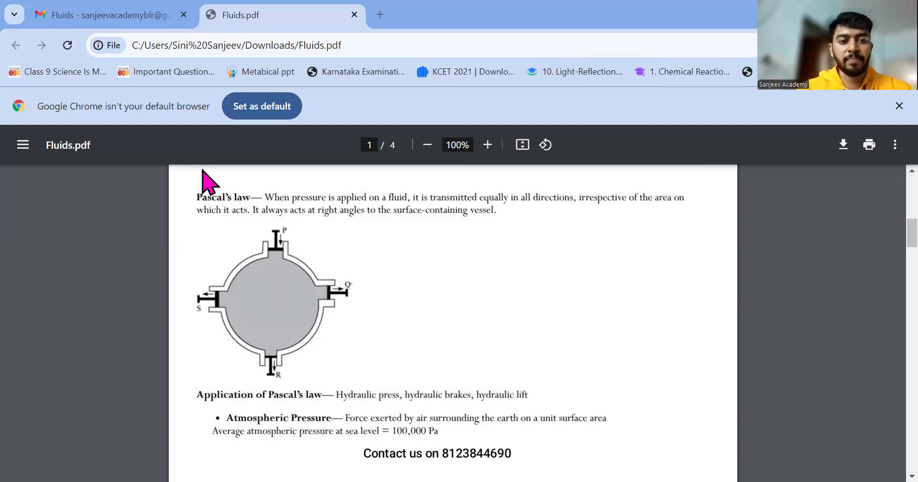
mouse_move(220, 220)
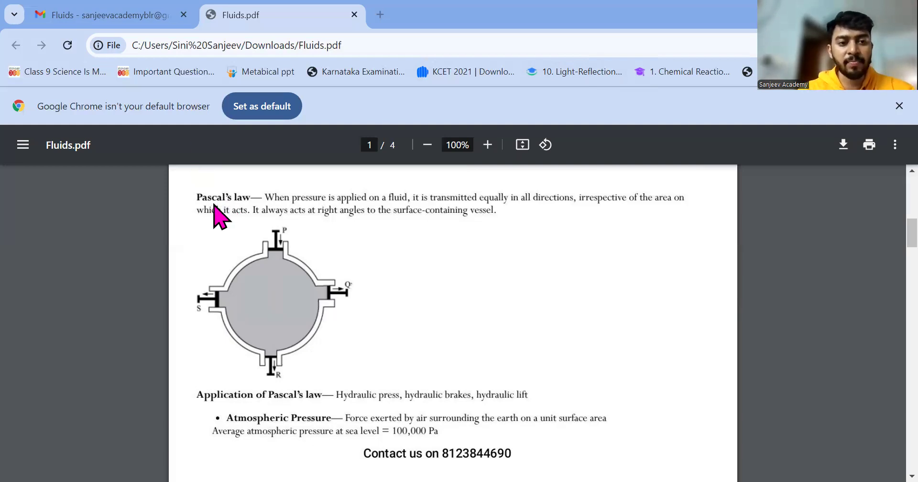
mouse_move(214, 215)
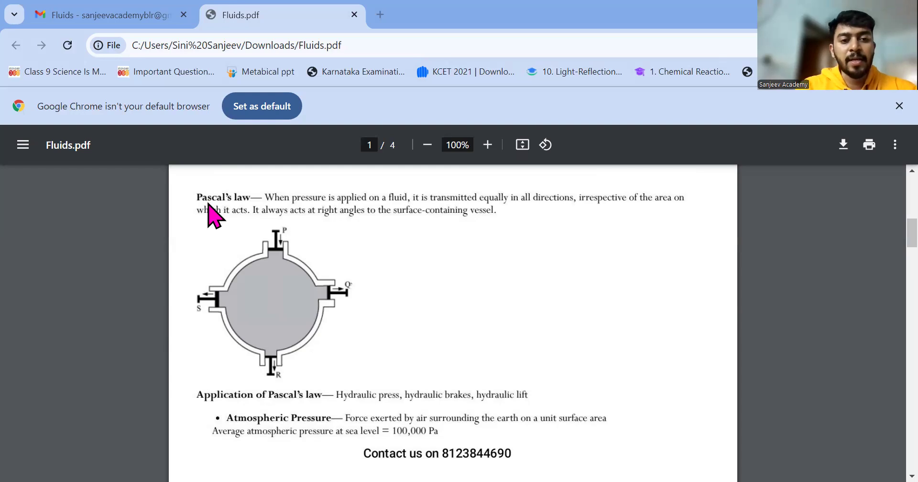
mouse_move(289, 214)
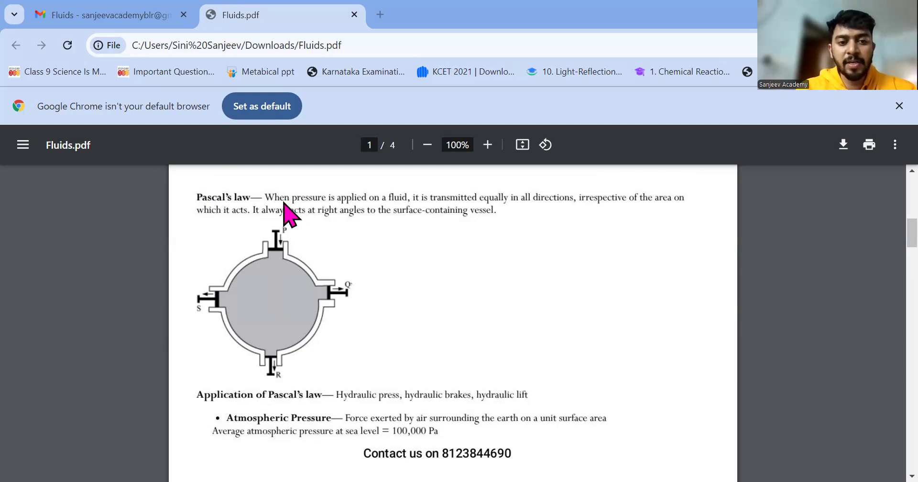
mouse_move(519, 228)
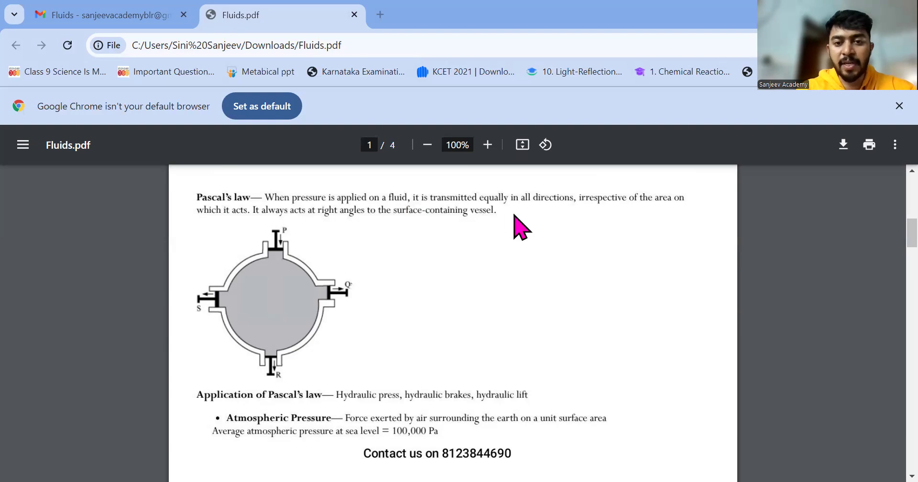
mouse_move(287, 243)
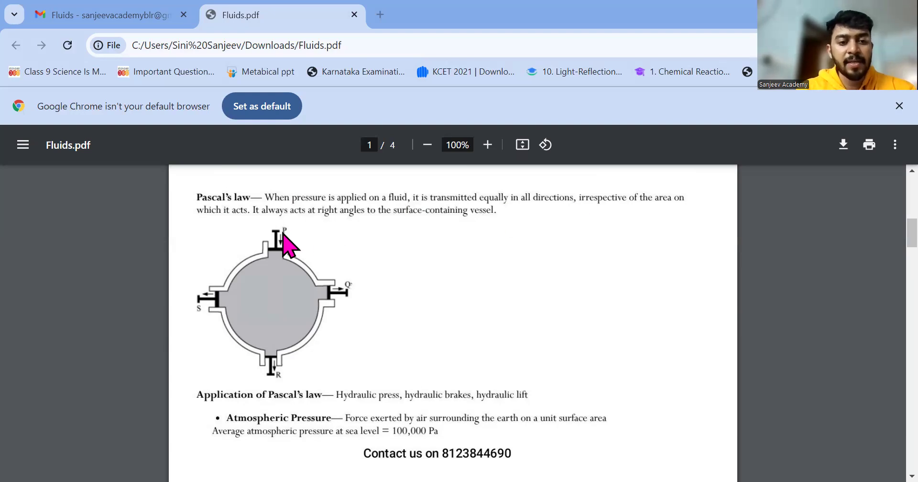
mouse_move(284, 249)
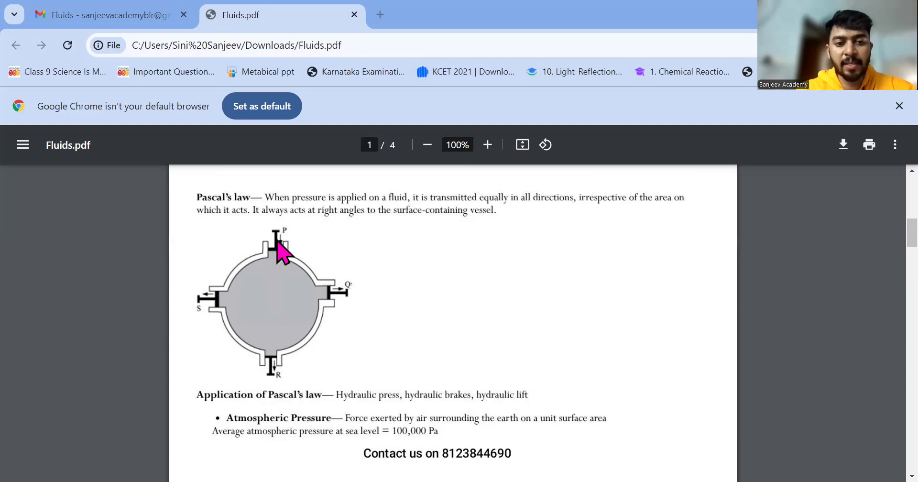
mouse_move(281, 243)
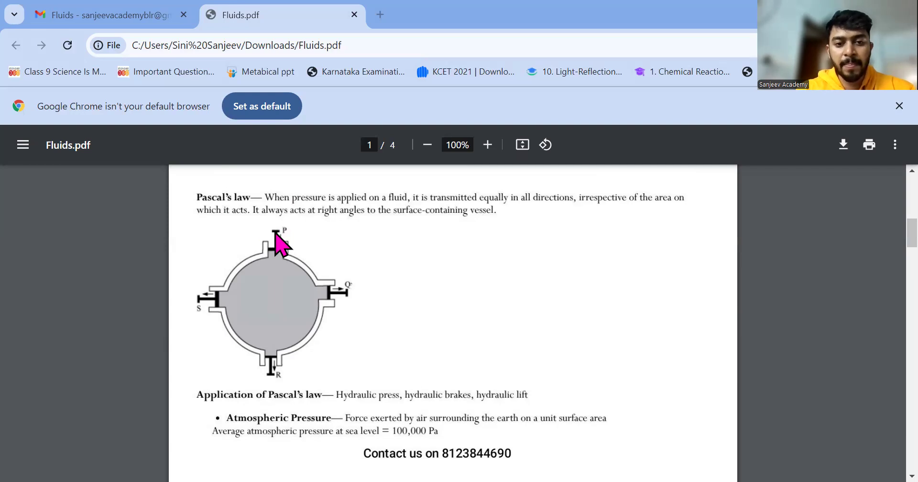
mouse_move(344, 315)
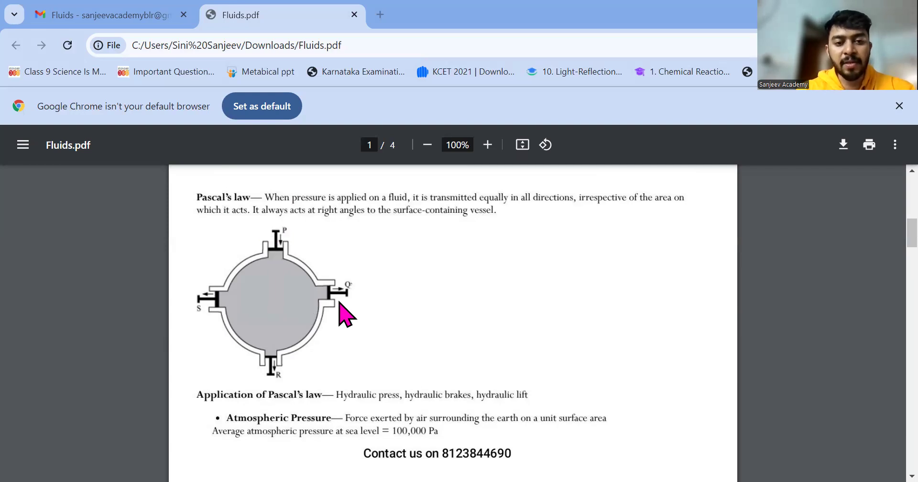
mouse_move(213, 323)
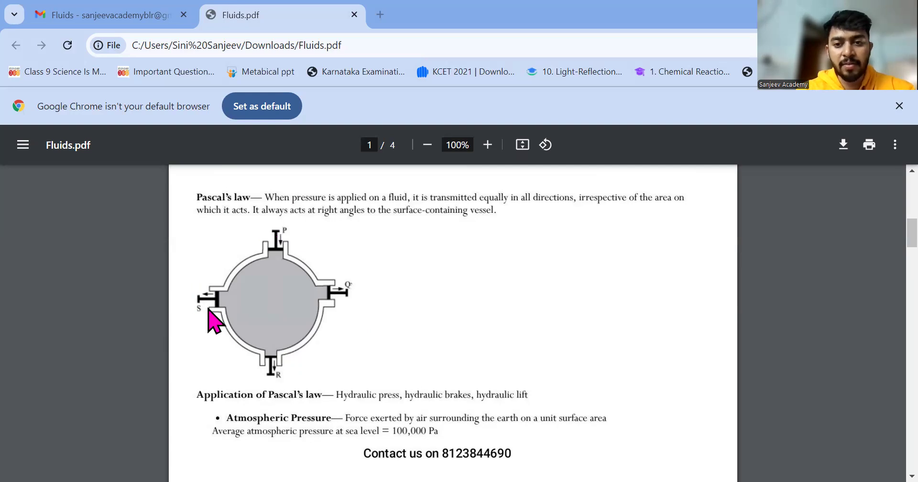
mouse_move(345, 223)
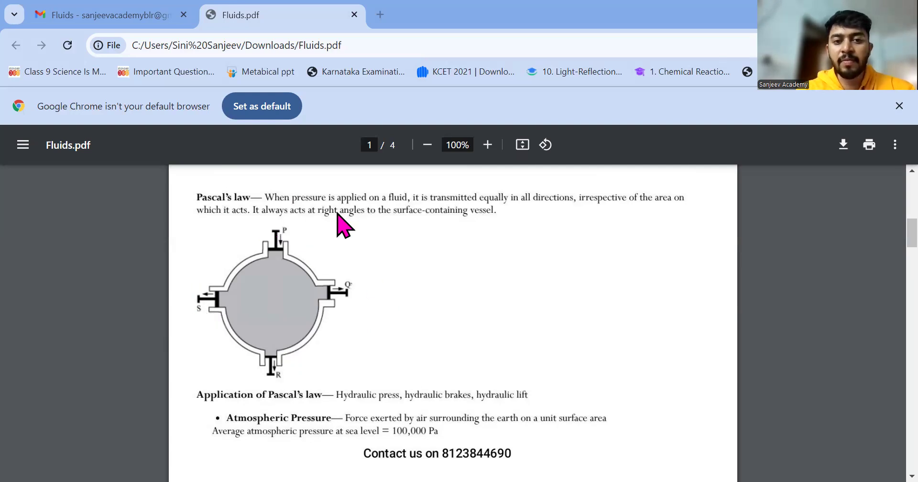
mouse_move(327, 301)
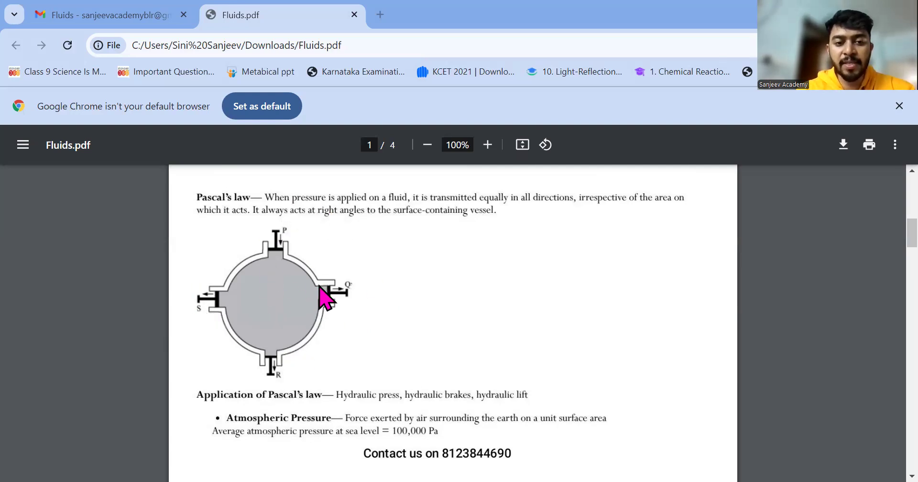
mouse_move(245, 321)
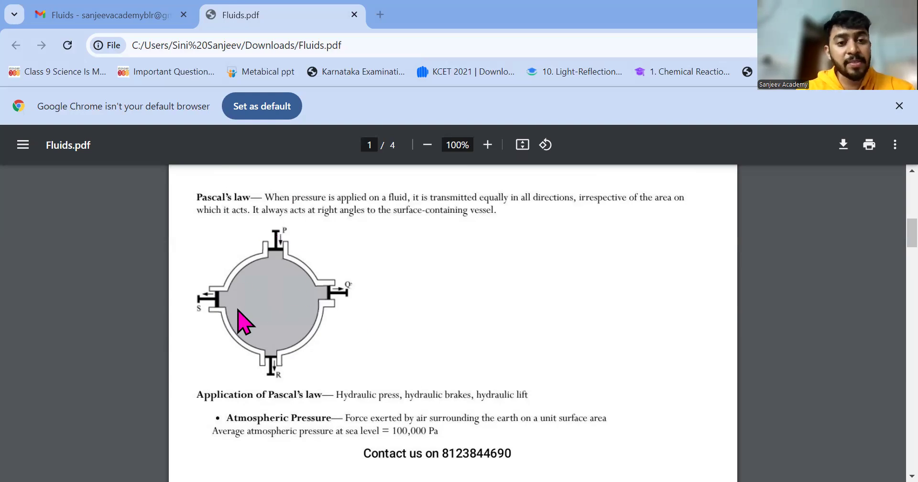
mouse_move(287, 272)
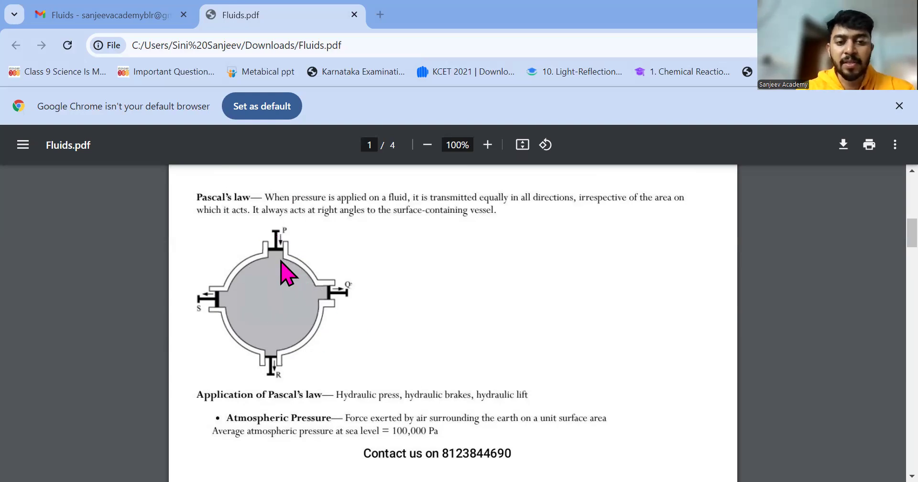
mouse_move(340, 308)
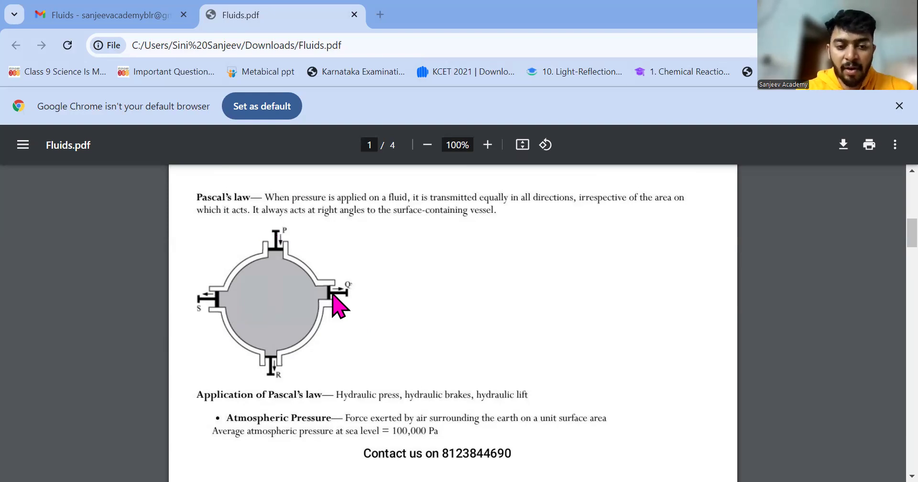
mouse_move(272, 369)
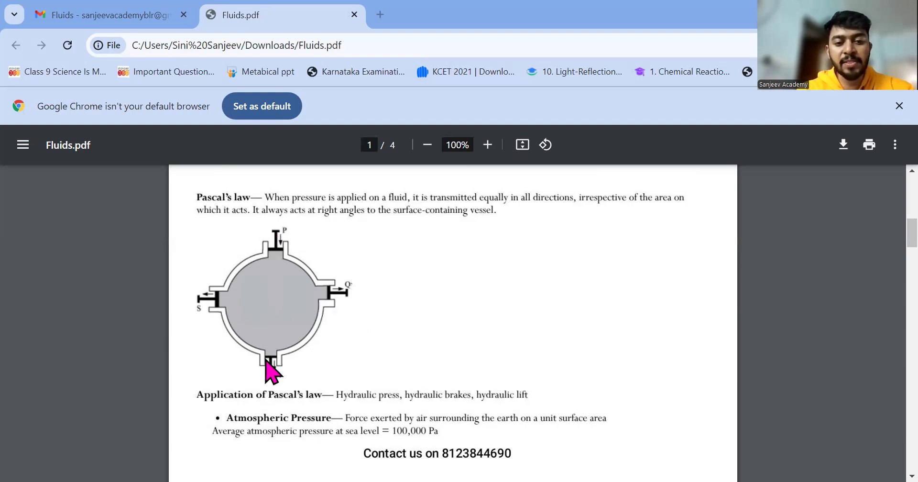
mouse_move(335, 303)
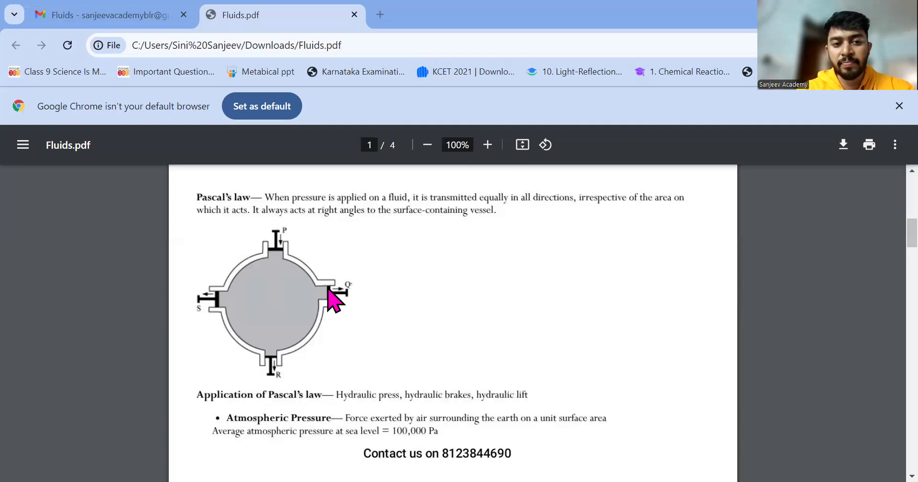
mouse_move(318, 228)
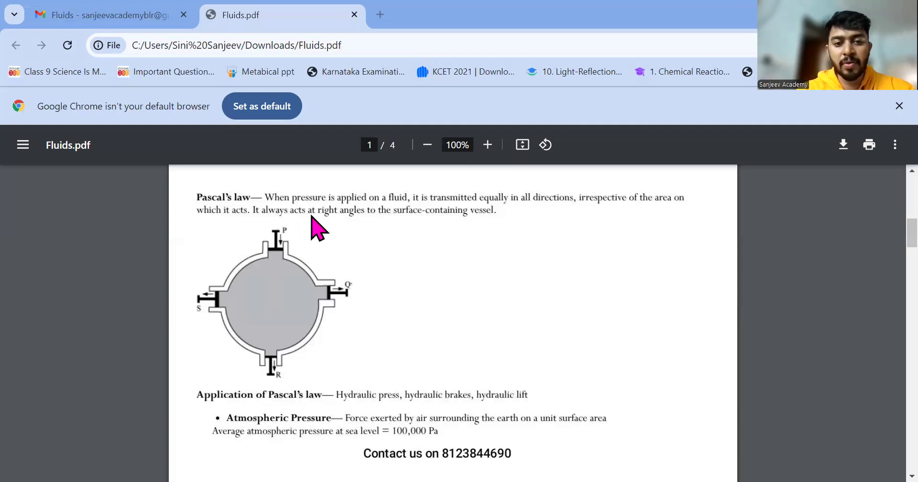
mouse_move(281, 228)
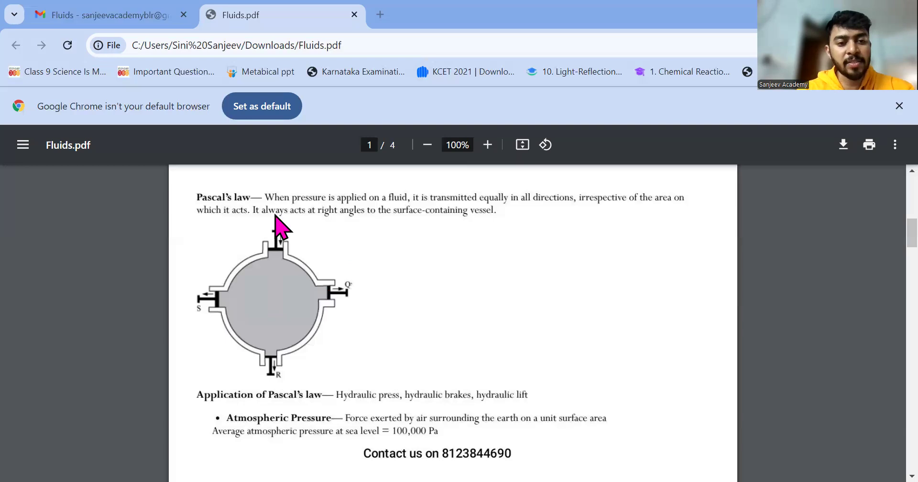
mouse_move(278, 282)
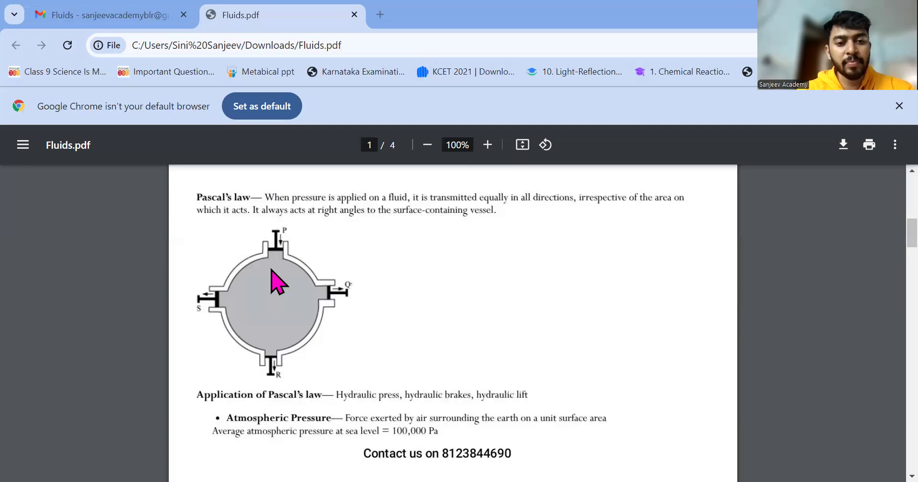
mouse_move(276, 278)
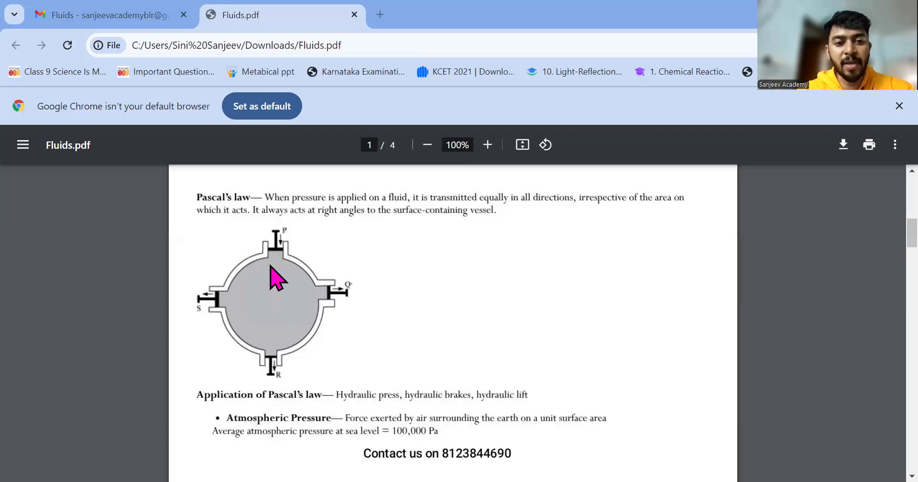
mouse_move(327, 298)
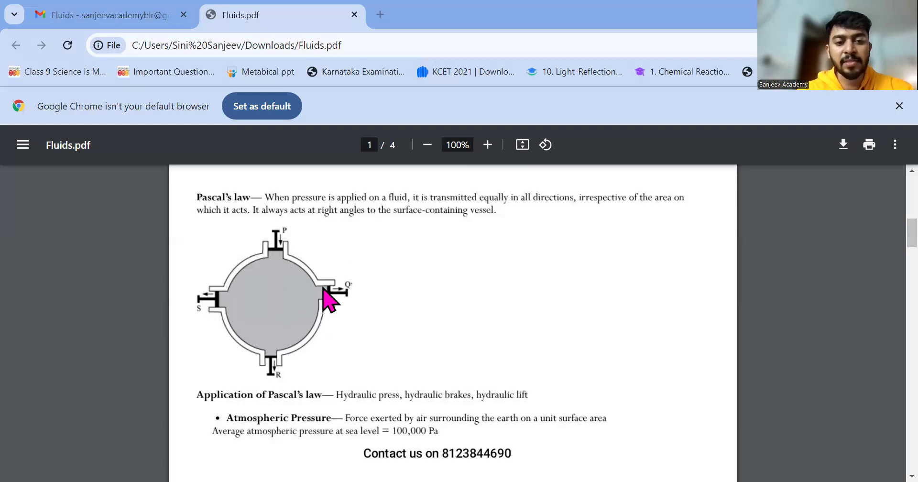
mouse_move(307, 314)
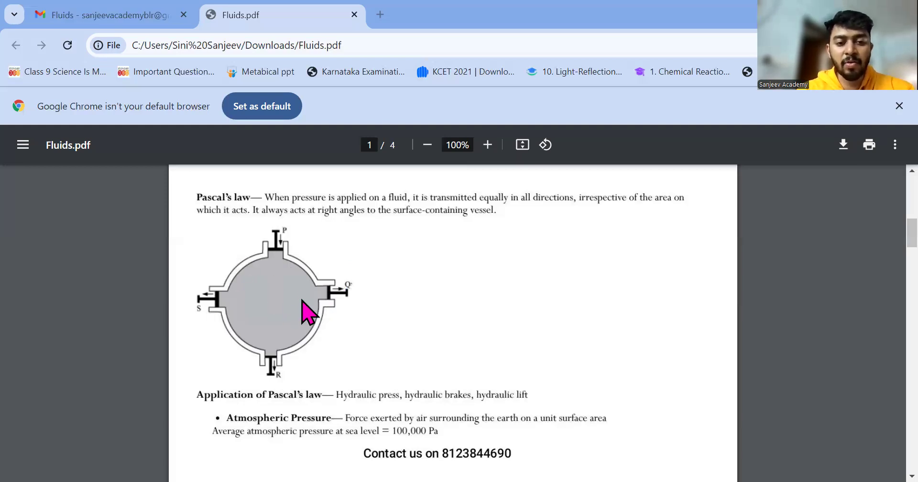
mouse_move(275, 302)
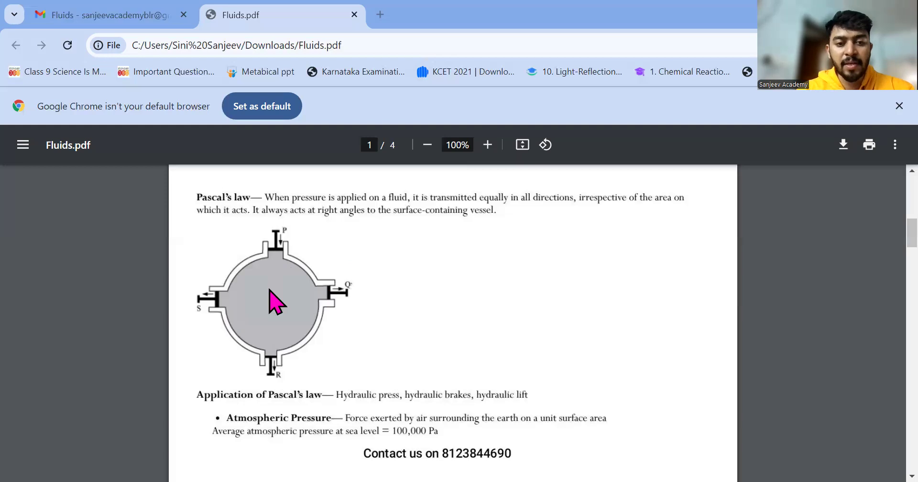
mouse_move(317, 287)
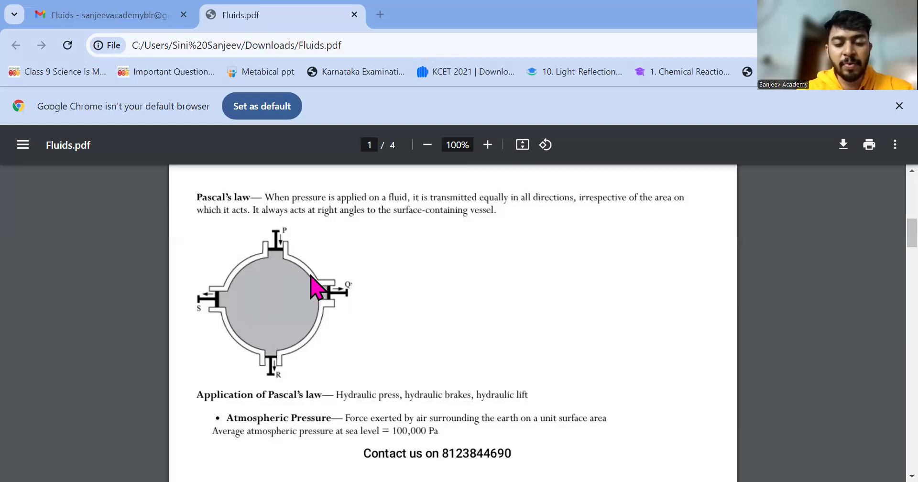
mouse_move(323, 280)
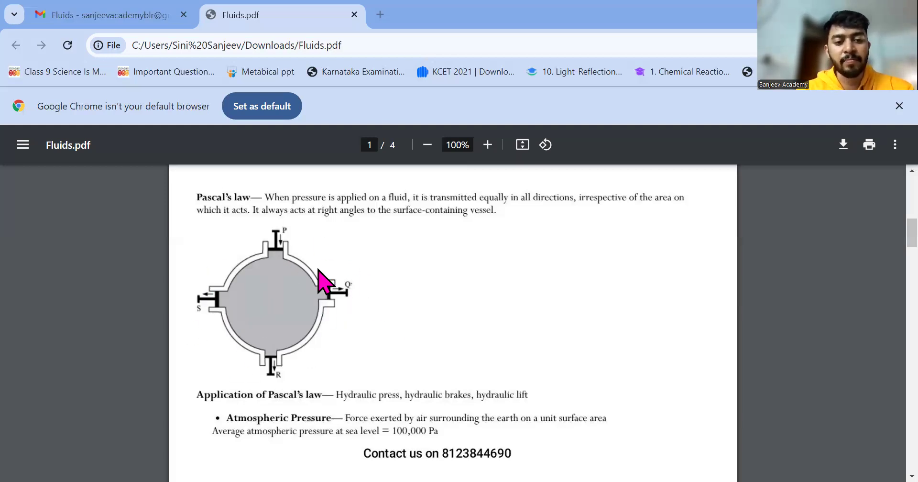
mouse_move(276, 257)
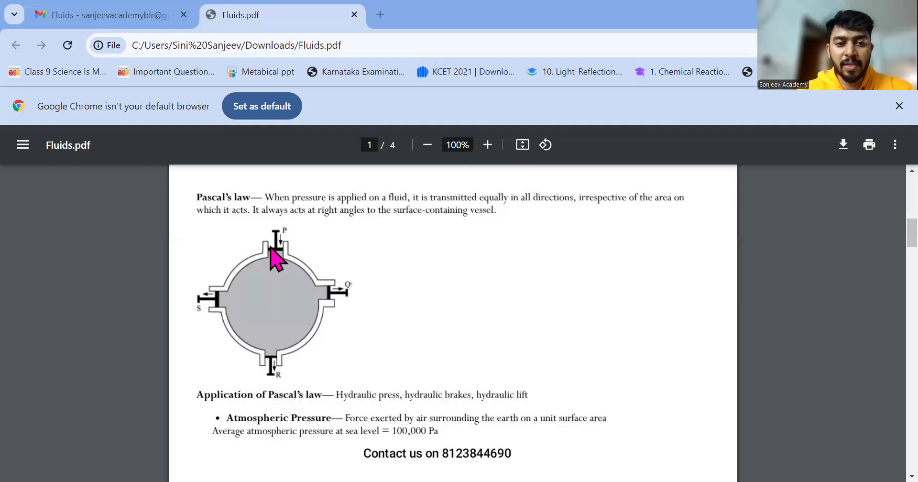
mouse_move(280, 251)
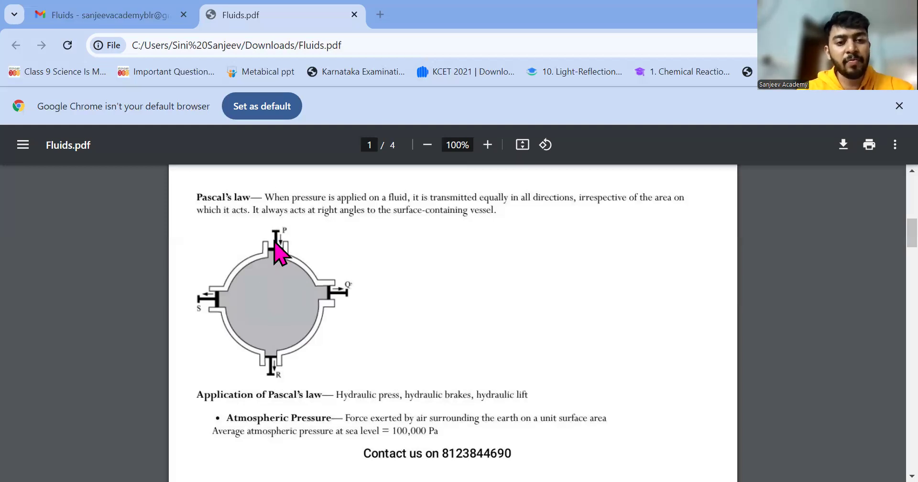
mouse_move(343, 308)
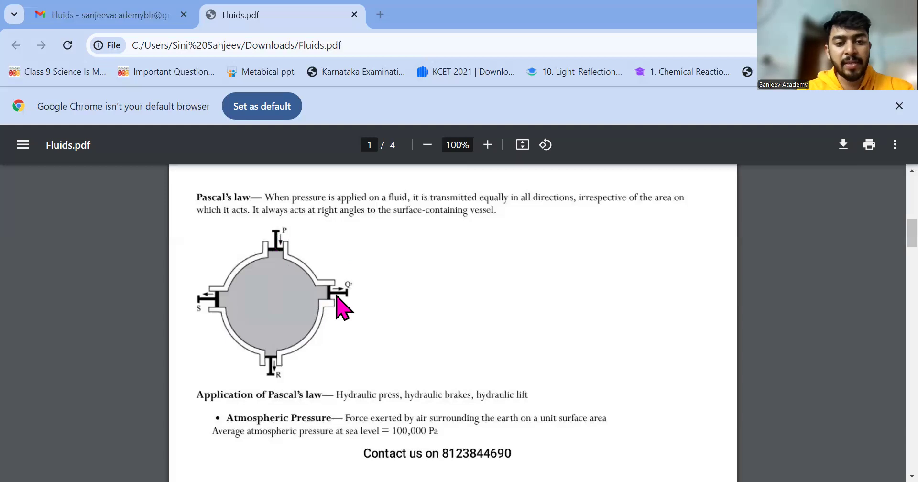
mouse_move(299, 340)
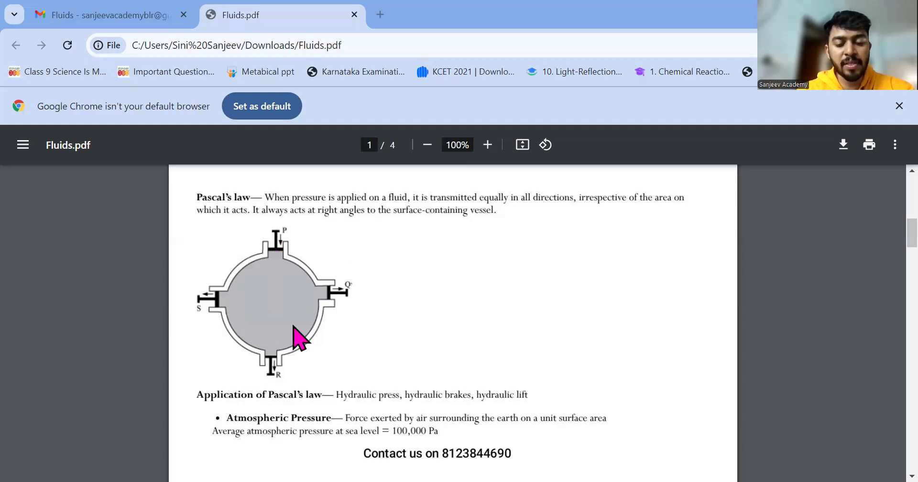
mouse_move(309, 293)
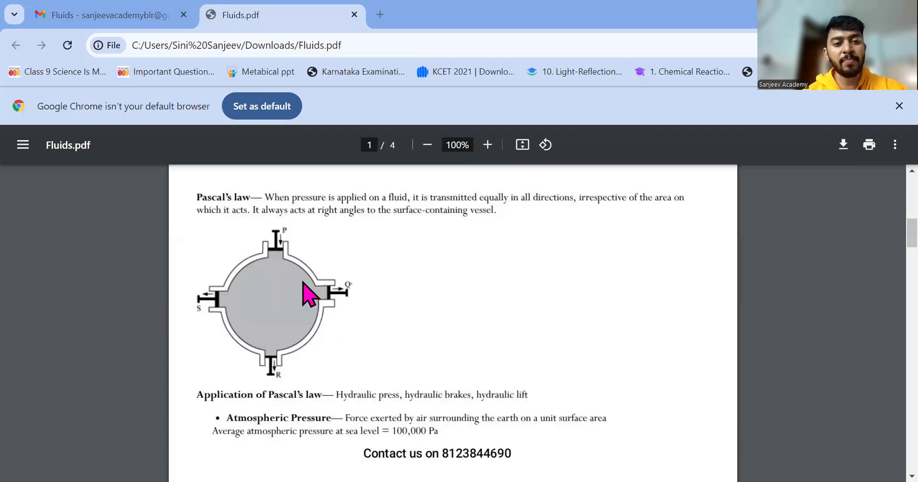
mouse_move(386, 401)
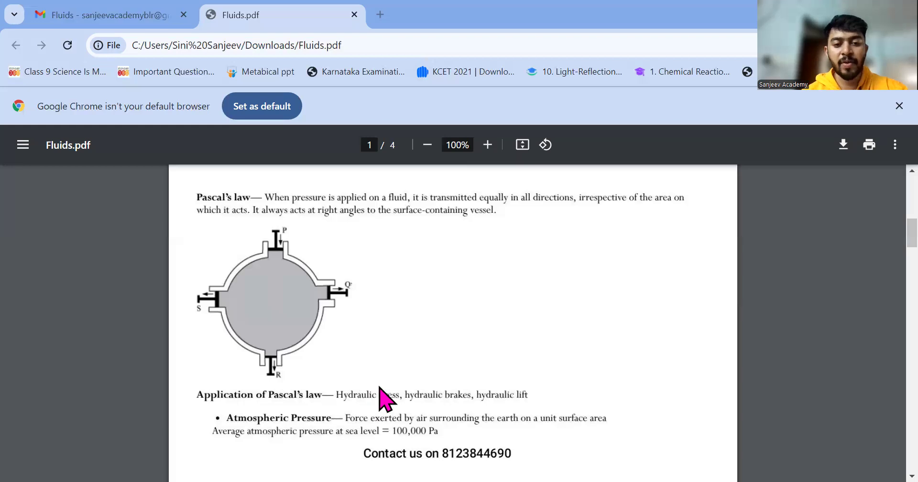
mouse_move(451, 404)
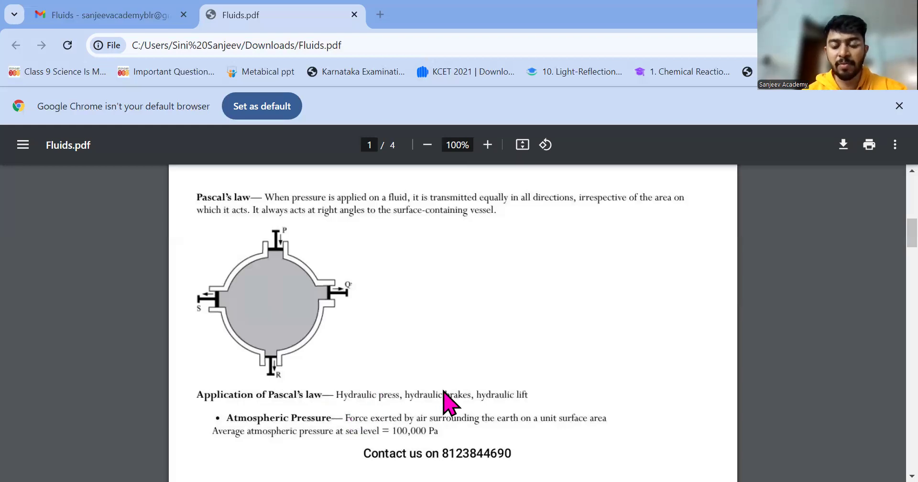
mouse_move(547, 405)
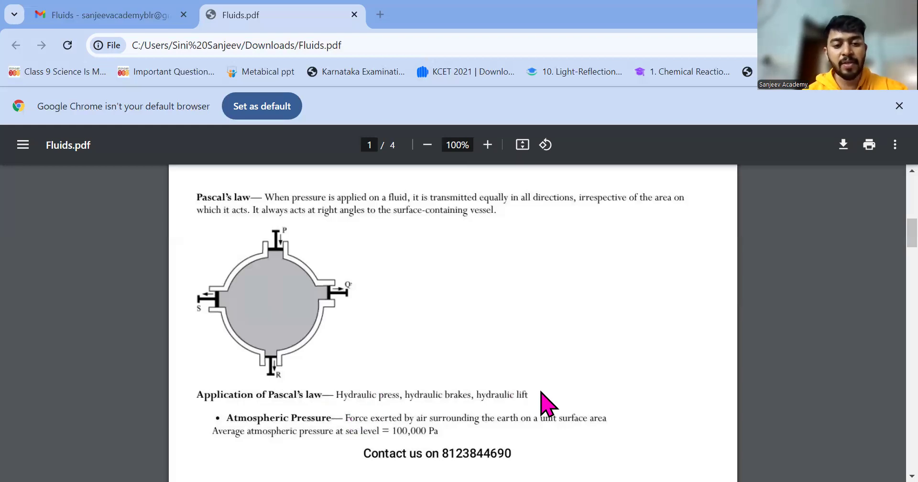
mouse_move(499, 345)
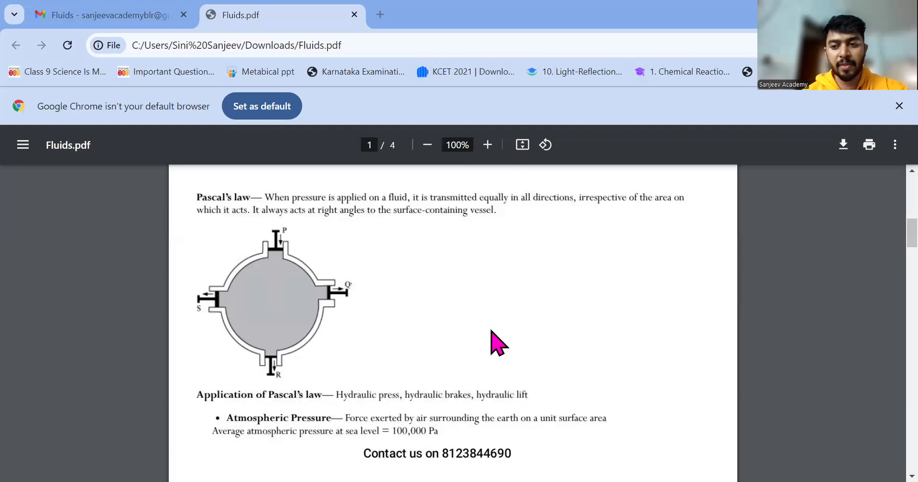
mouse_move(351, 436)
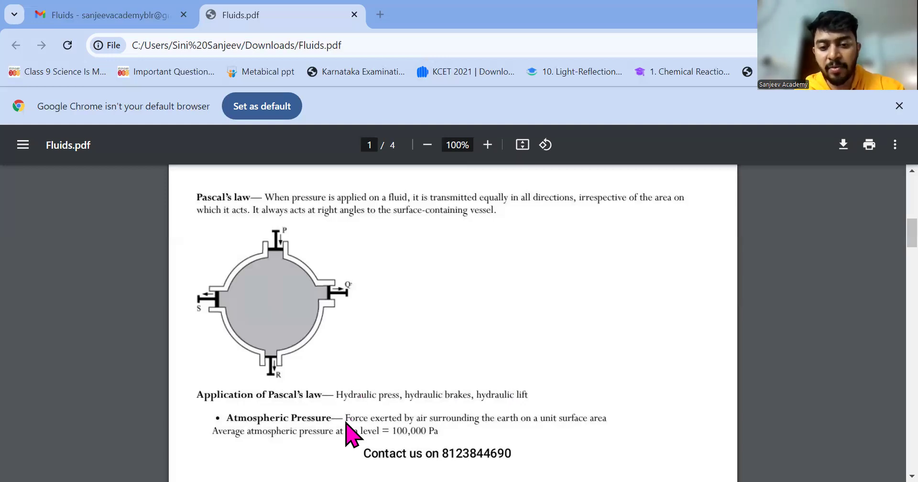
mouse_move(565, 443)
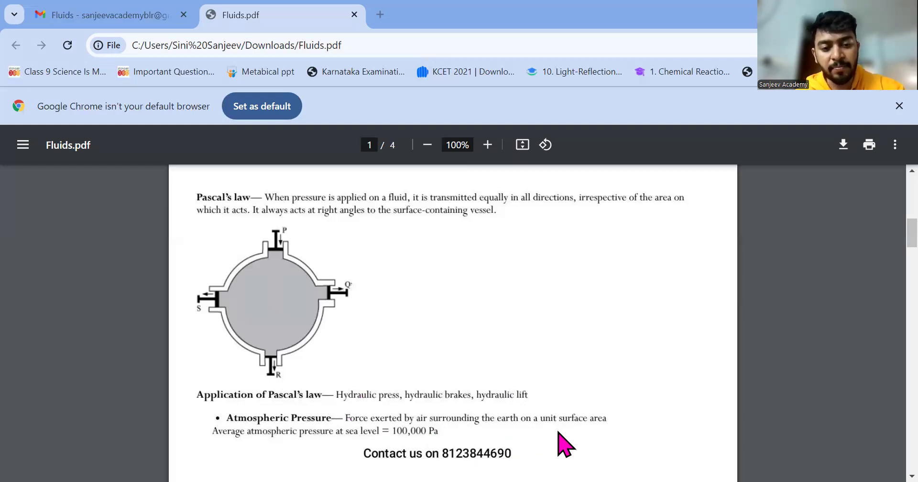
mouse_move(265, 447)
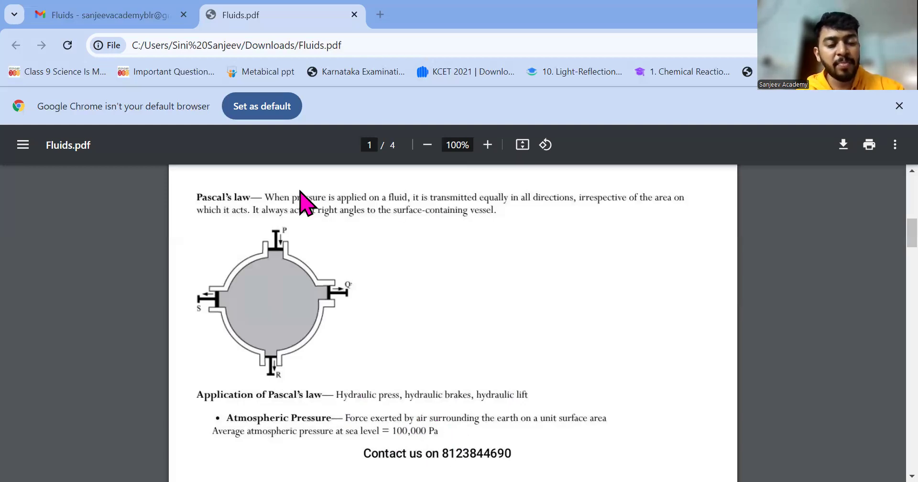
mouse_move(315, 207)
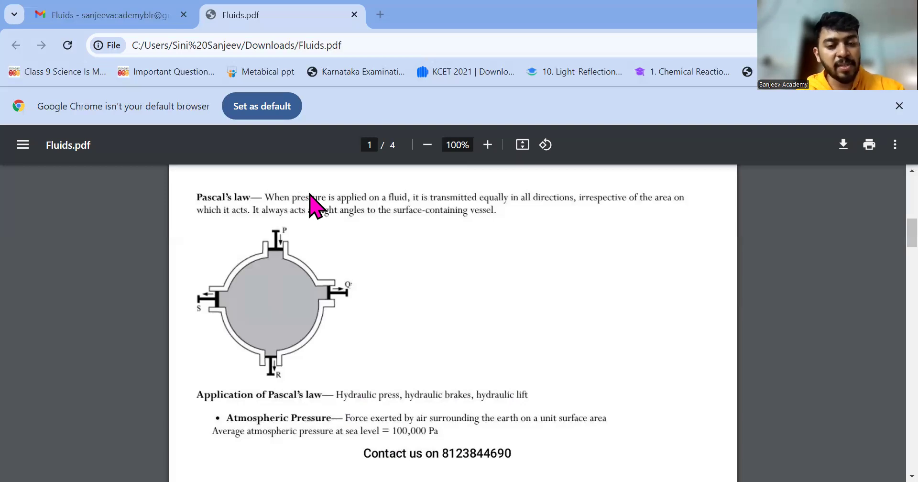
mouse_move(516, 211)
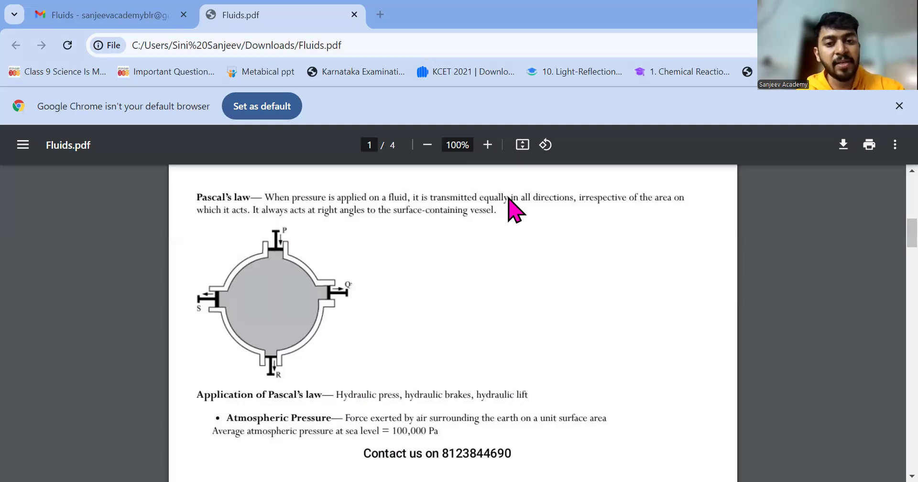
mouse_move(557, 214)
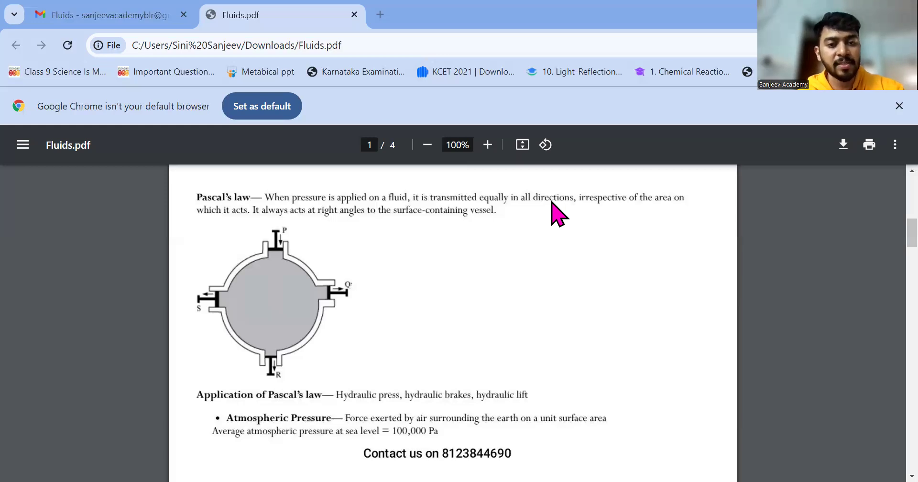
mouse_move(259, 285)
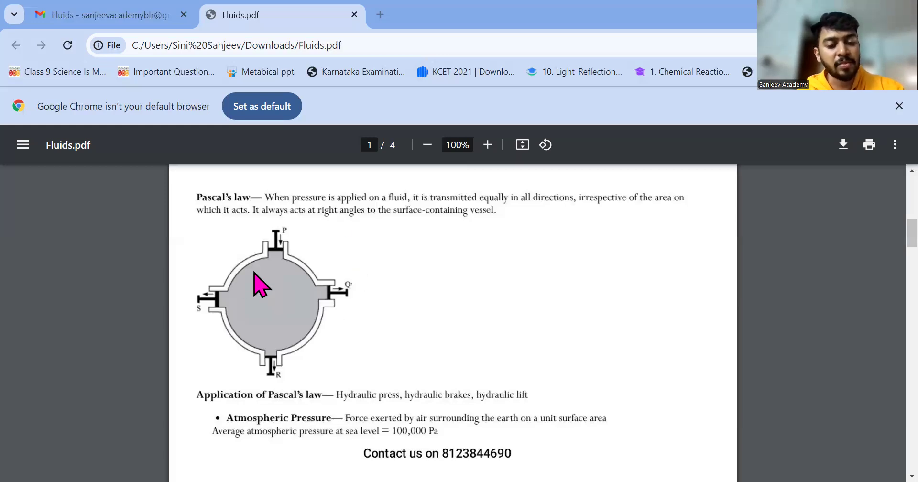
mouse_move(372, 297)
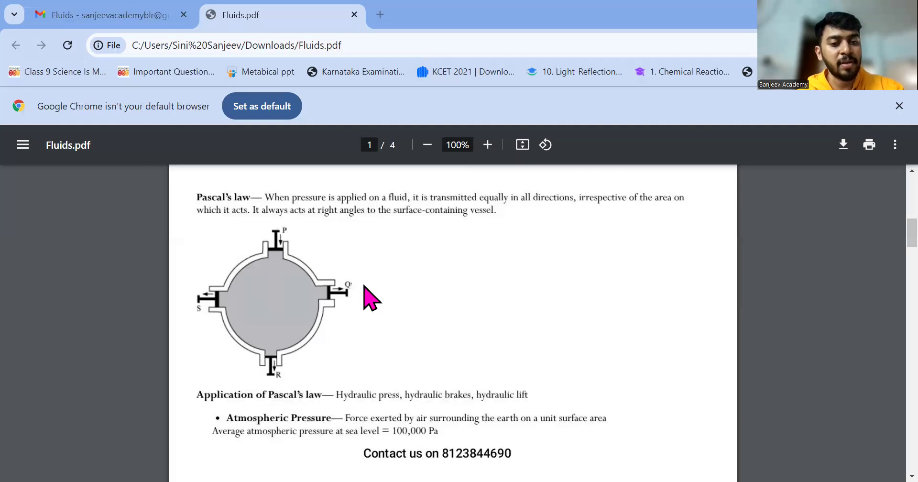
mouse_move(373, 254)
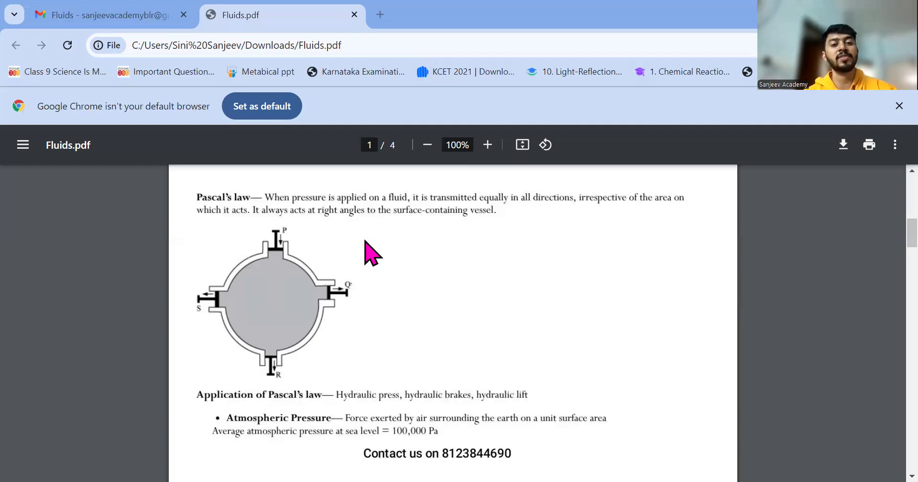
mouse_move(355, 240)
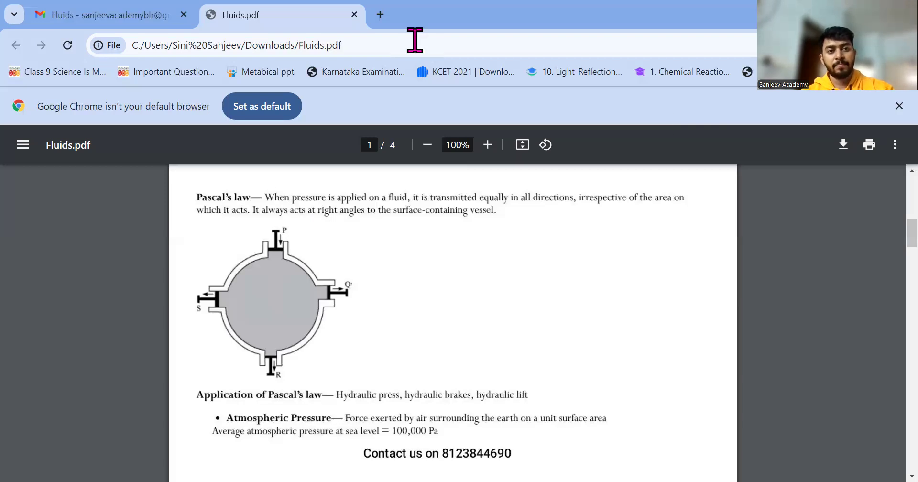
mouse_move(378, 188)
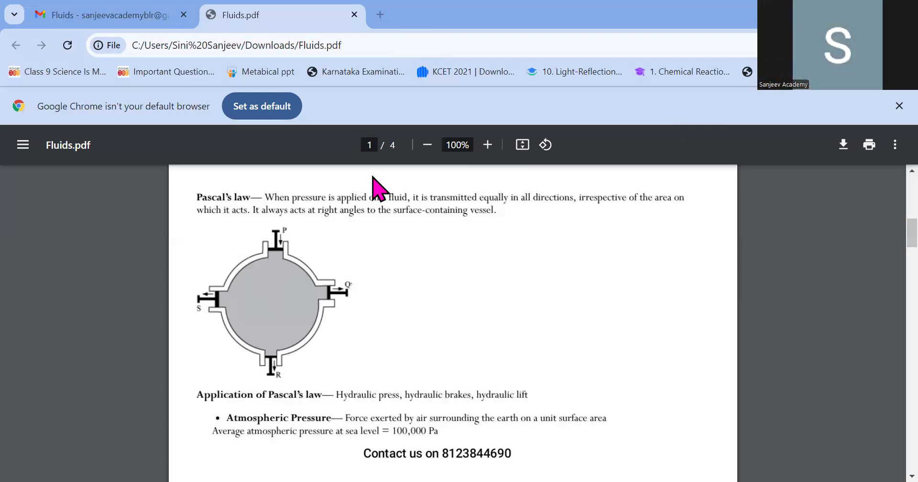
Step: Scroll to the Liquid Pressure section on page 2 and enlarge the text twice
scroll("down", 3)
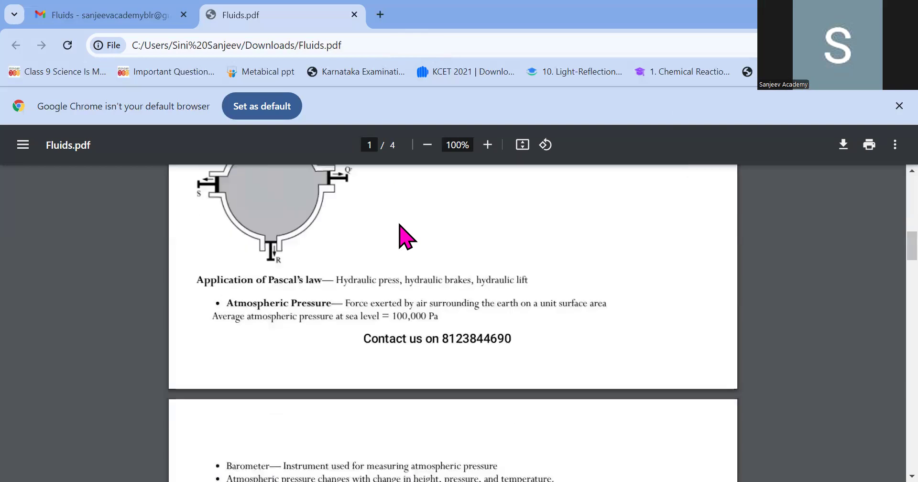
scroll("down", 3)
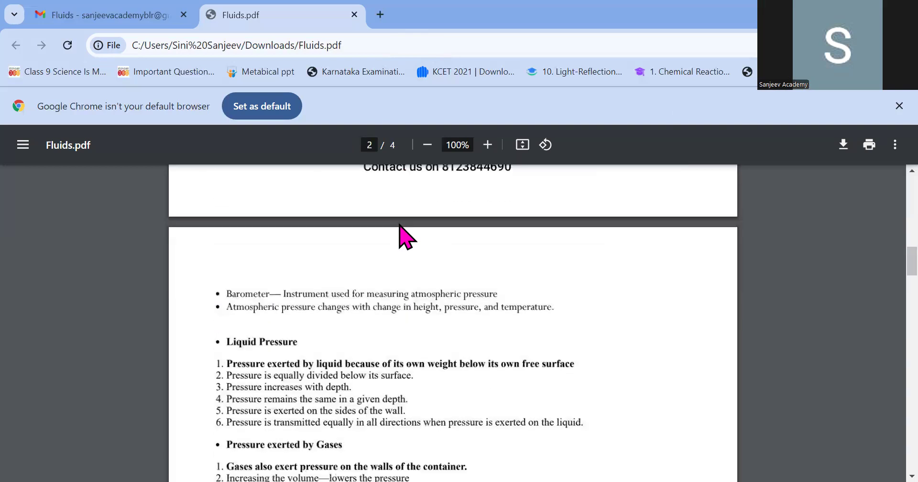
left_click(487, 145)
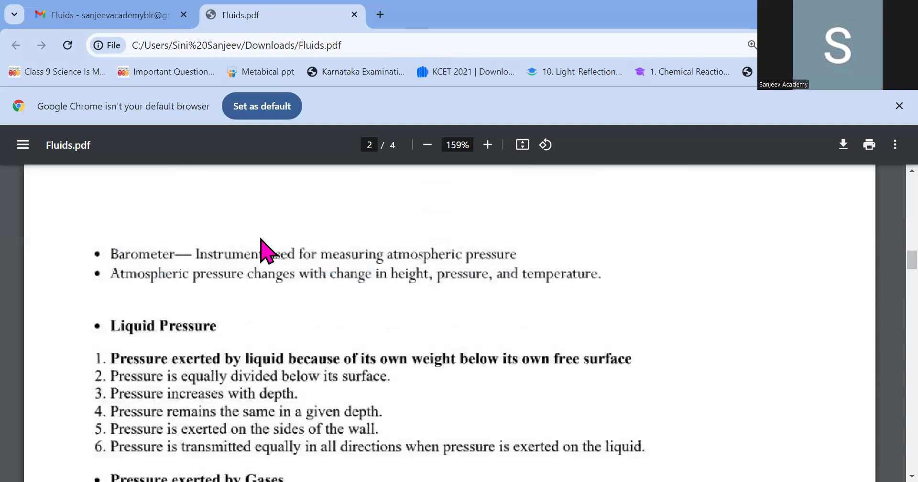
left_click(486, 145)
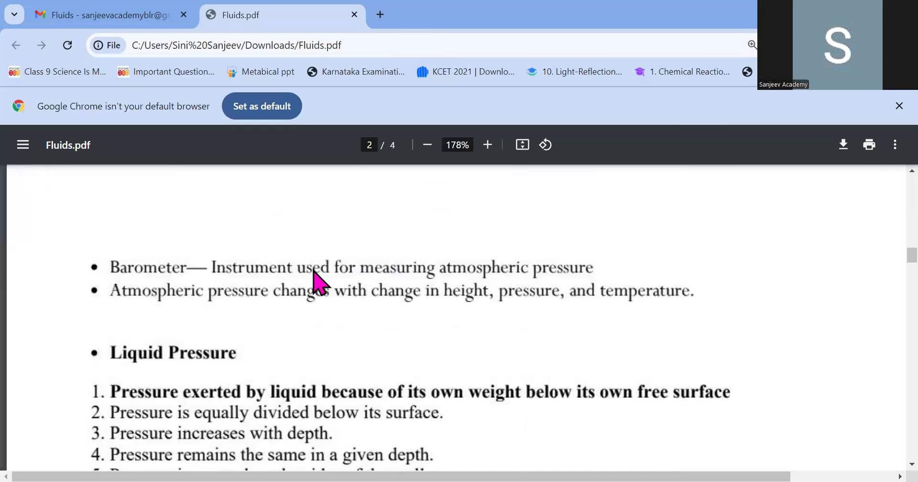
mouse_move(427, 261)
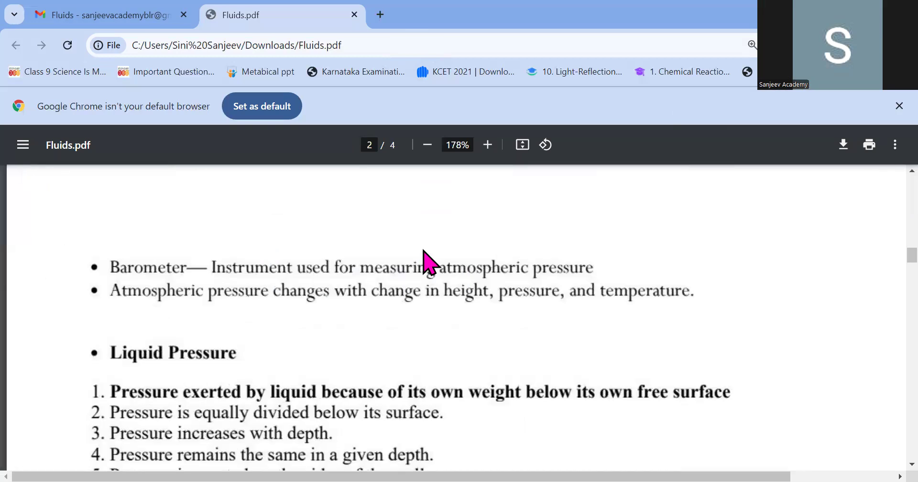
mouse_move(504, 314)
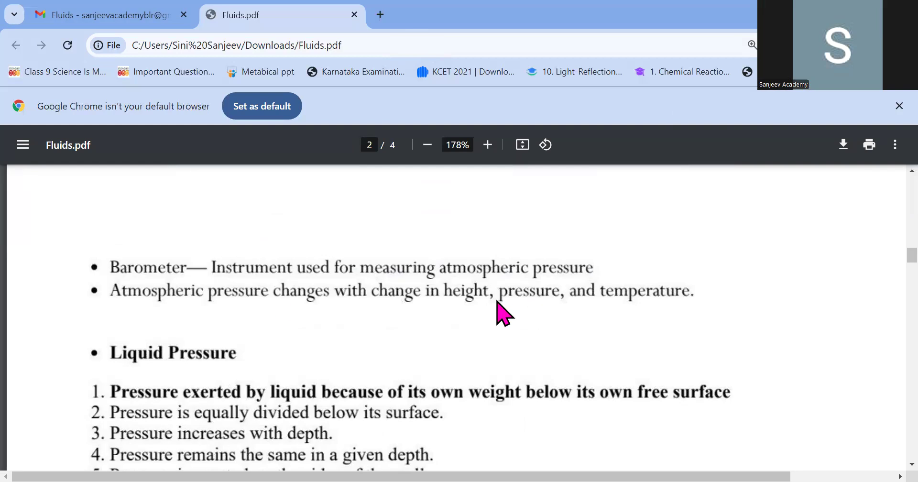
mouse_move(581, 316)
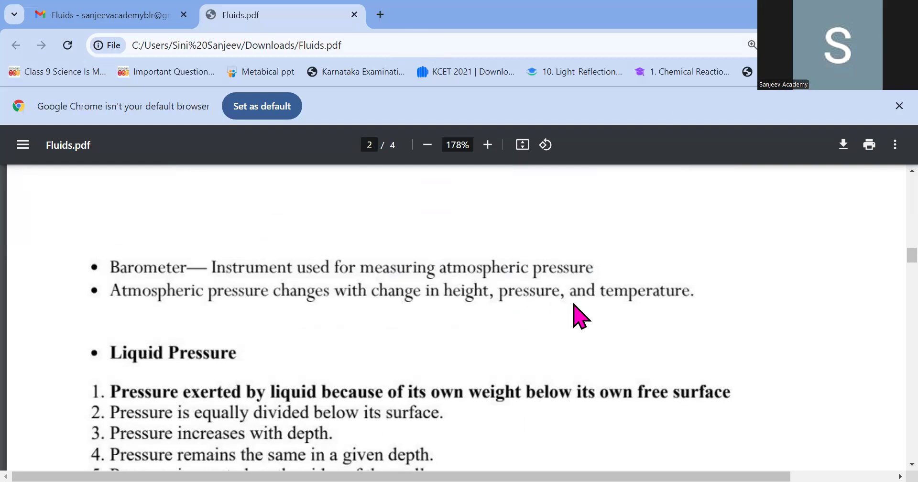
Step: Read down through the Liquid Pressure list and zoom in to 225%
scroll("down", 3)
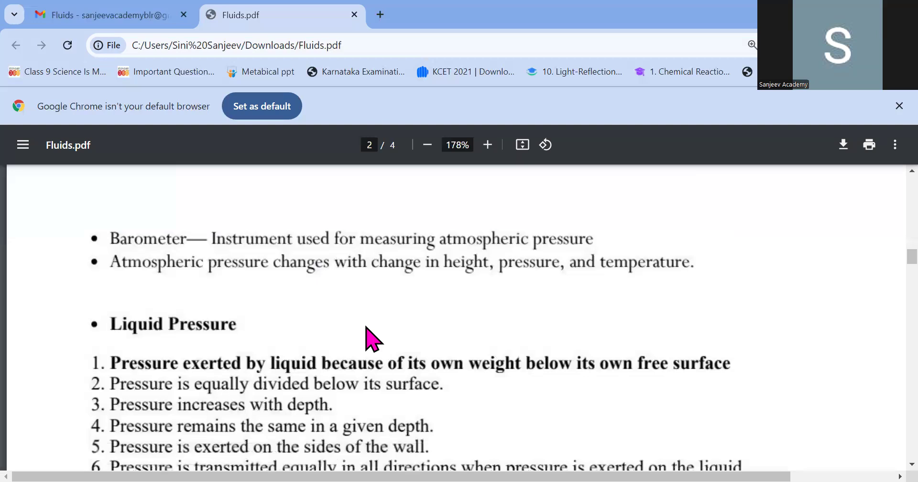
scroll("down", 3)
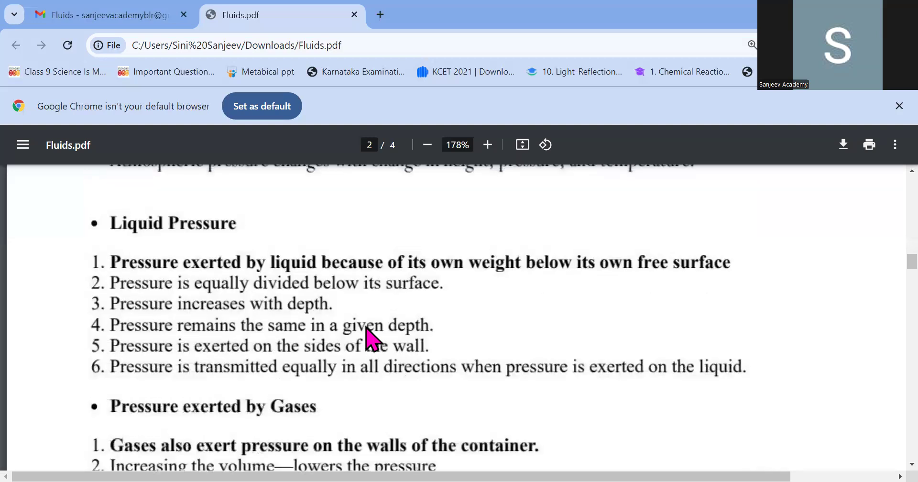
scroll("up", 3)
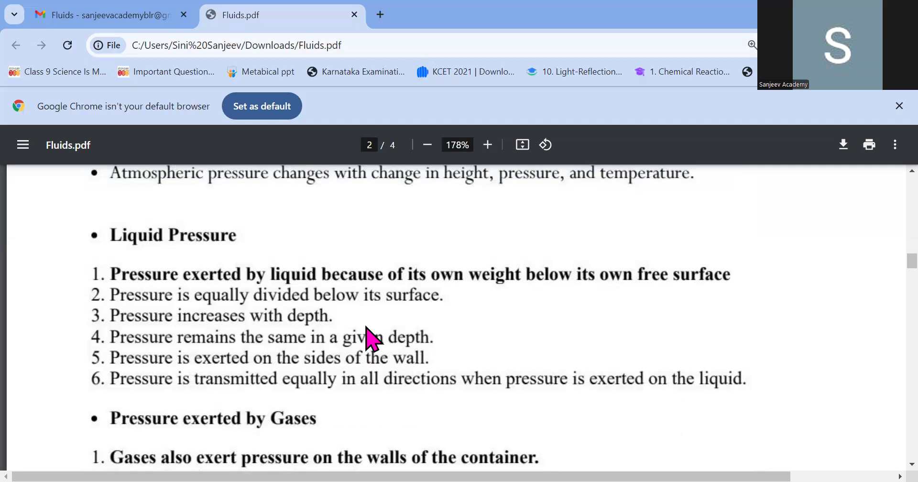
scroll("down", 3)
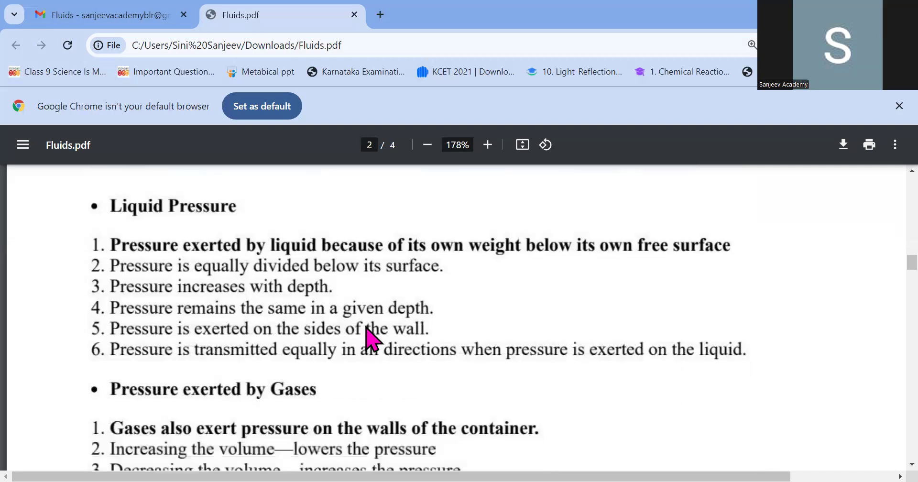
left_click(487, 145)
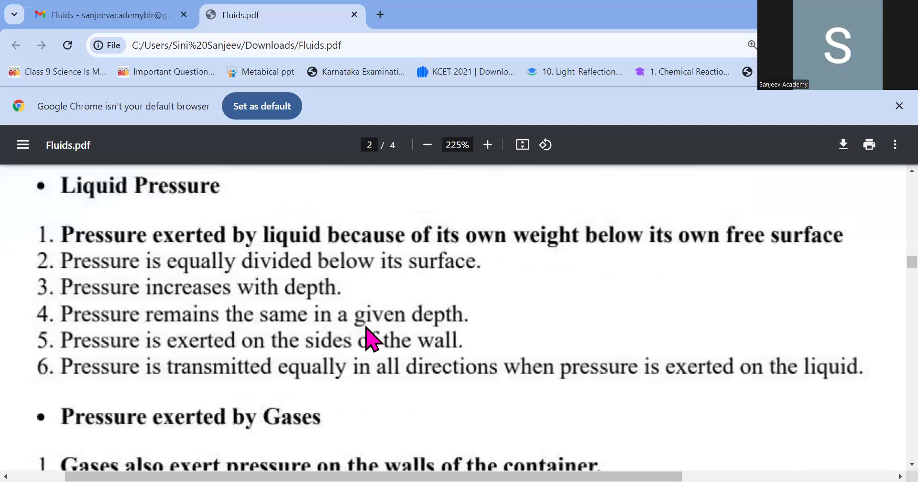
mouse_move(447, 301)
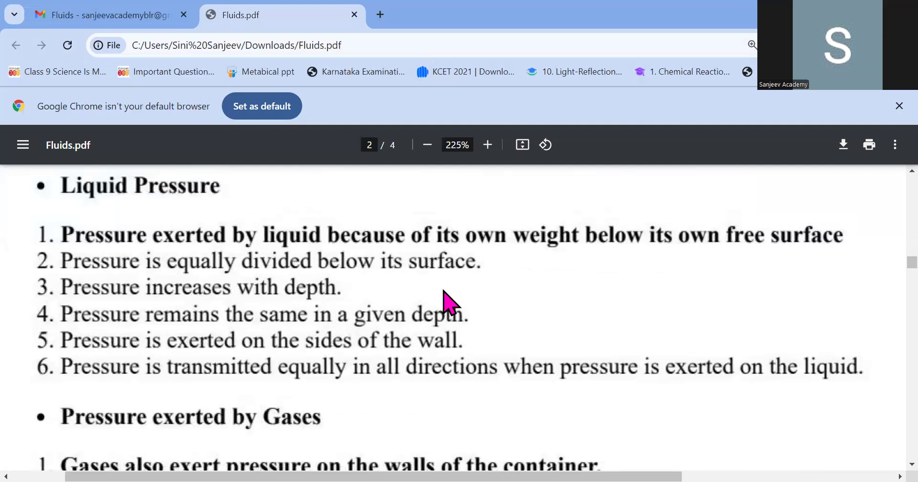
mouse_move(504, 267)
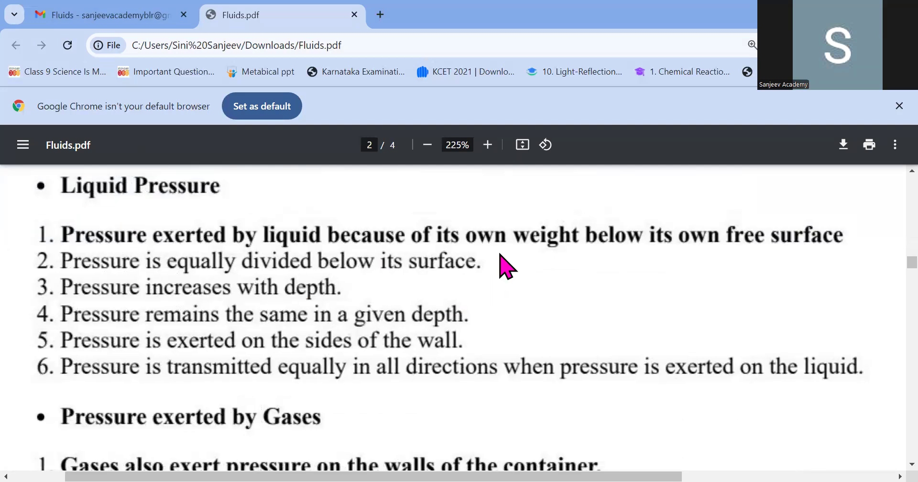
mouse_move(227, 333)
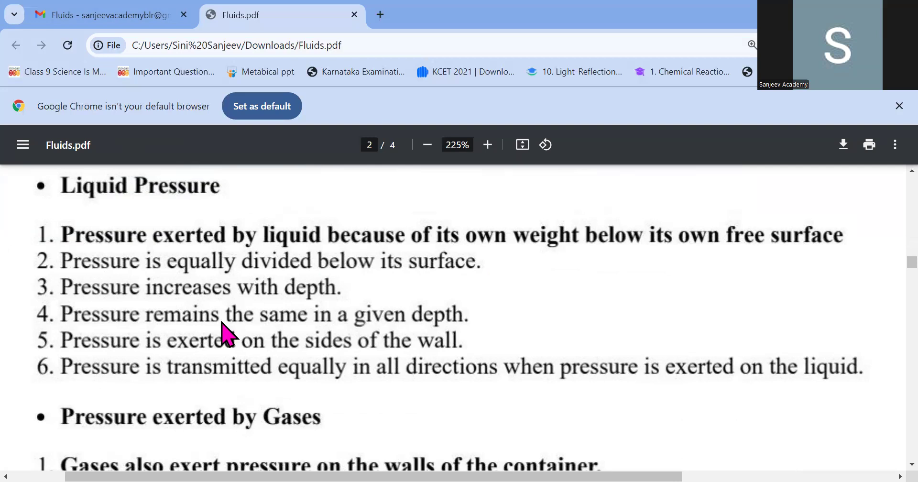
mouse_move(353, 366)
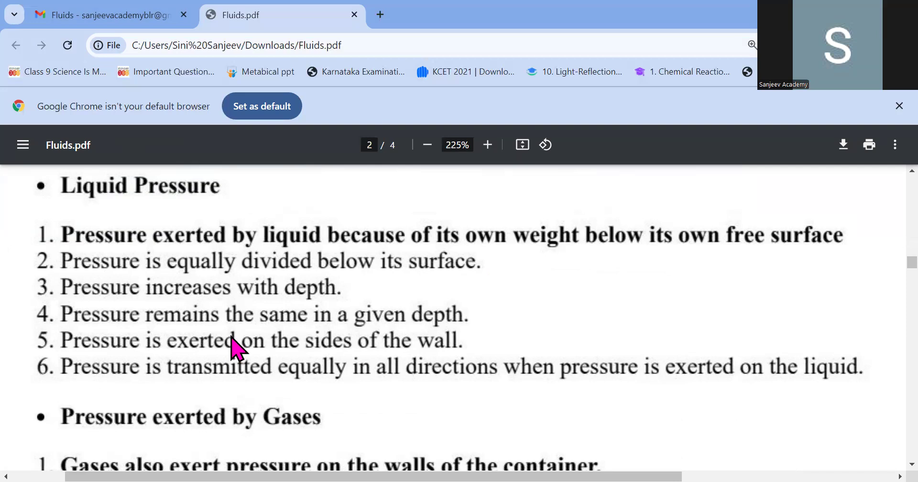
mouse_move(351, 367)
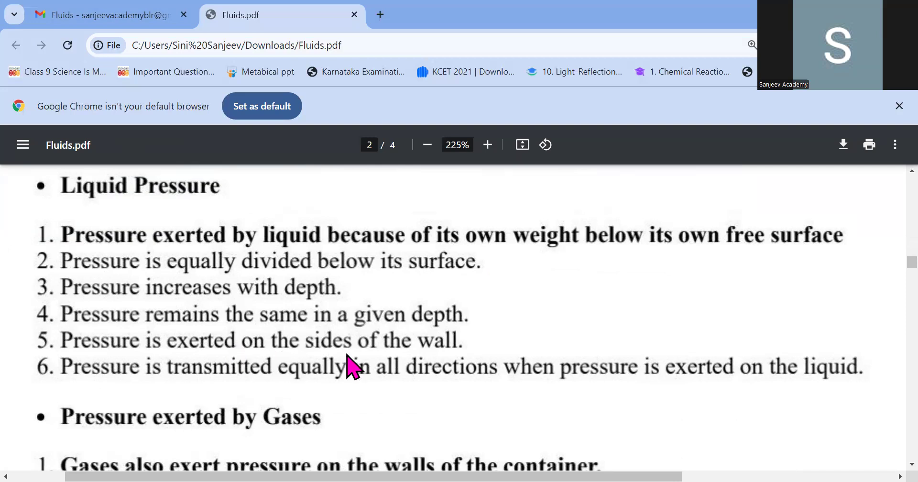
mouse_move(430, 345)
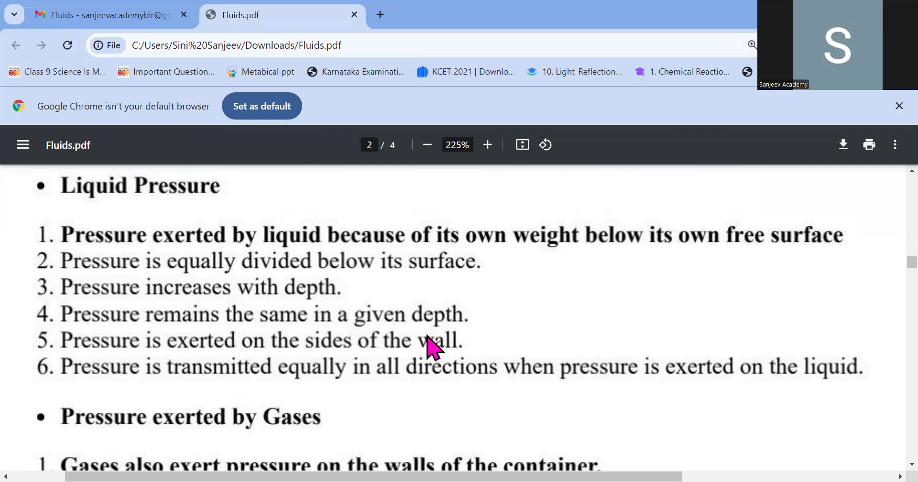
Step: Scroll down to the Pressure exerted by Gases list and the Hydraulic Machines heading
scroll("down", 3)
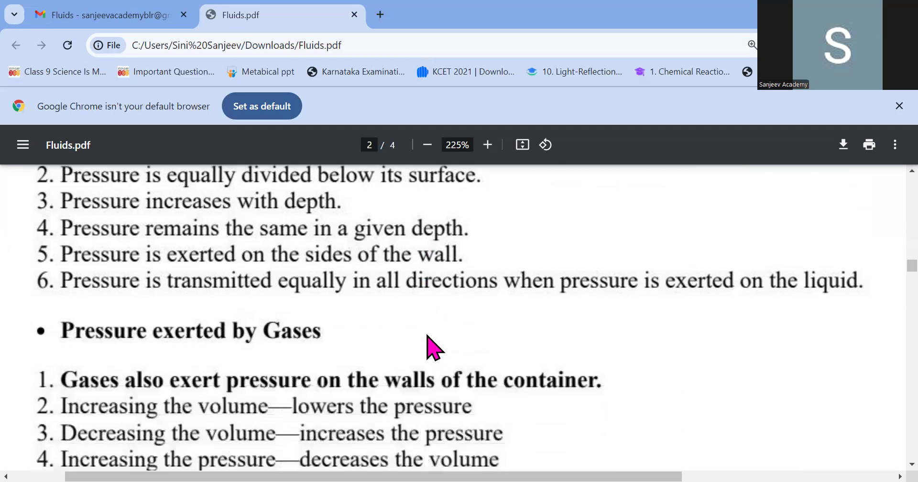
scroll("down", 3)
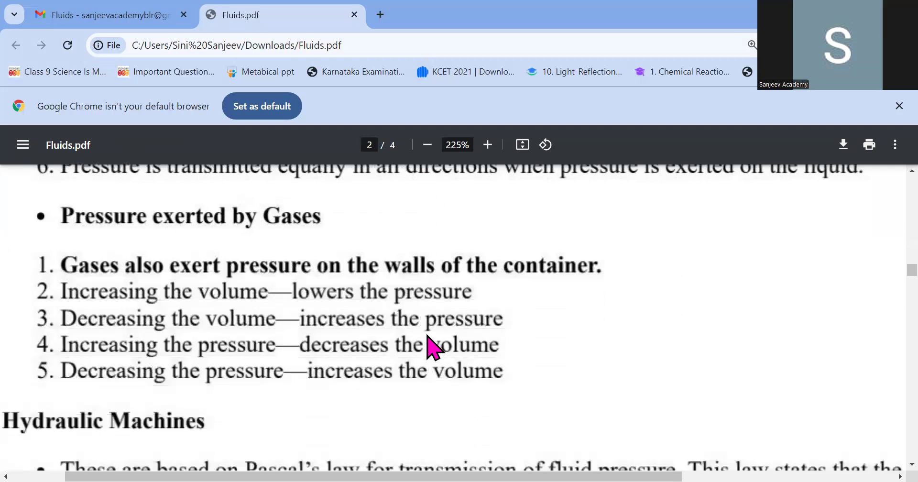
mouse_move(383, 289)
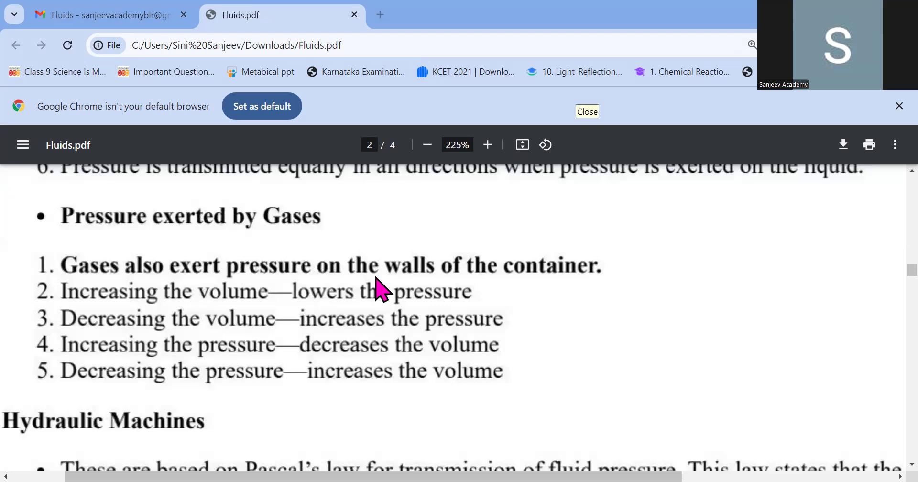
mouse_move(143, 237)
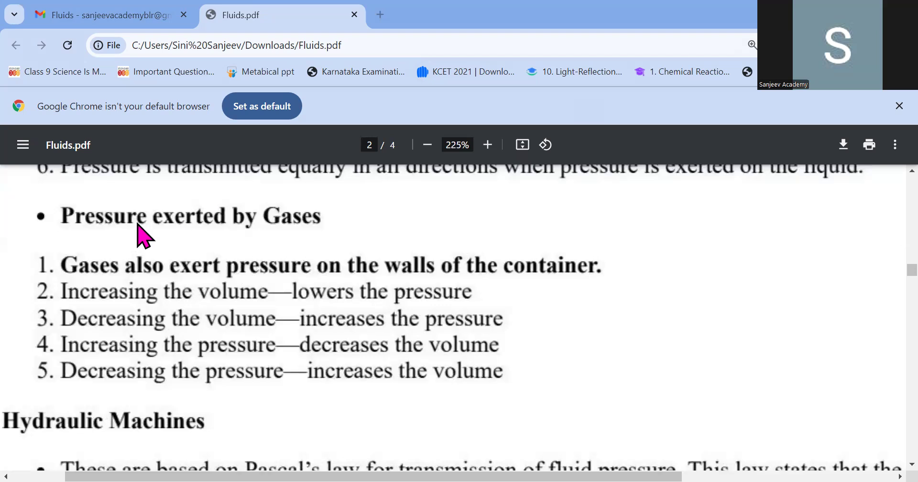
mouse_move(88, 231)
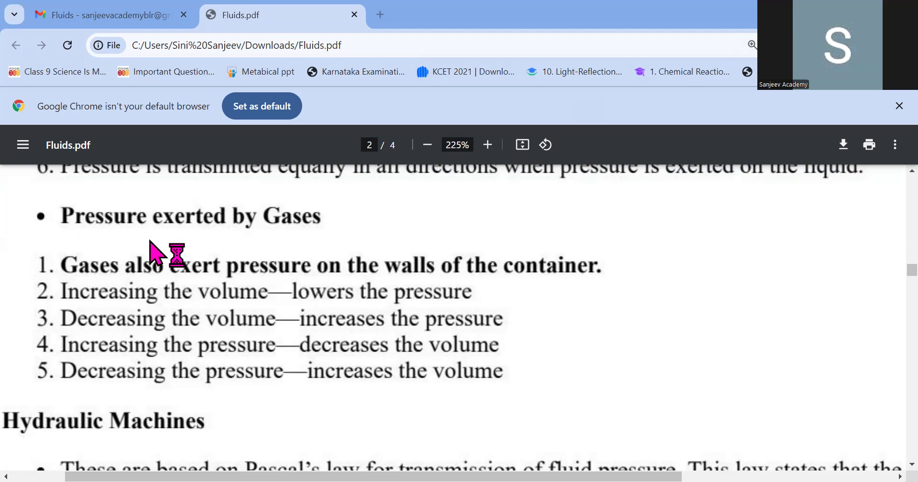
mouse_move(262, 245)
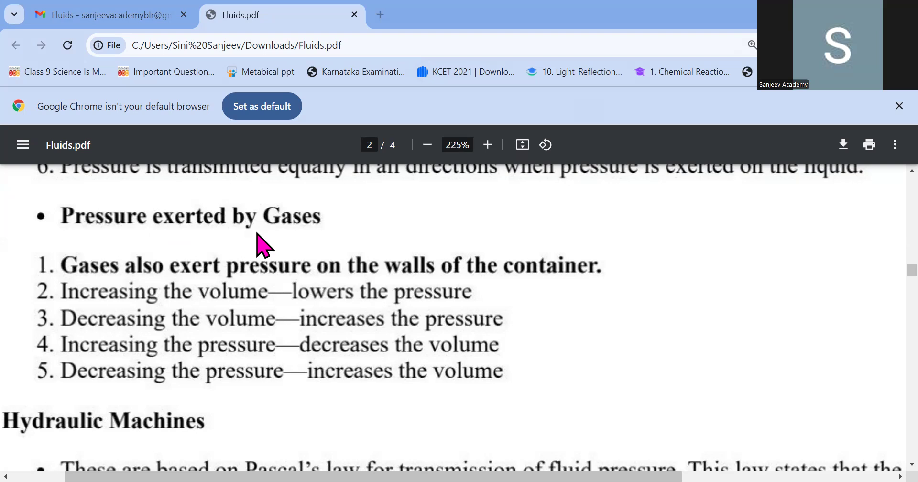
mouse_move(322, 281)
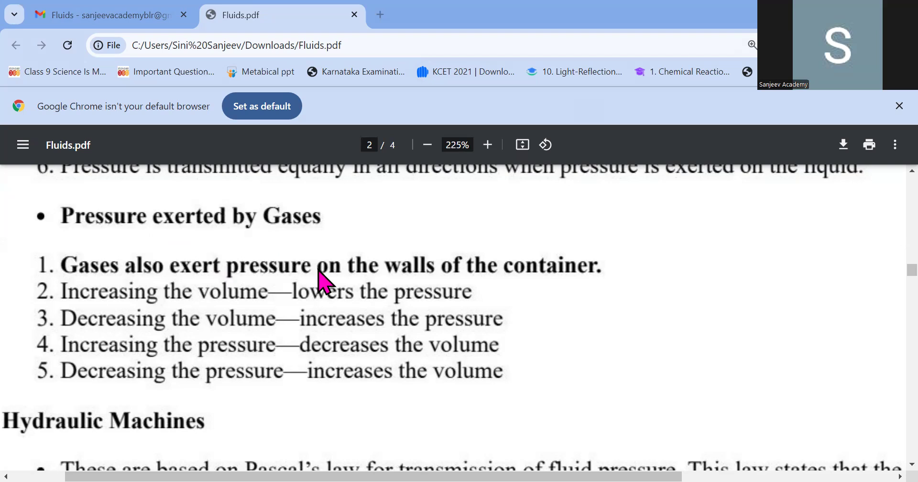
mouse_move(193, 308)
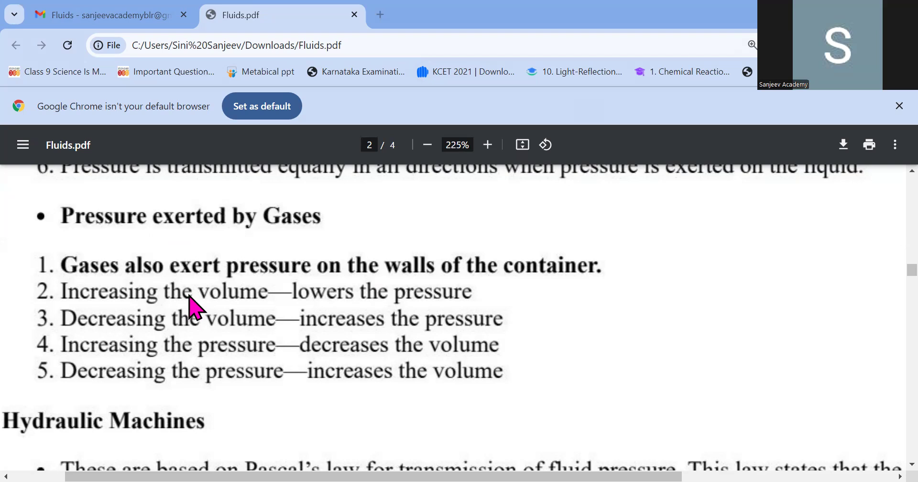
mouse_move(342, 314)
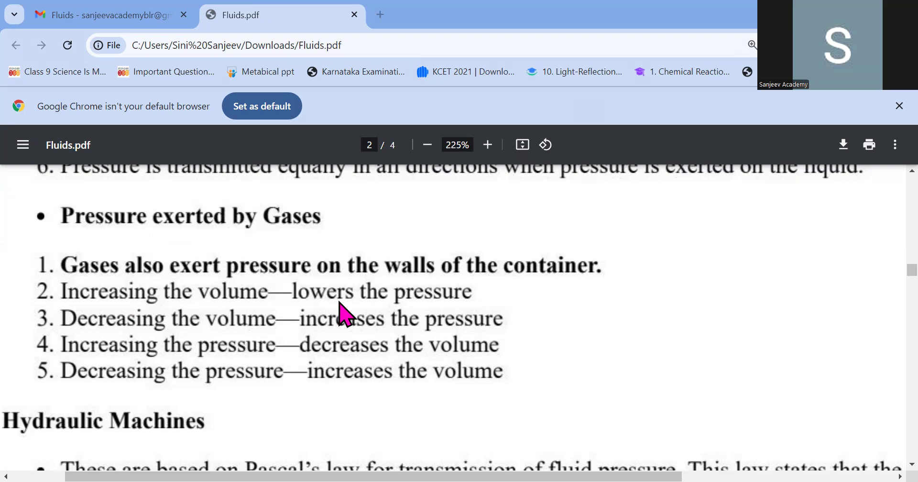
mouse_move(411, 304)
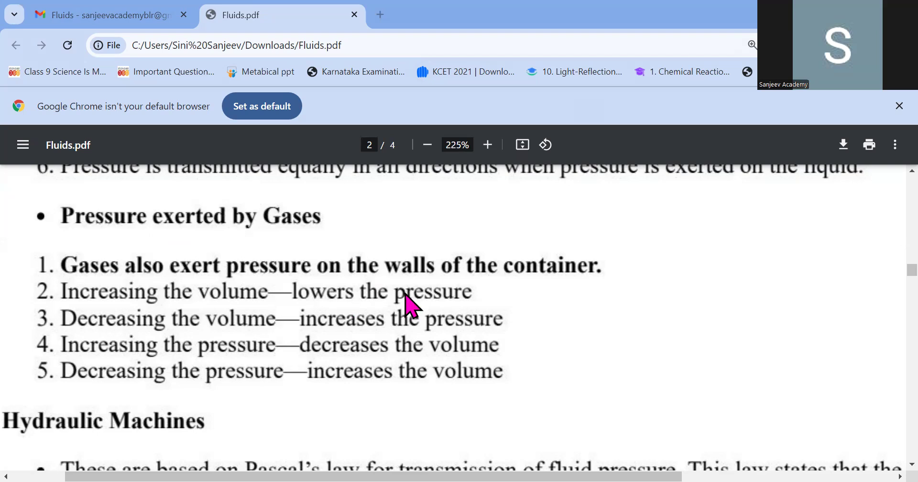
mouse_move(398, 314)
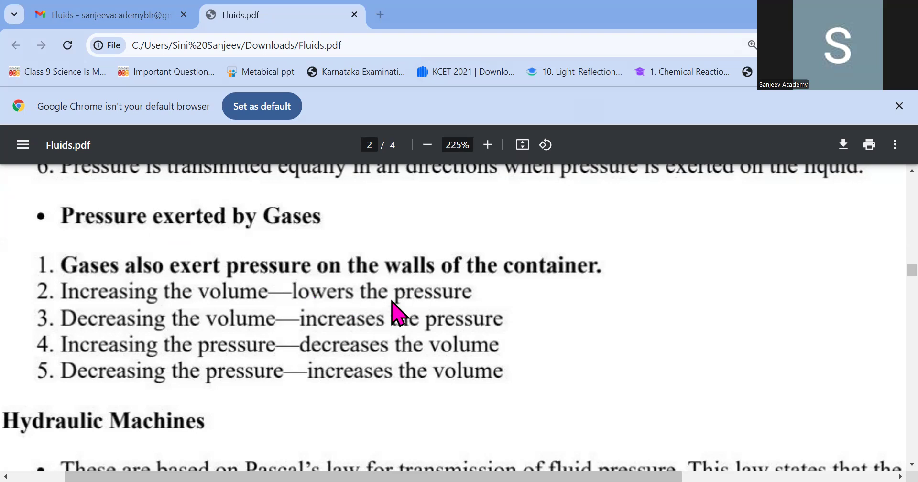
mouse_move(504, 304)
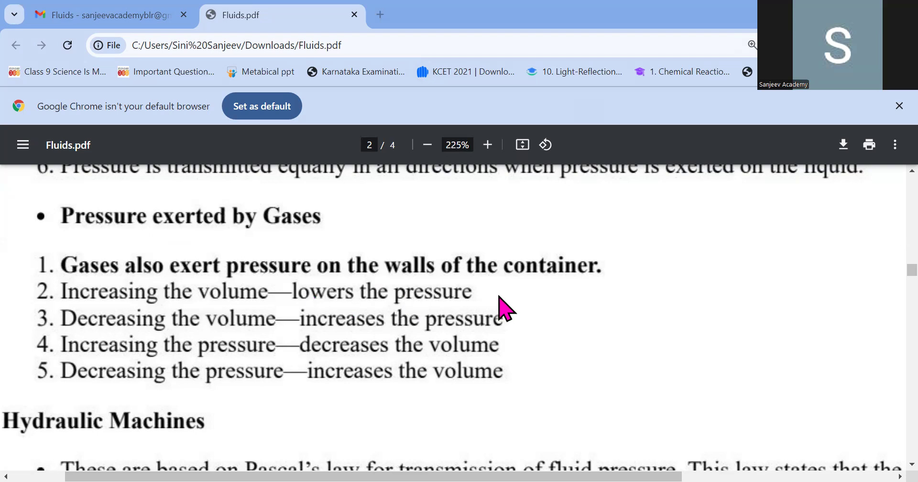
mouse_move(340, 293)
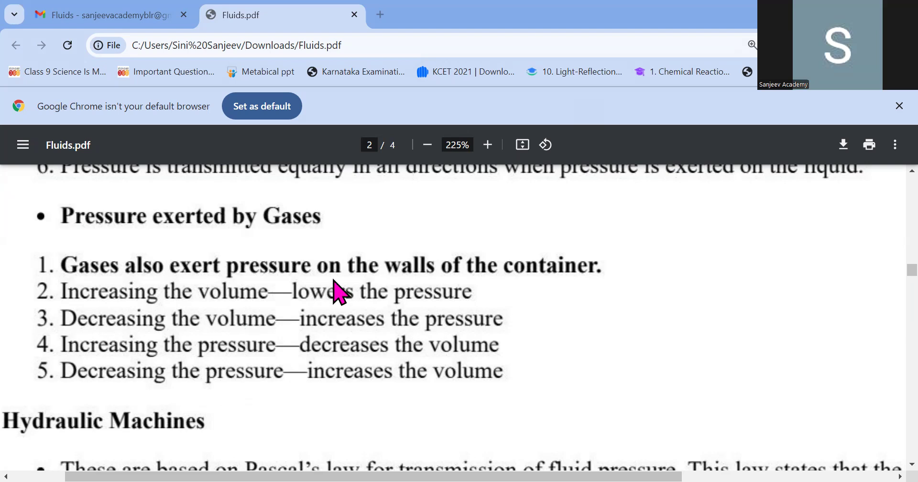
mouse_move(459, 334)
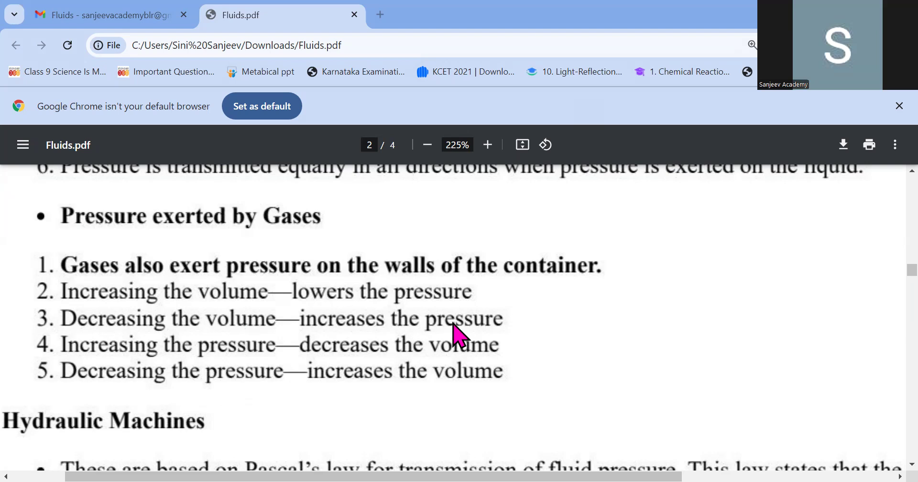
mouse_move(398, 301)
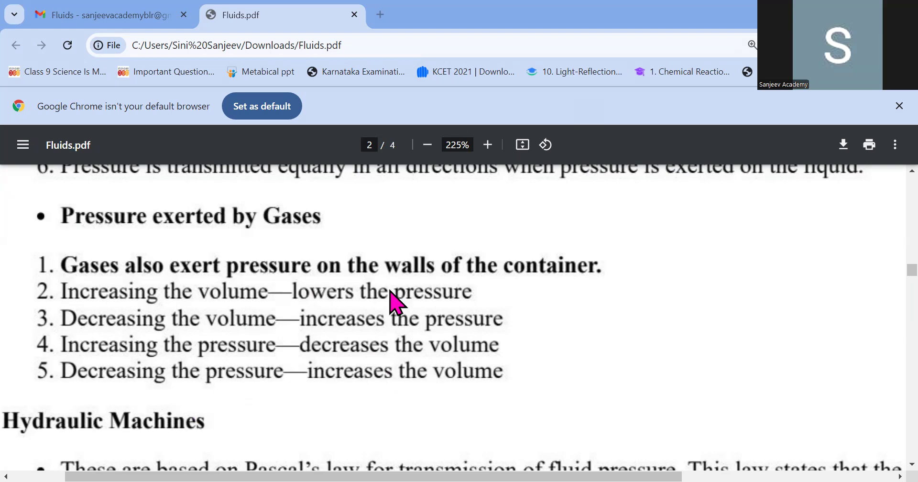
mouse_move(323, 342)
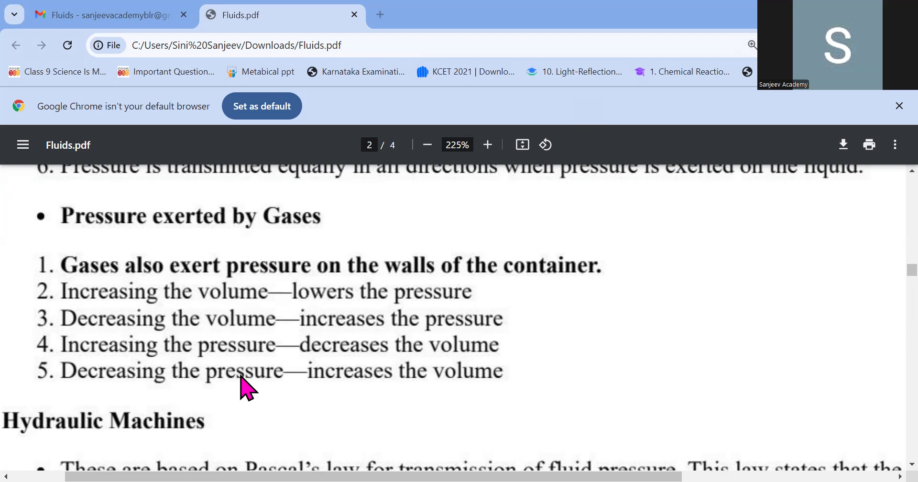
mouse_move(220, 364)
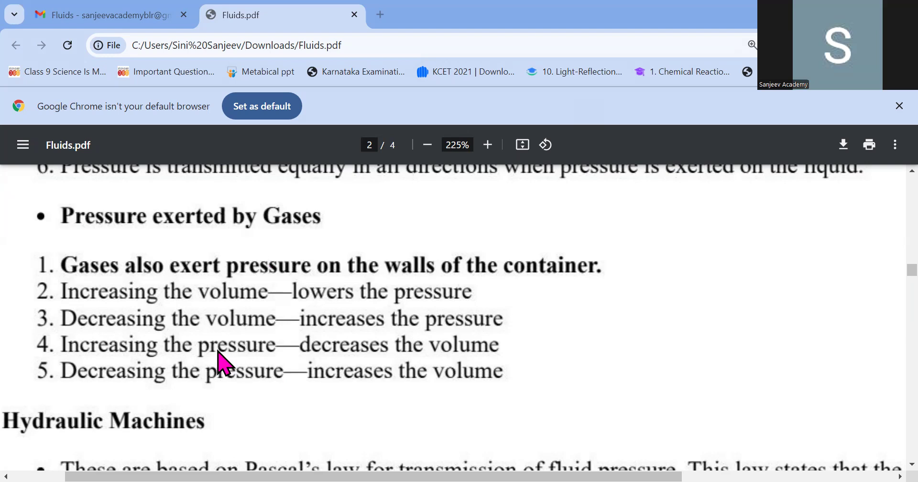
mouse_move(486, 229)
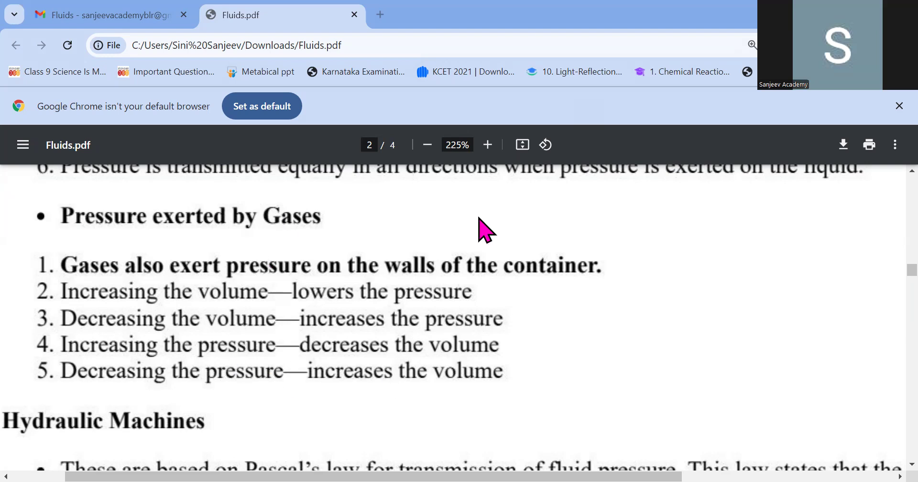
Step: Zoom out slightly and scroll past Hydraulic Machines to Advantages of Mercury Barometer
scroll("down", 3)
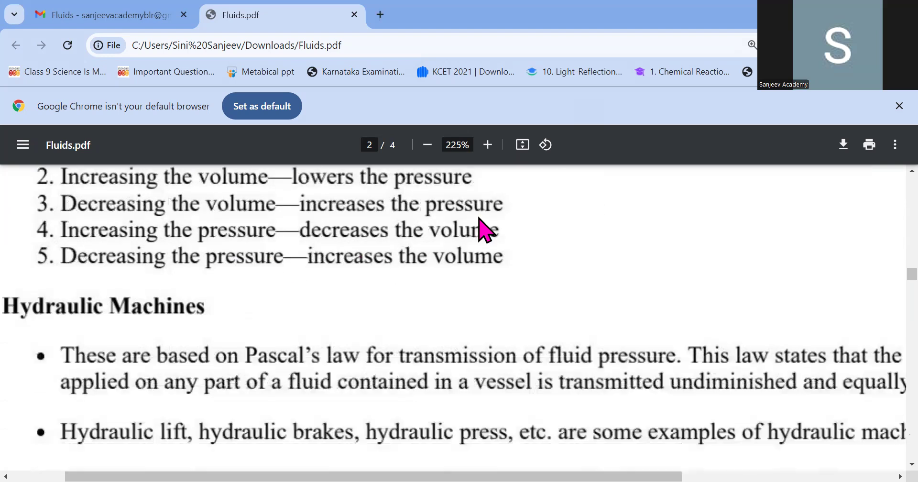
left_click(427, 144)
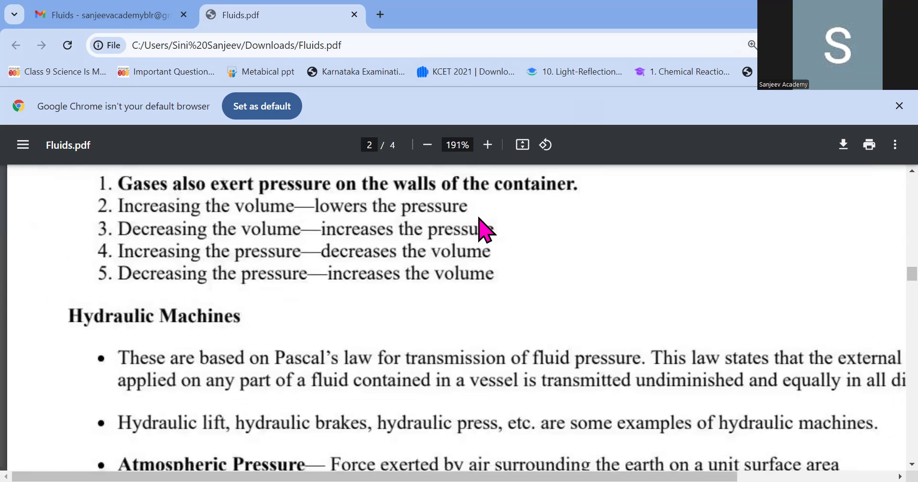
scroll("down", 3)
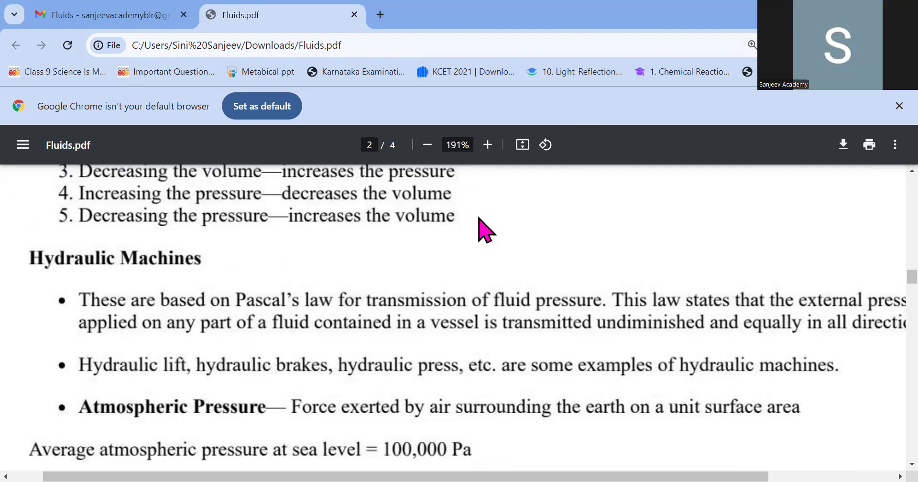
scroll("down", 3)
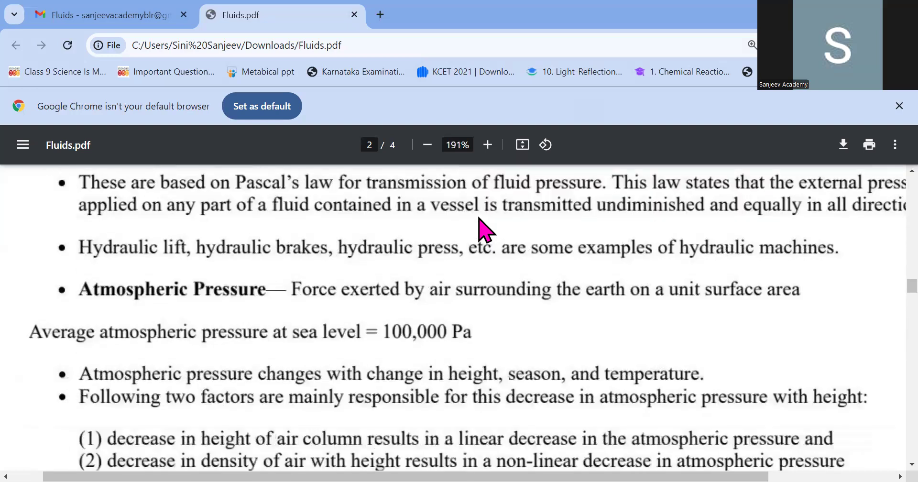
scroll("down", 3)
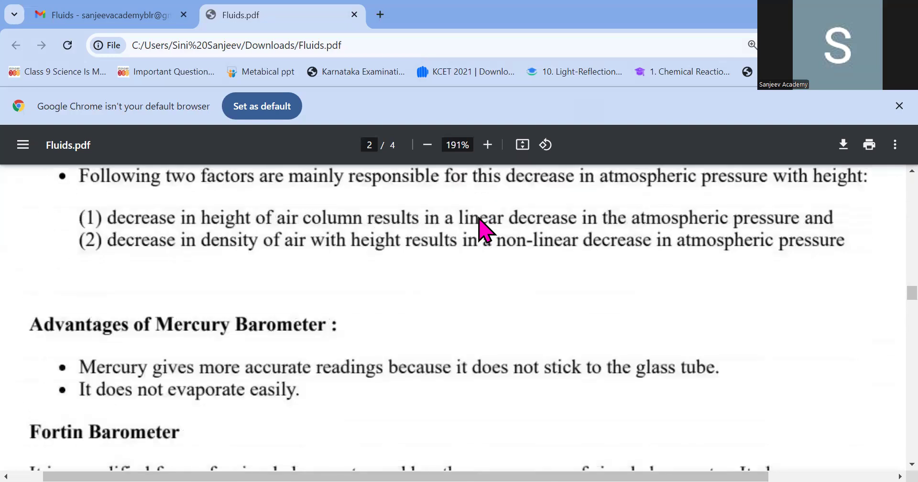
Step: Scroll around the barometer notes and zoom out to 112% to fit the page width
scroll("down", 3)
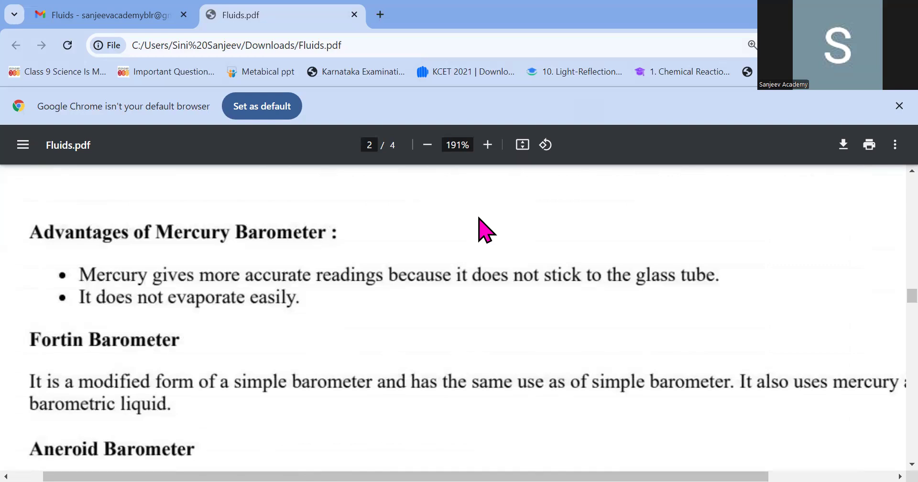
scroll("up", 3)
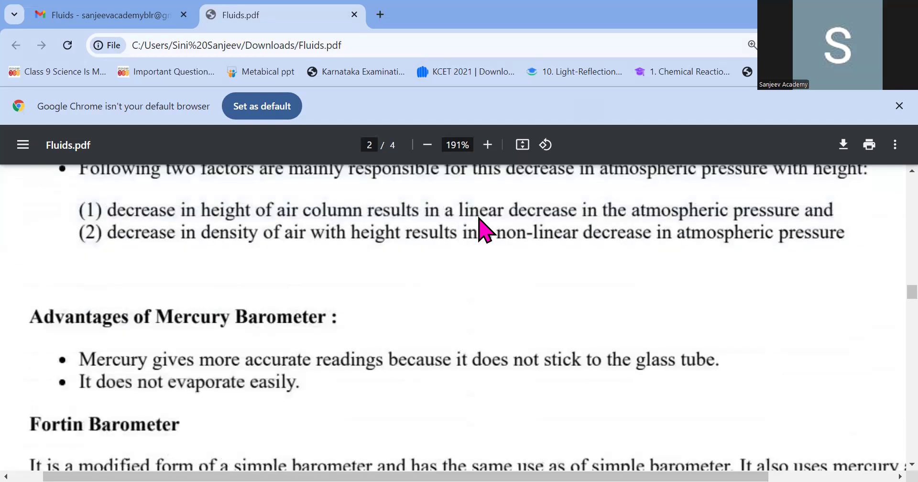
scroll("down", 3)
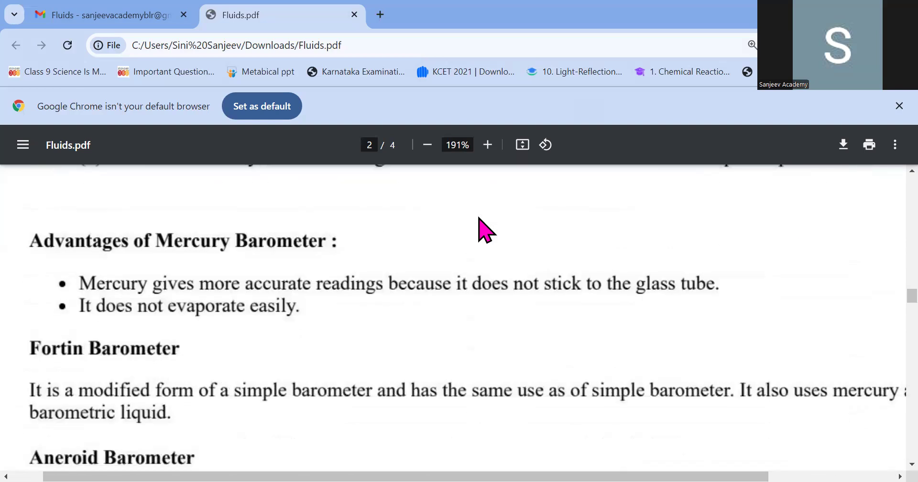
left_click(427, 144)
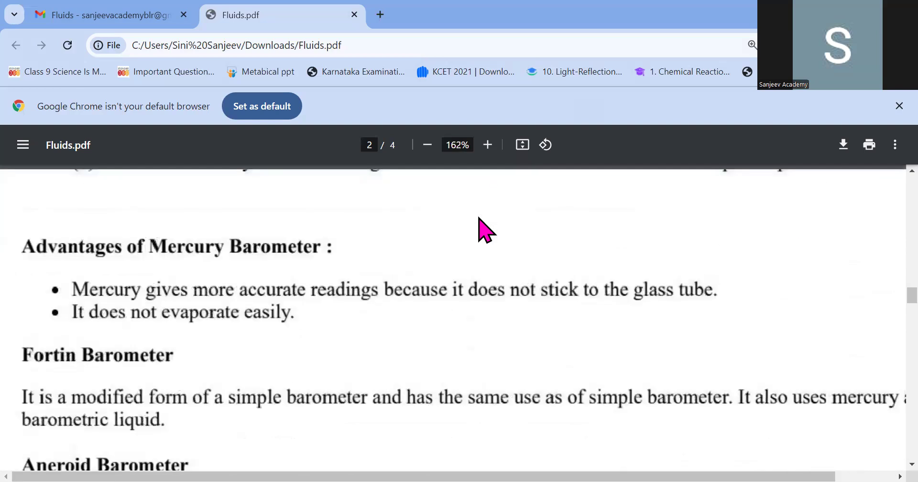
left_click(427, 145)
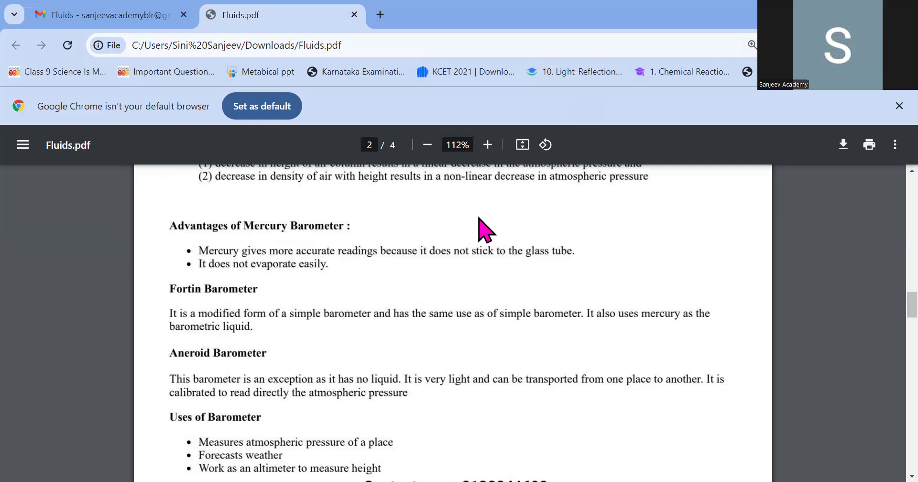
mouse_move(307, 234)
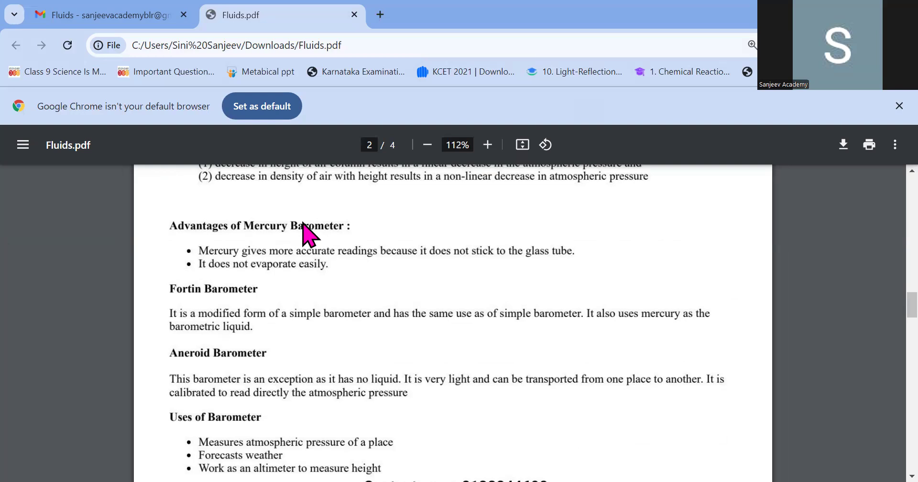
mouse_move(338, 294)
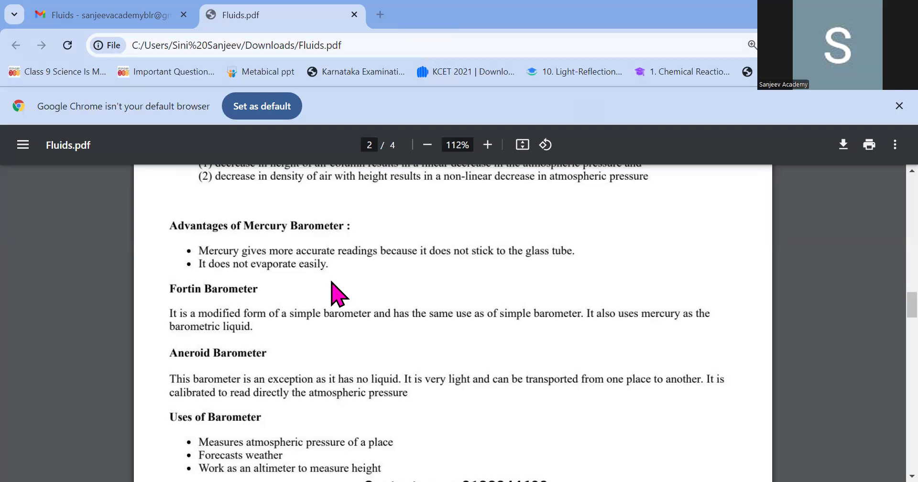
mouse_move(413, 148)
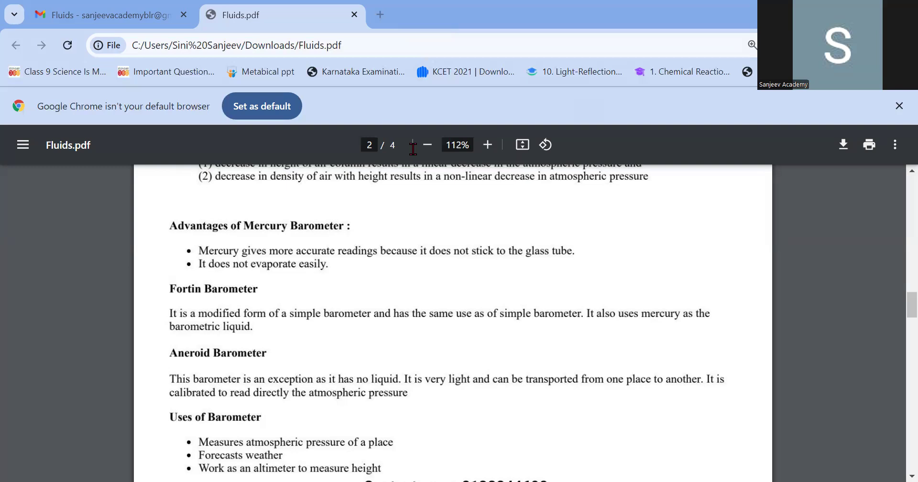
mouse_move(531, 48)
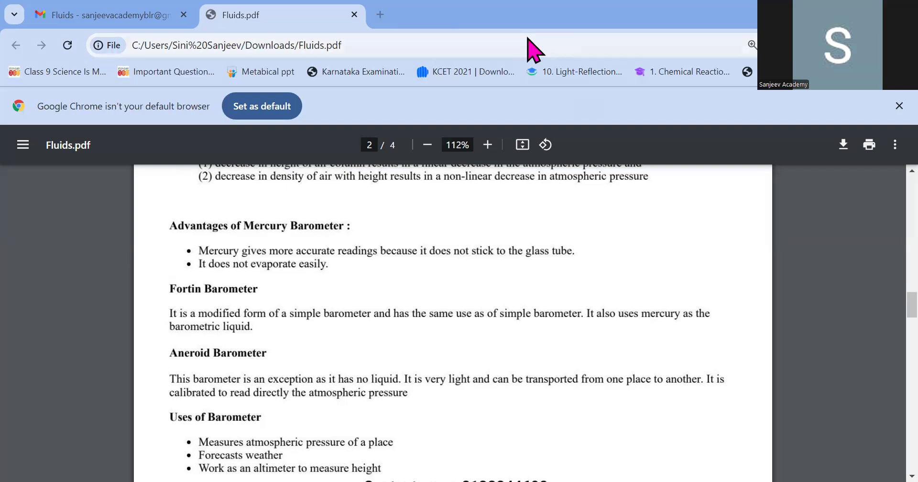
mouse_move(294, 37)
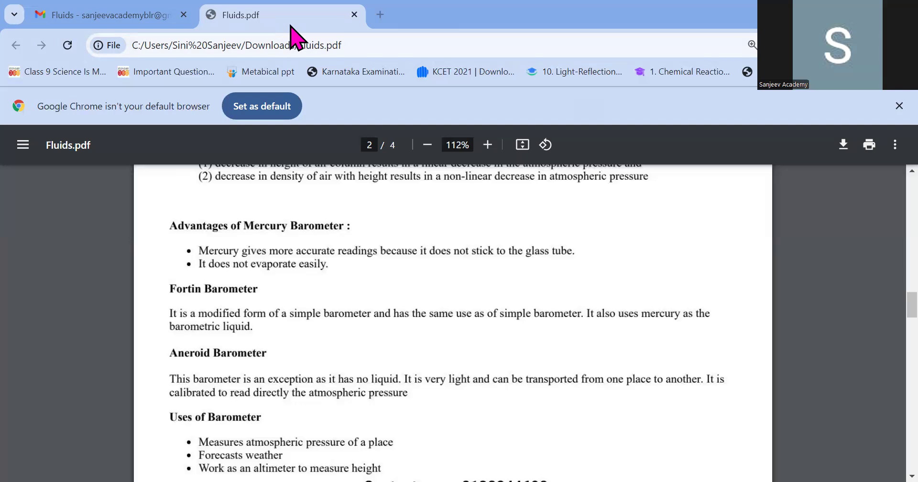
mouse_move(108, 11)
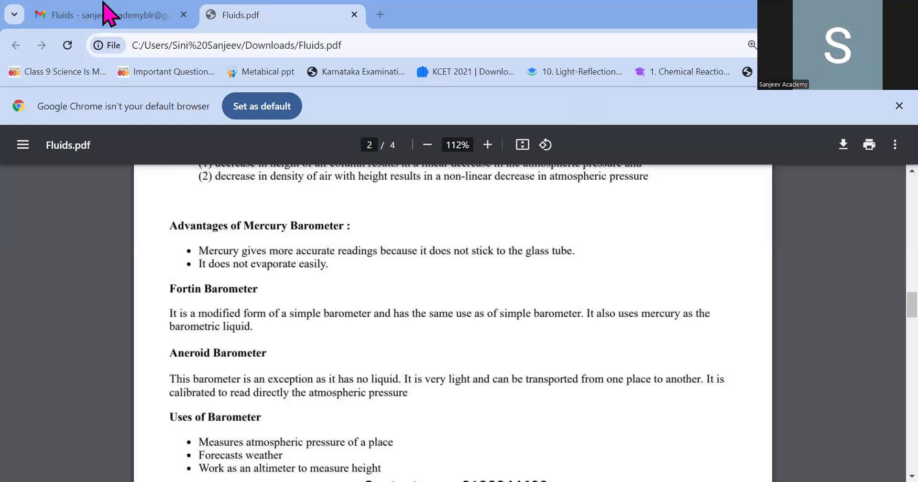
mouse_move(606, 110)
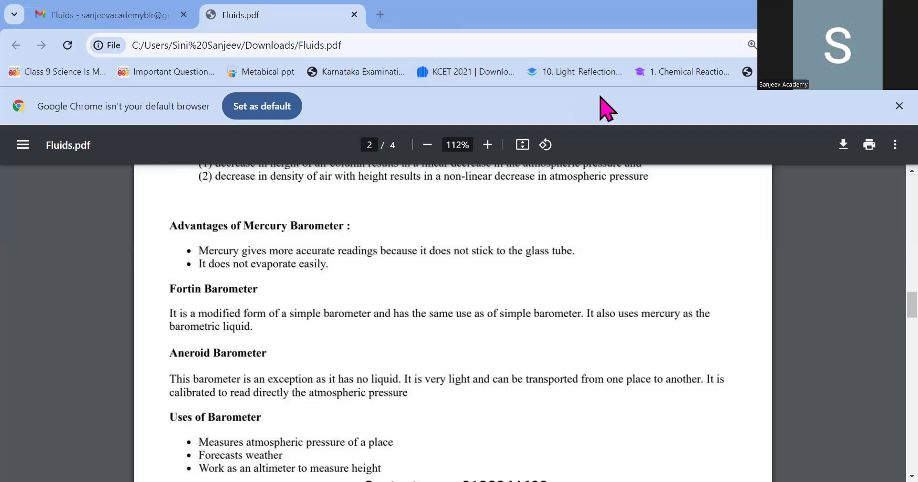
mouse_move(594, 113)
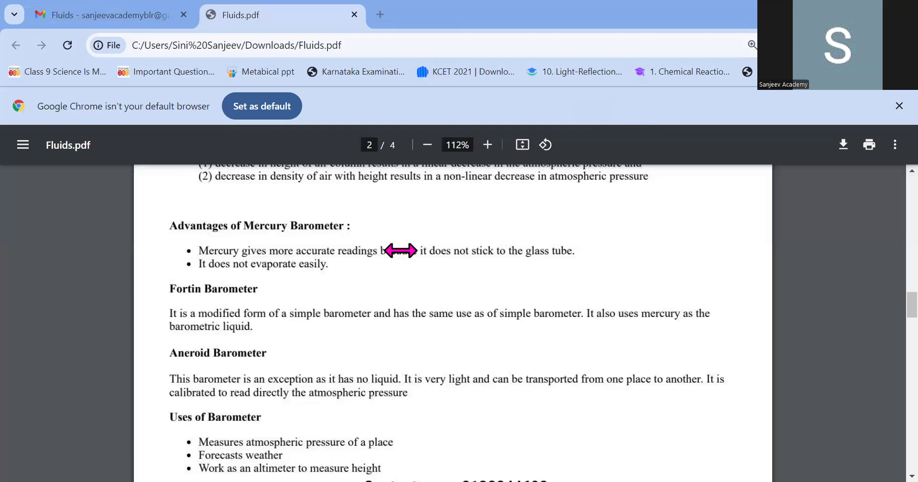
mouse_move(406, 264)
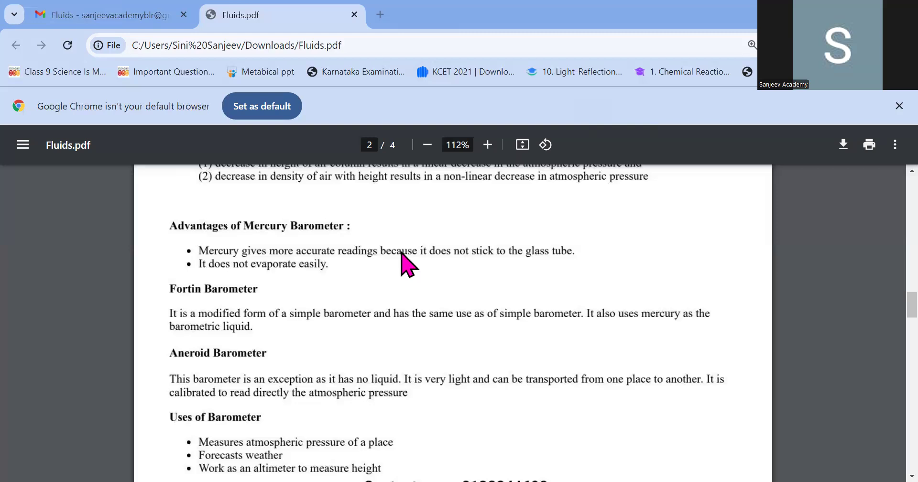
mouse_move(436, 304)
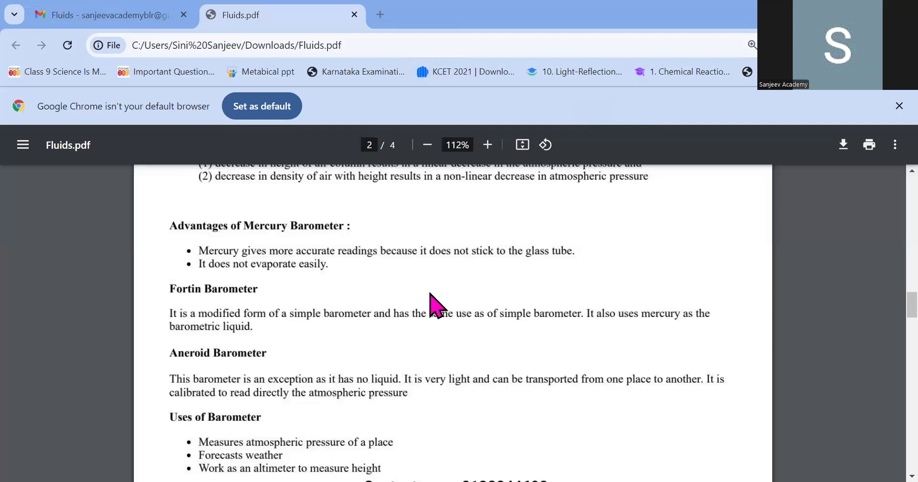
mouse_move(416, 348)
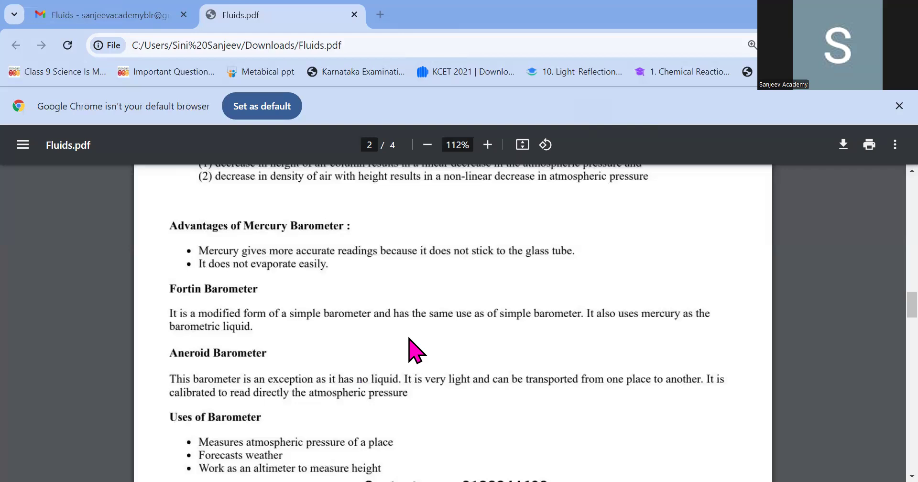
mouse_move(326, 293)
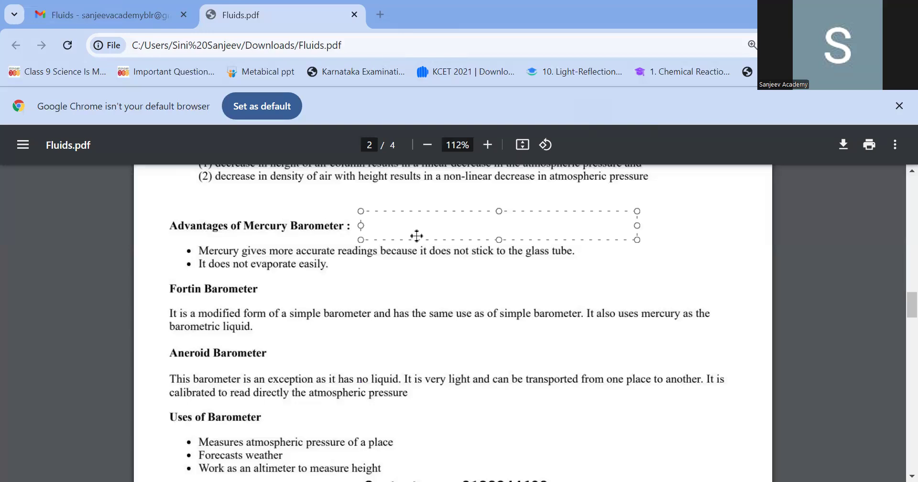
Step: Type a note reading atm pressure, mano liquid pressure, liquid pressure beside the barometer heading
type("atm pr")
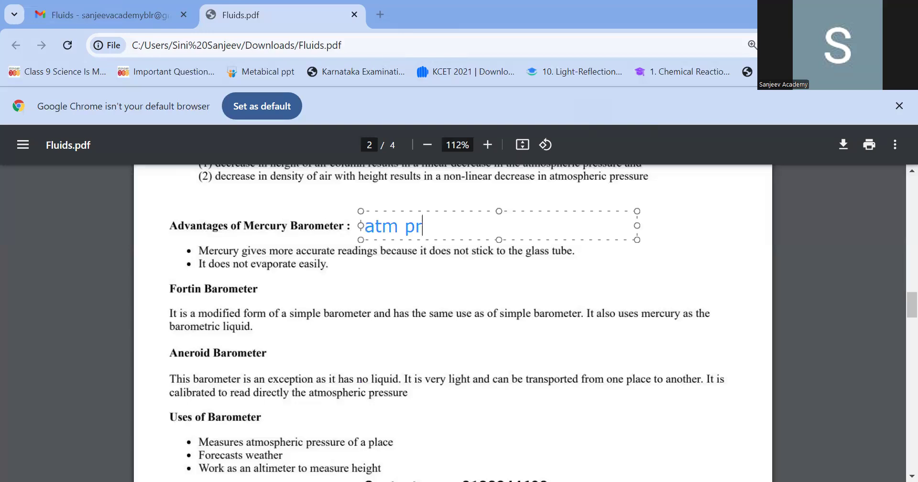
type("essure")
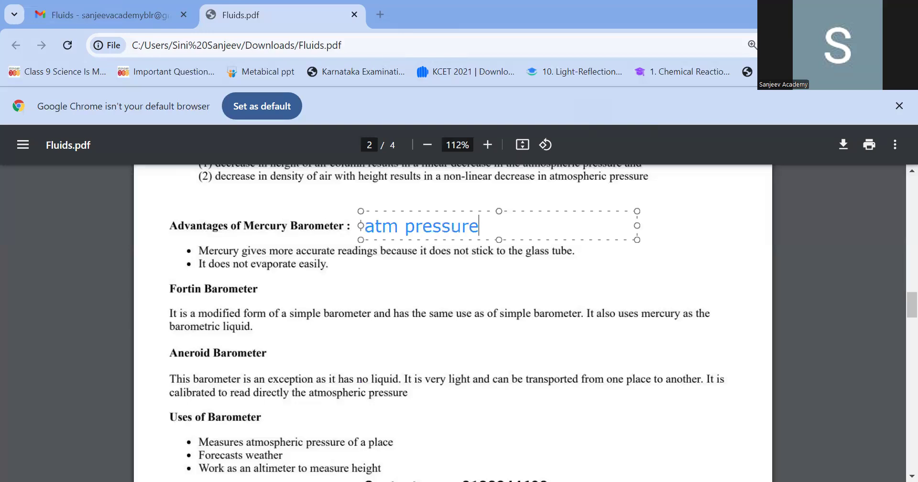
type("manometer -")
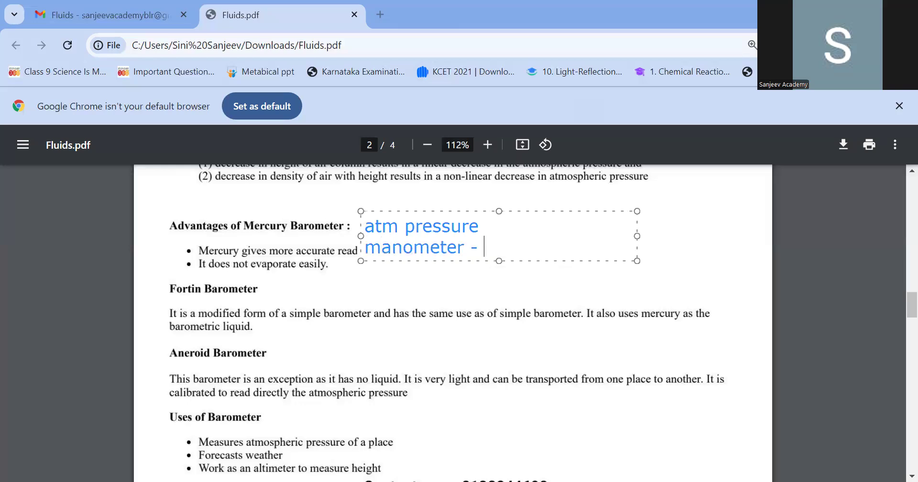
type("liquid")
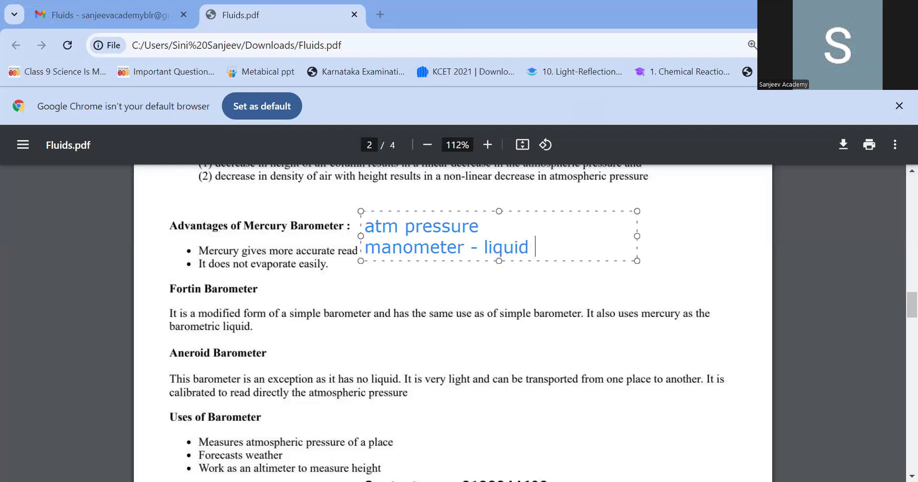
type("pressur")
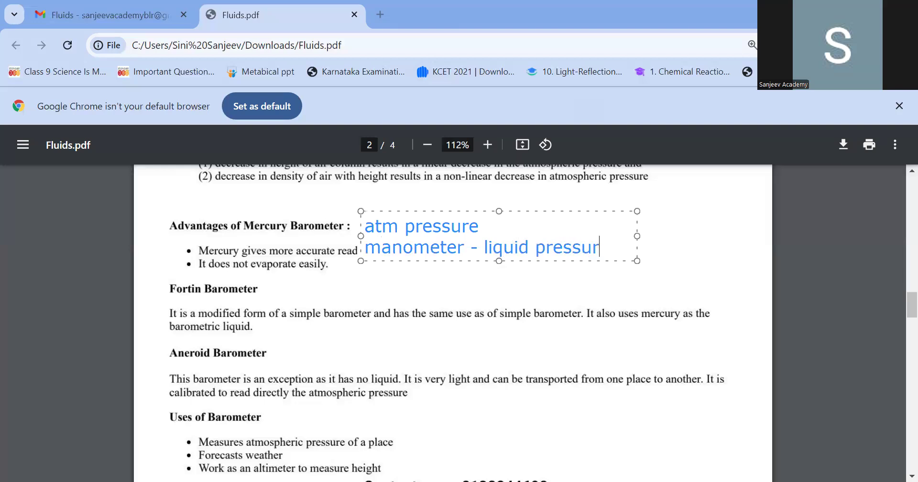
type("e")
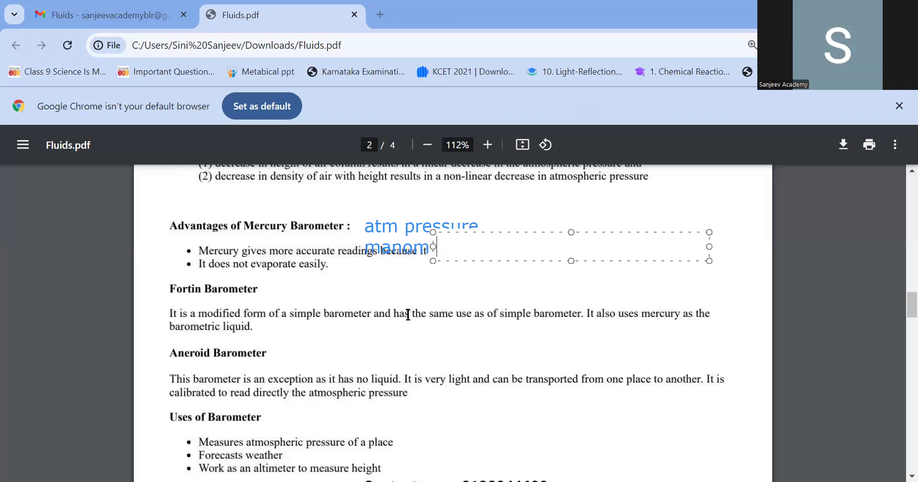
type("liquid pressure")
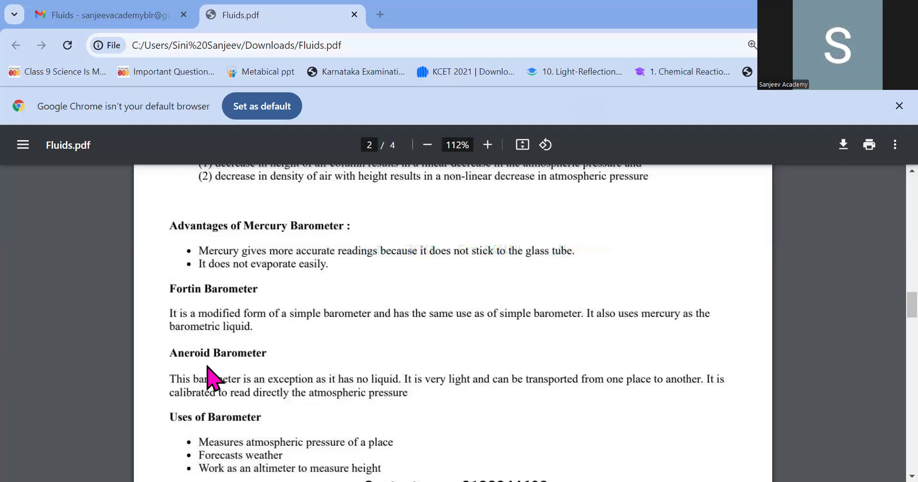
Step: Scroll down to the altimeter notes and the Buoyancy heading on page 3
scroll("down", 3)
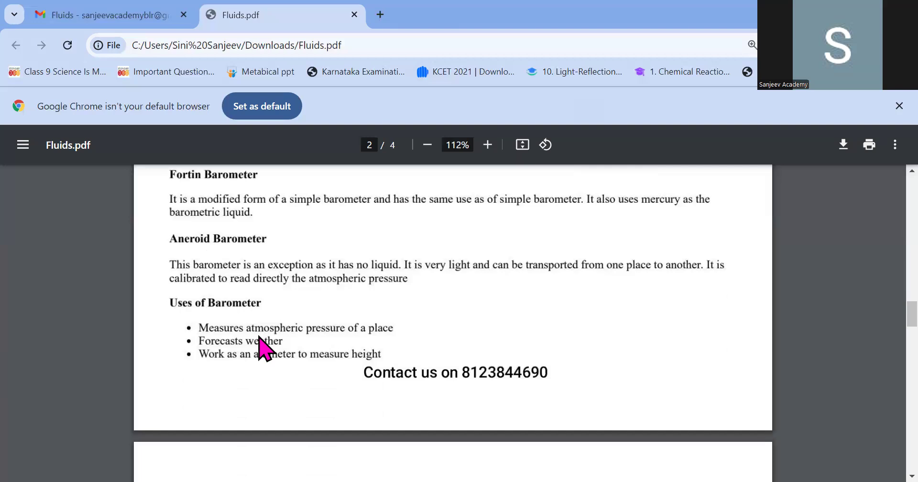
scroll("down", 3)
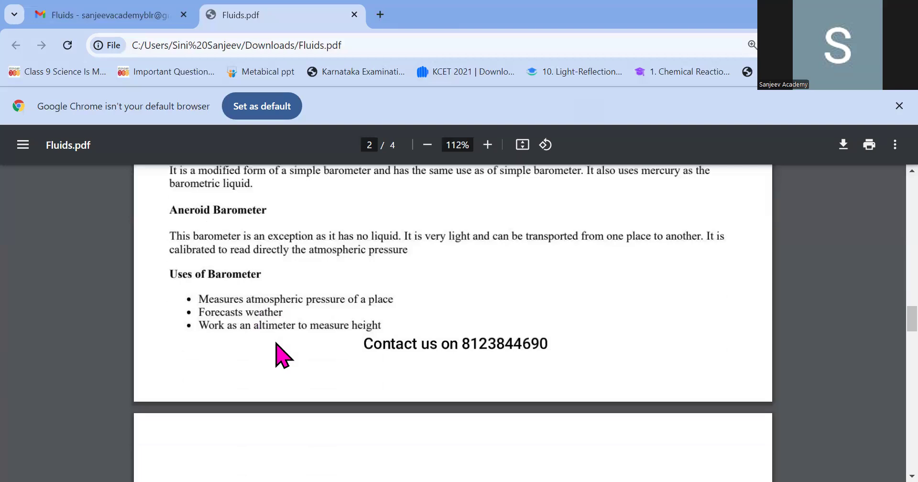
scroll("down", 3)
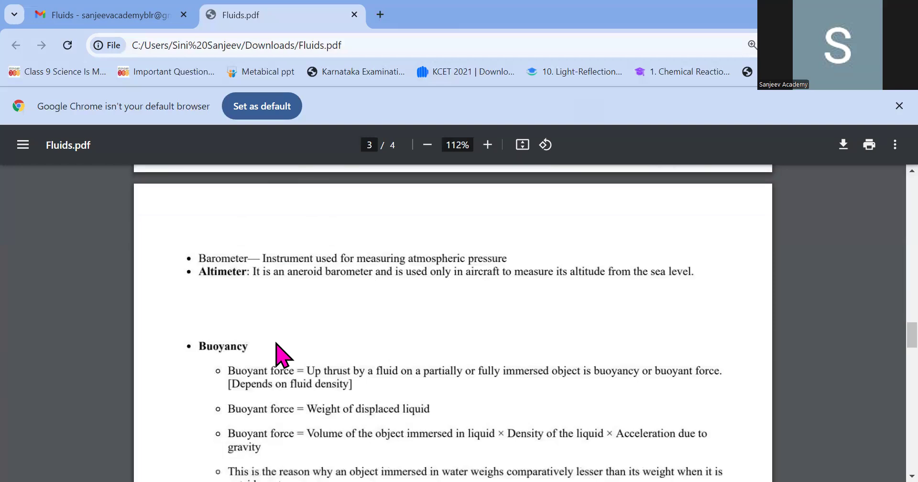
mouse_move(210, 292)
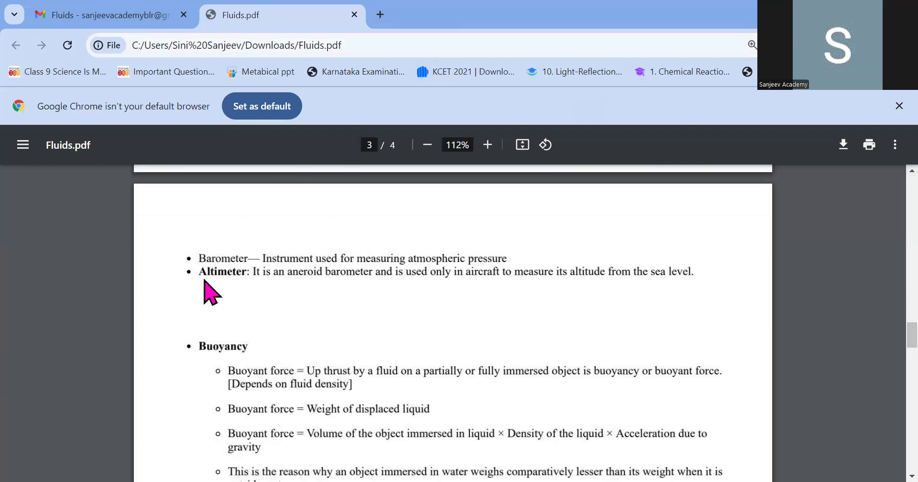
mouse_move(220, 289)
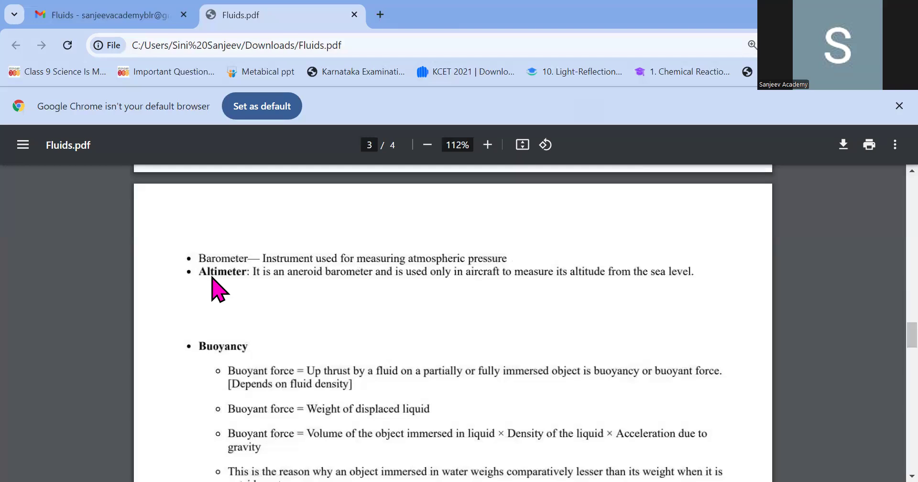
mouse_move(231, 326)
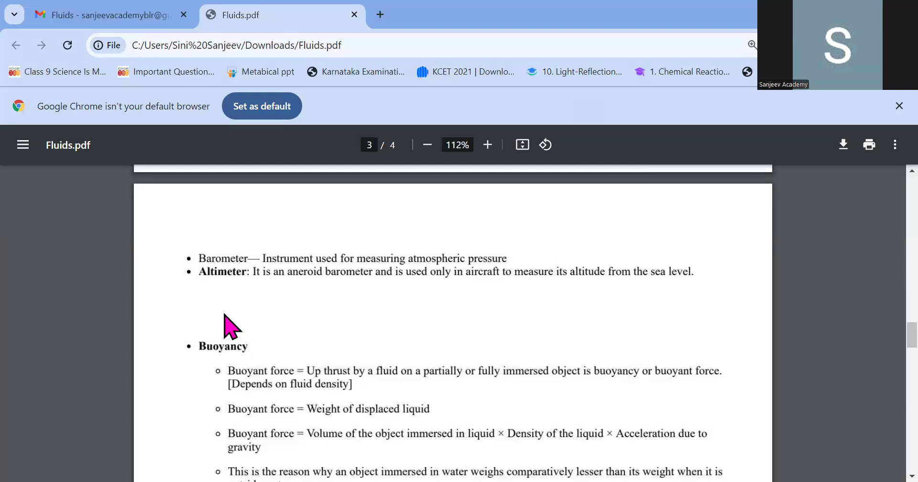
Step: Scroll page 3 past the Buoyancy bullets to Archimedes' principle and the Density of a substance formula
scroll("down", 3)
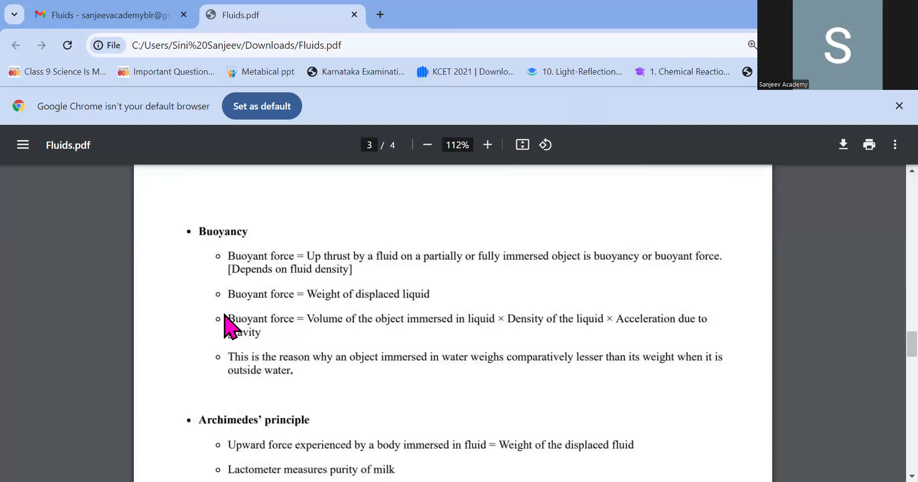
mouse_move(267, 257)
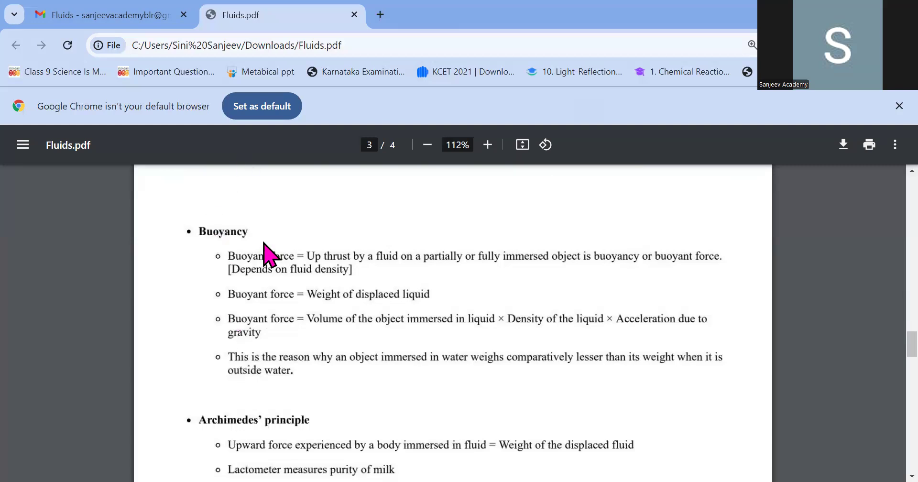
mouse_move(232, 251)
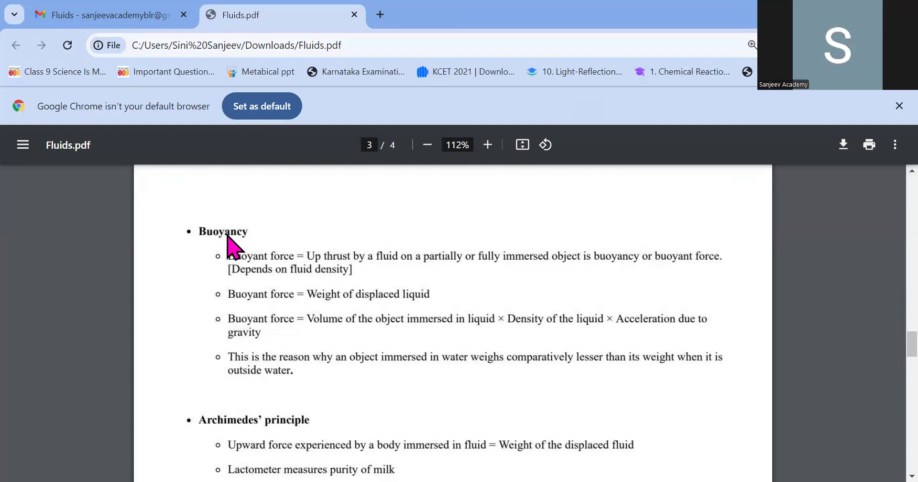
mouse_move(724, 195)
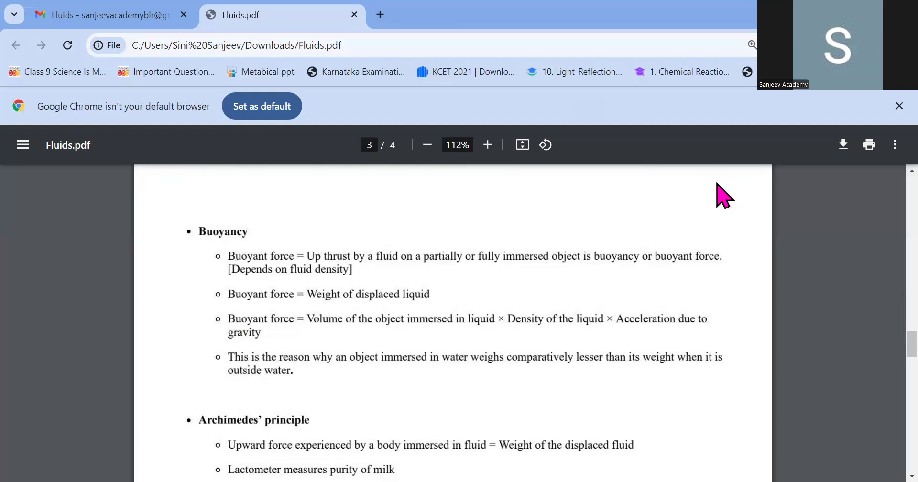
mouse_move(522, 343)
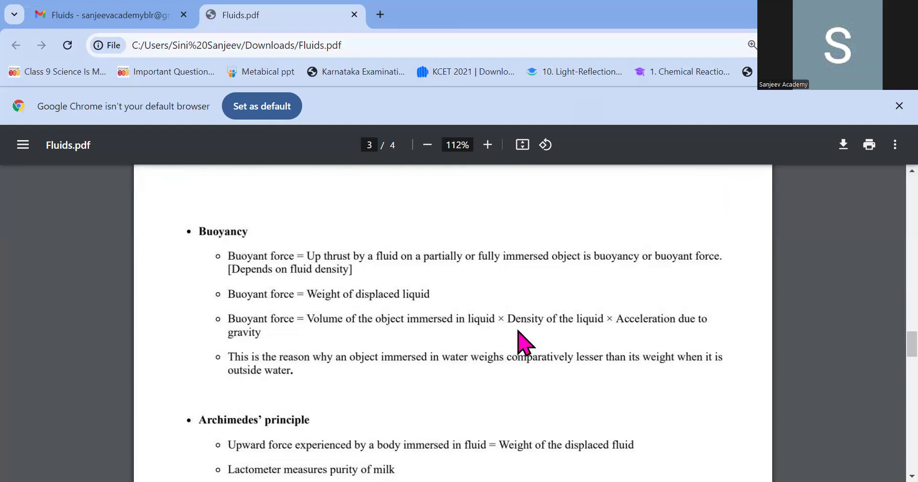
scroll("down", 3)
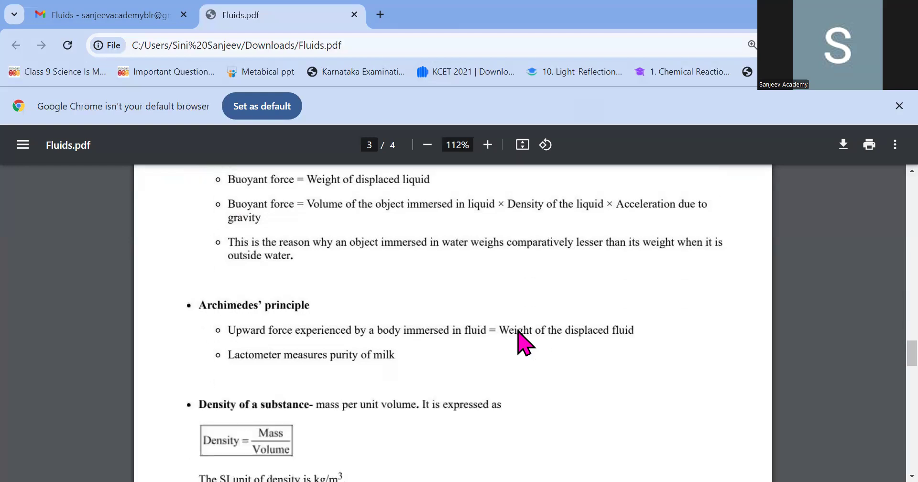
scroll("down", 3)
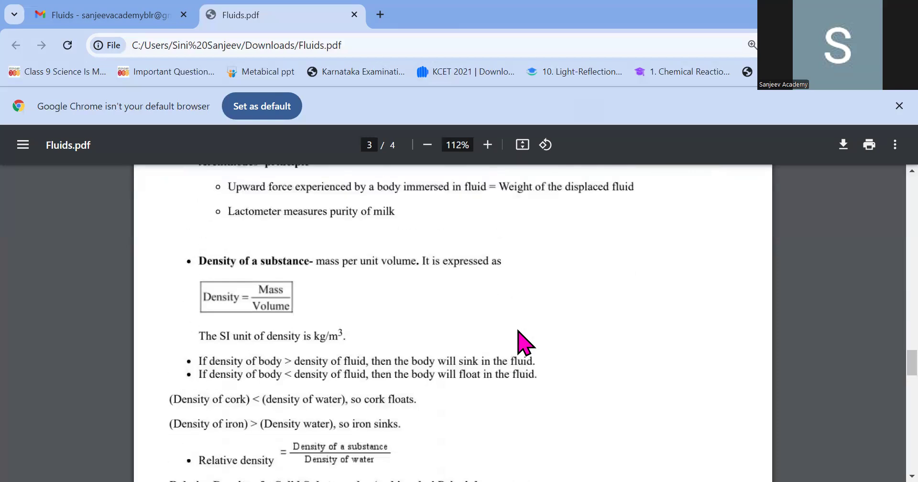
scroll("up", 3)
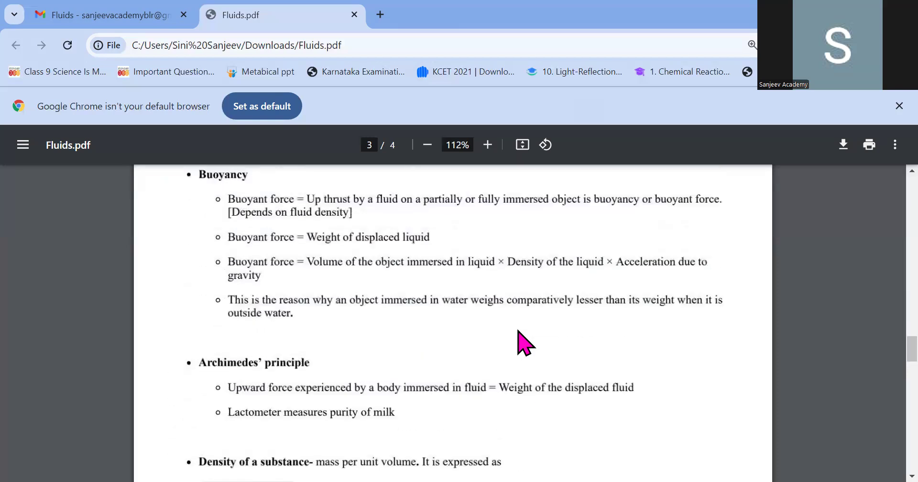
scroll("down", 3)
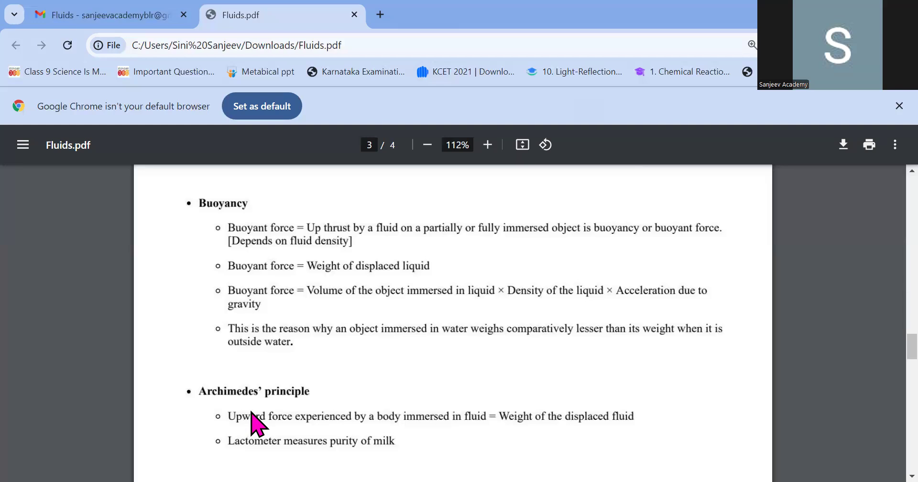
mouse_move(414, 314)
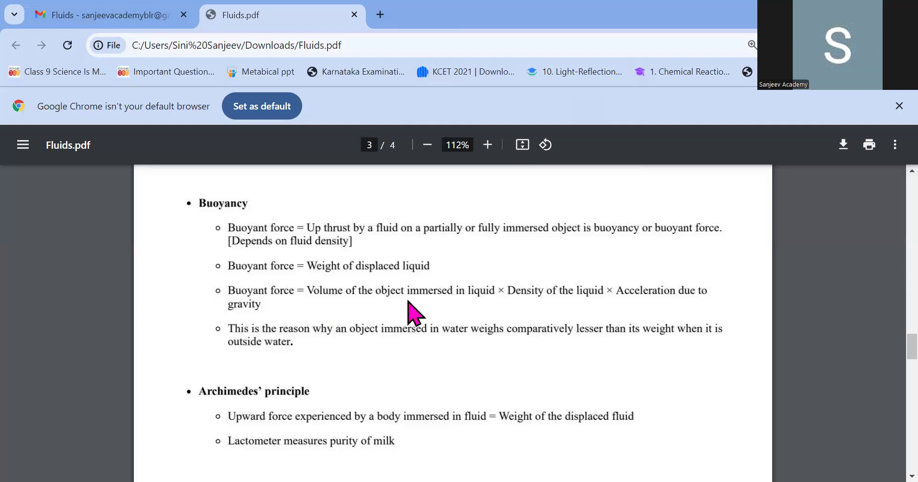
mouse_move(591, 313)
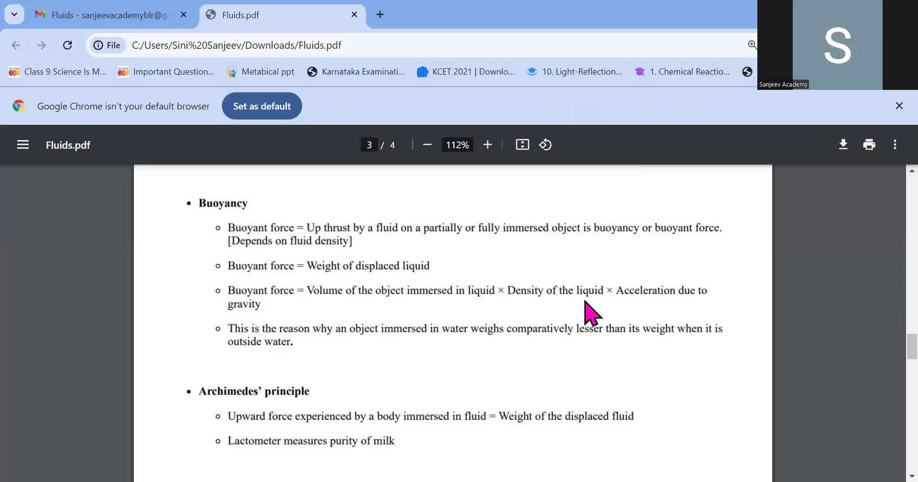
mouse_move(620, 322)
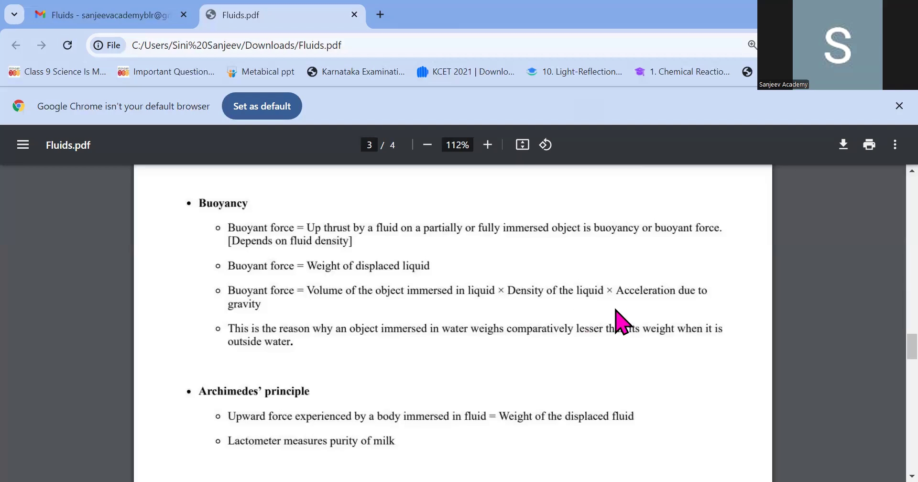
mouse_move(504, 354)
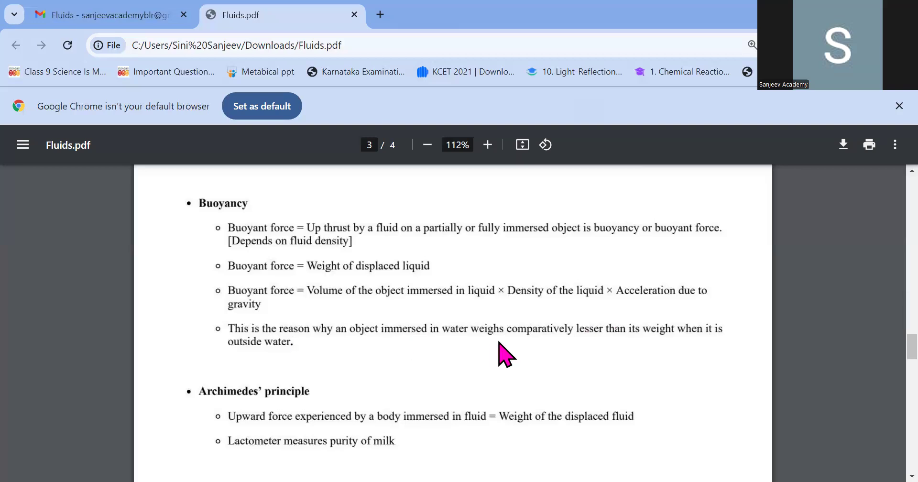
mouse_move(612, 345)
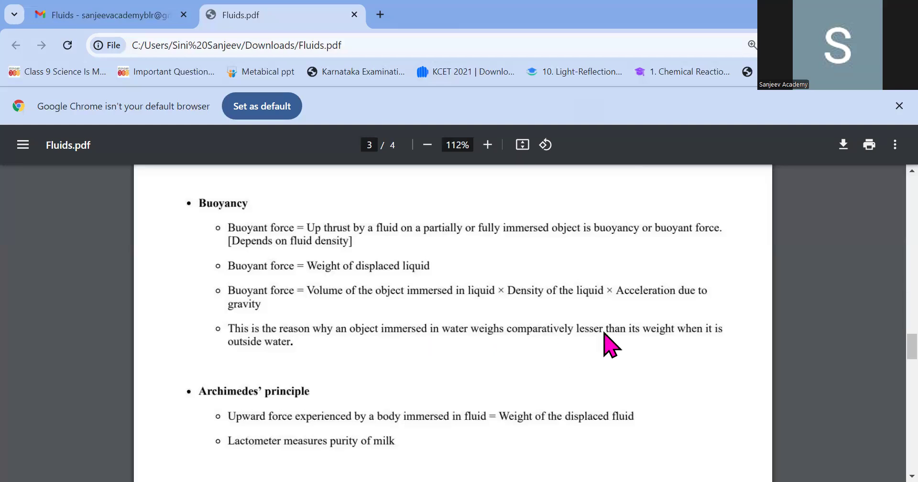
mouse_move(357, 337)
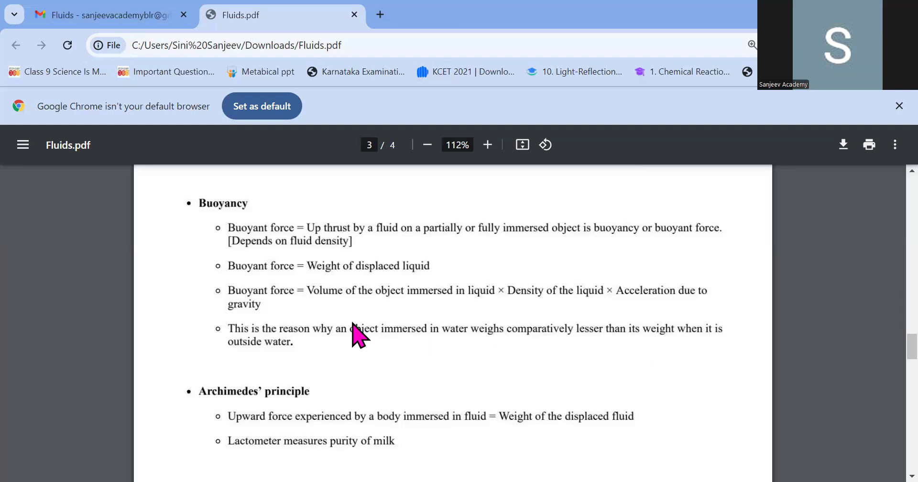
mouse_move(293, 363)
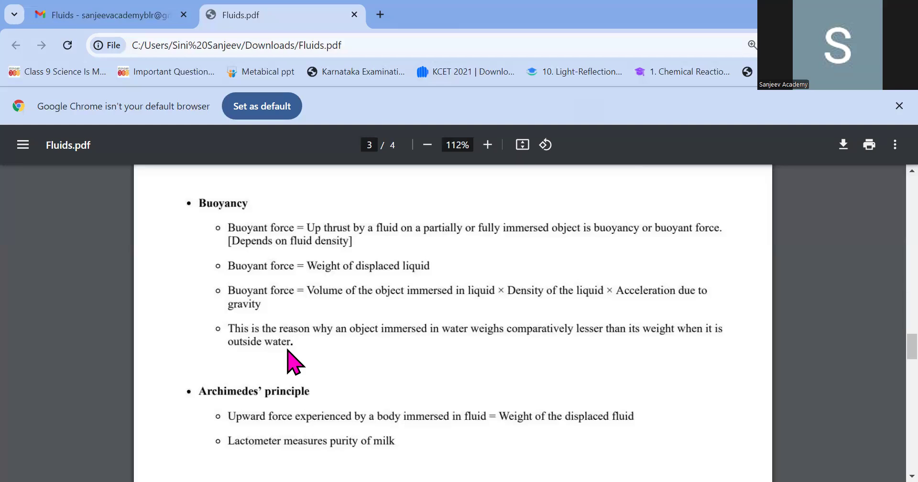
scroll("down", 3)
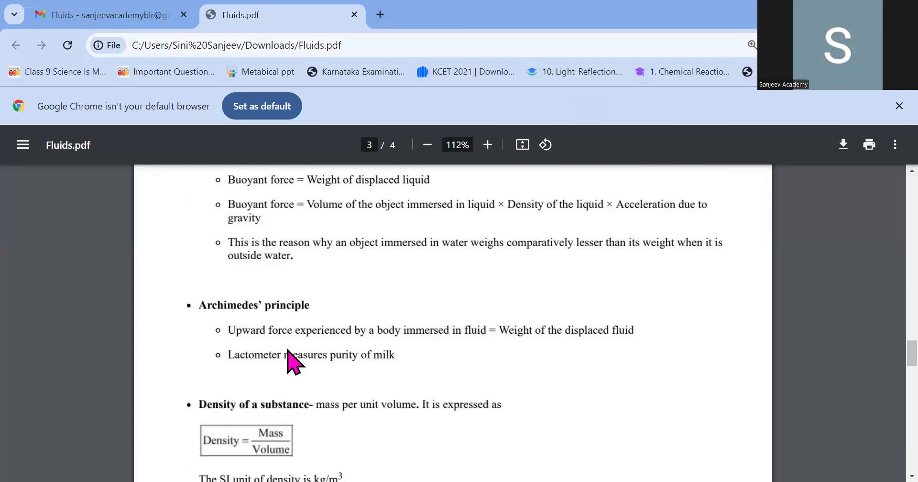
mouse_move(236, 345)
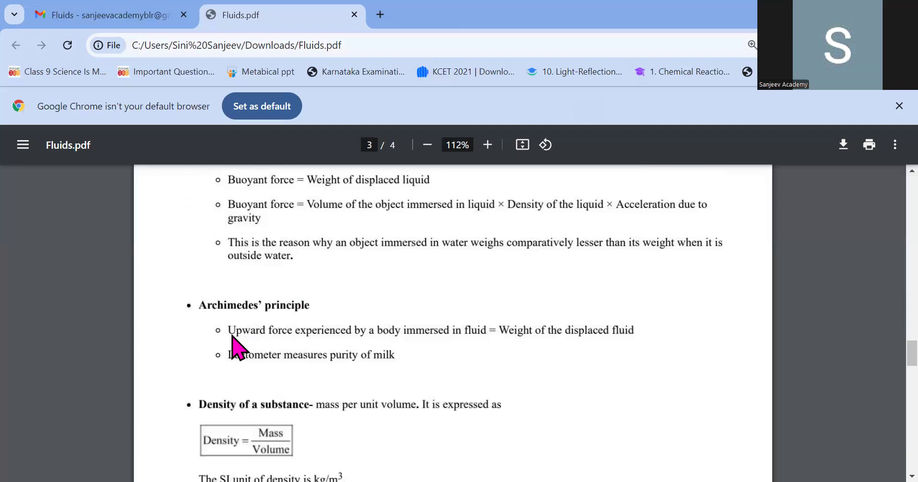
mouse_move(281, 384)
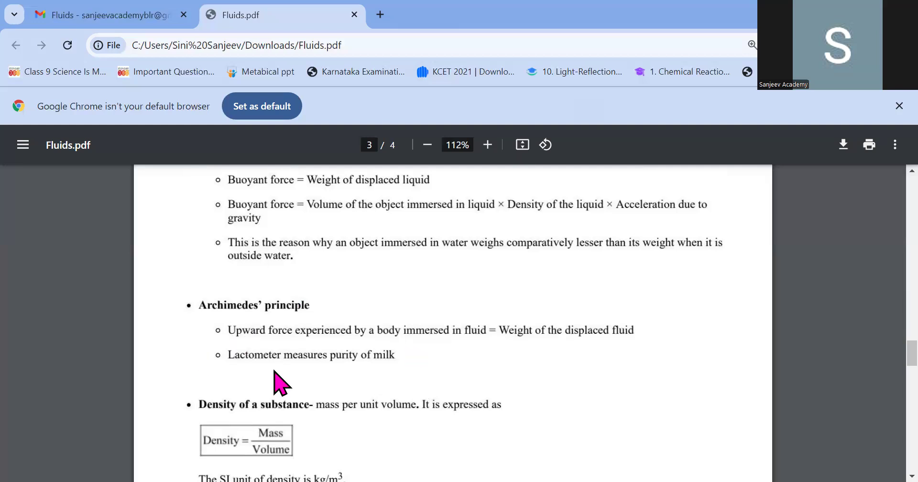
mouse_move(293, 350)
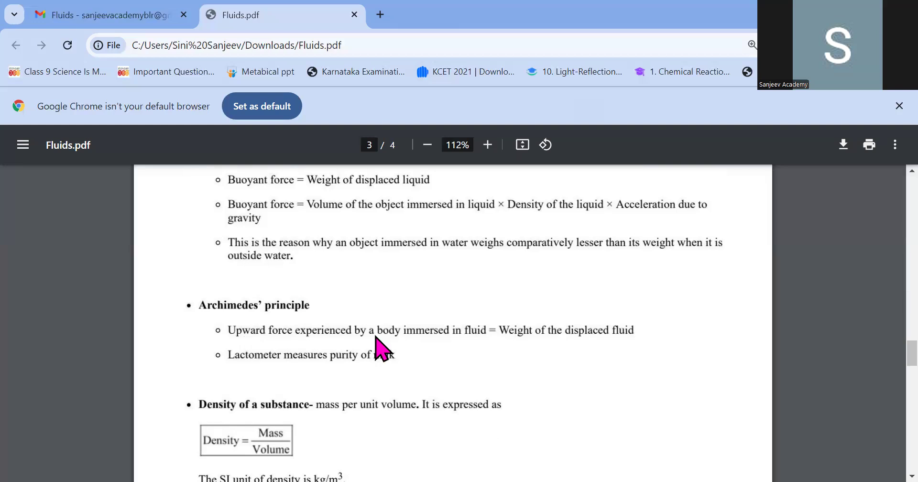
mouse_move(546, 360)
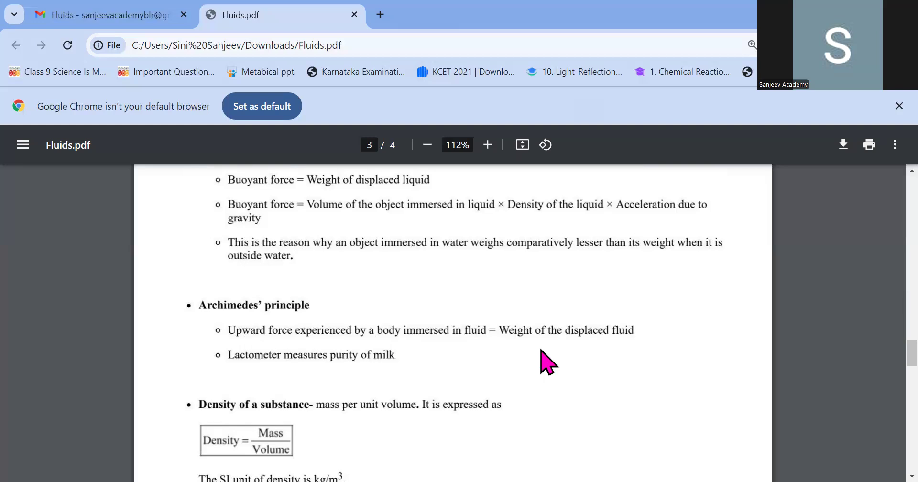
mouse_move(635, 336)
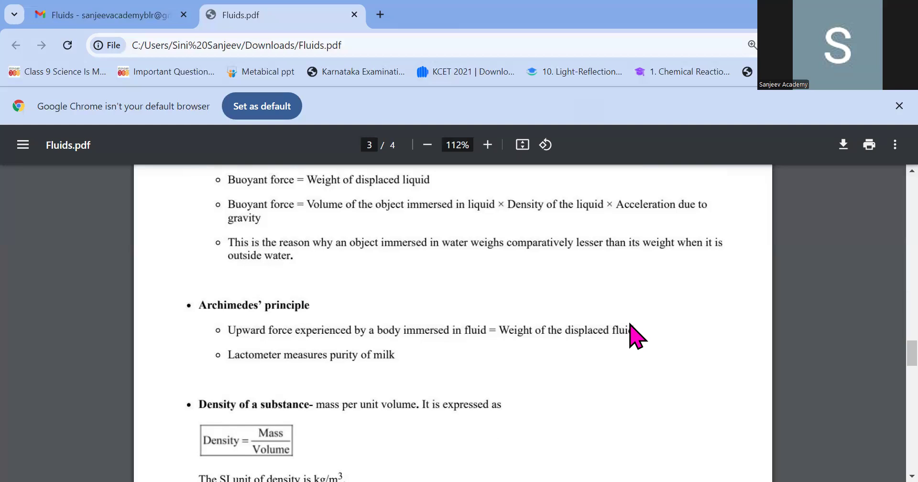
mouse_move(343, 355)
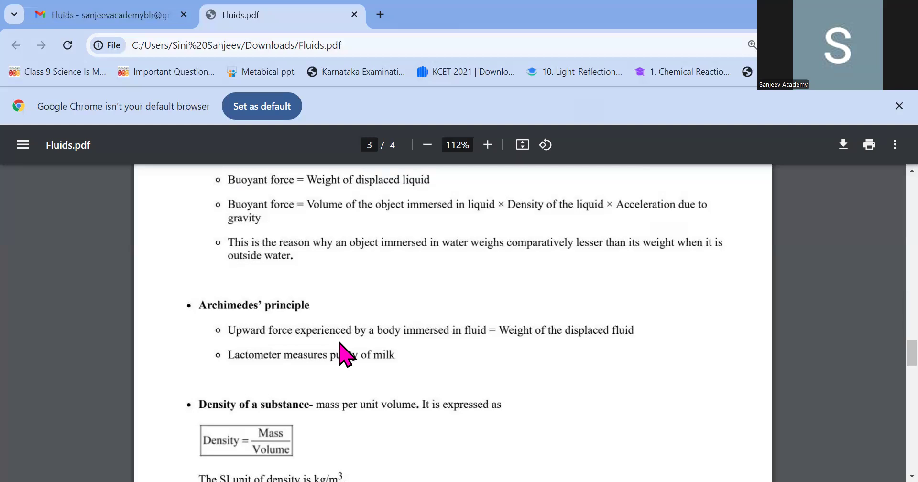
mouse_move(313, 393)
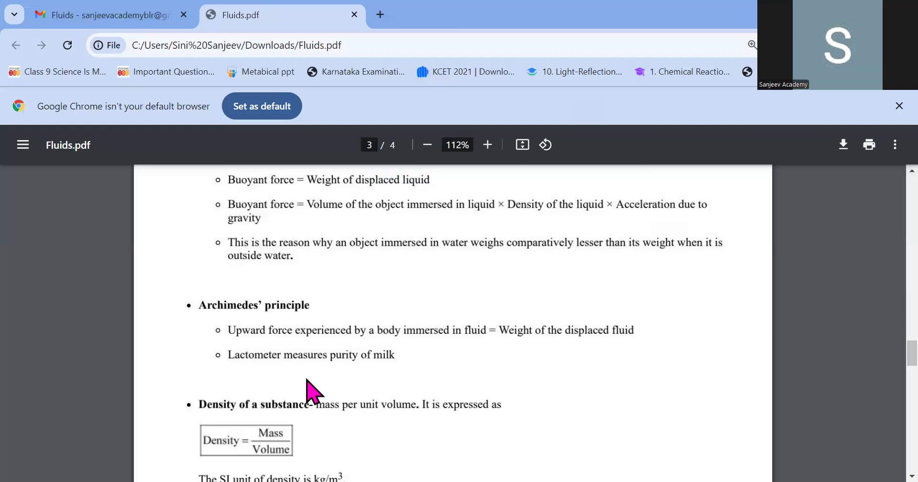
Step: Scroll page 4 past the relative density formulas to the Floatation diagram and its three sink-or-float conditions
scroll("down", 3)
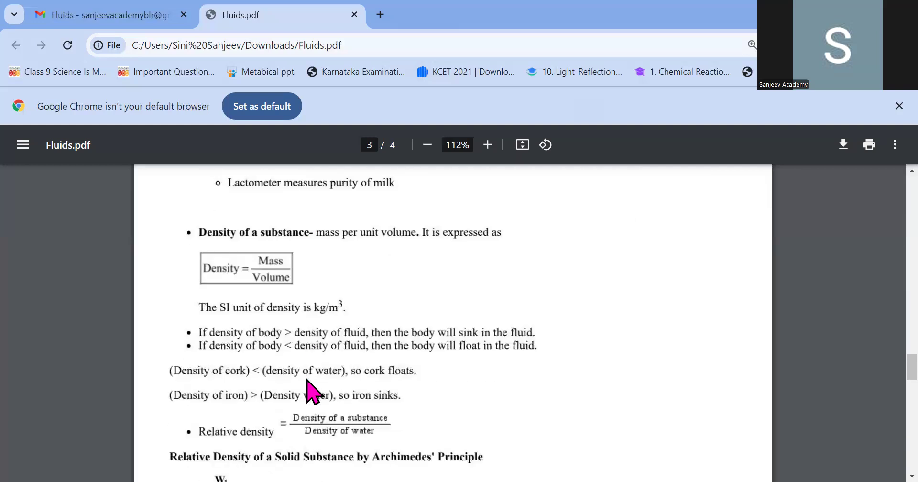
scroll("down", 3)
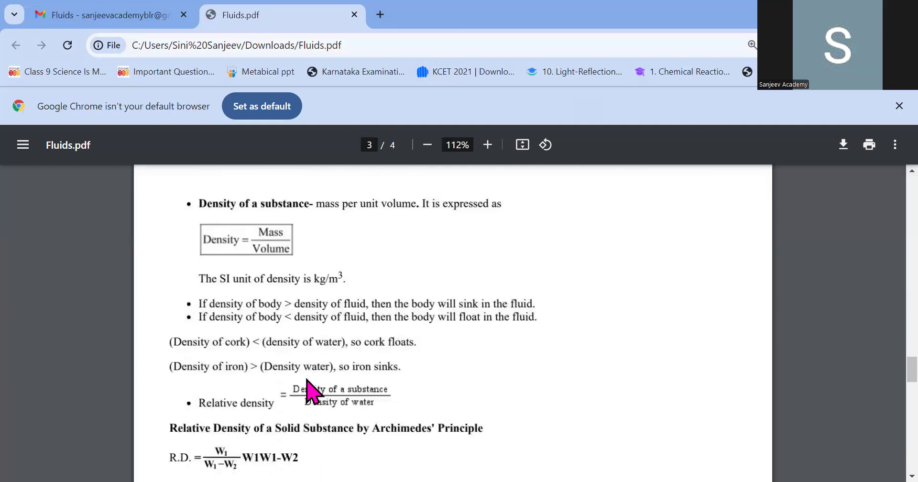
scroll("down", 3)
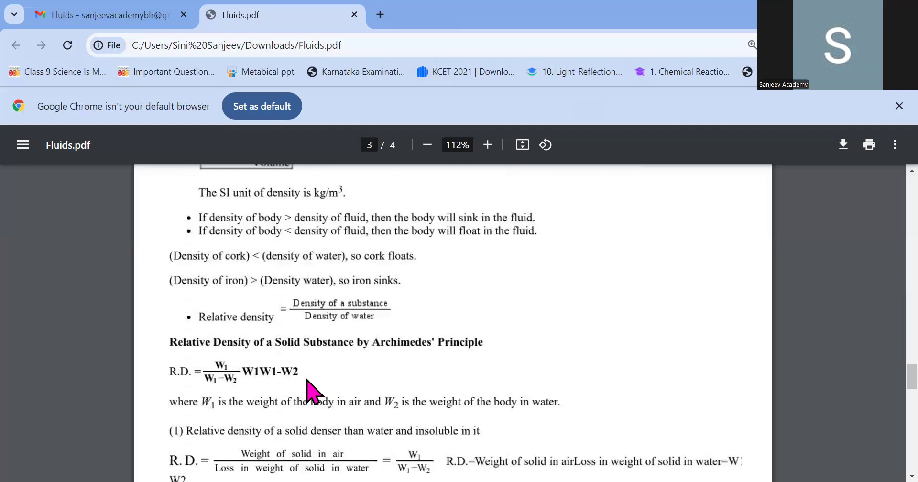
scroll("down", 3)
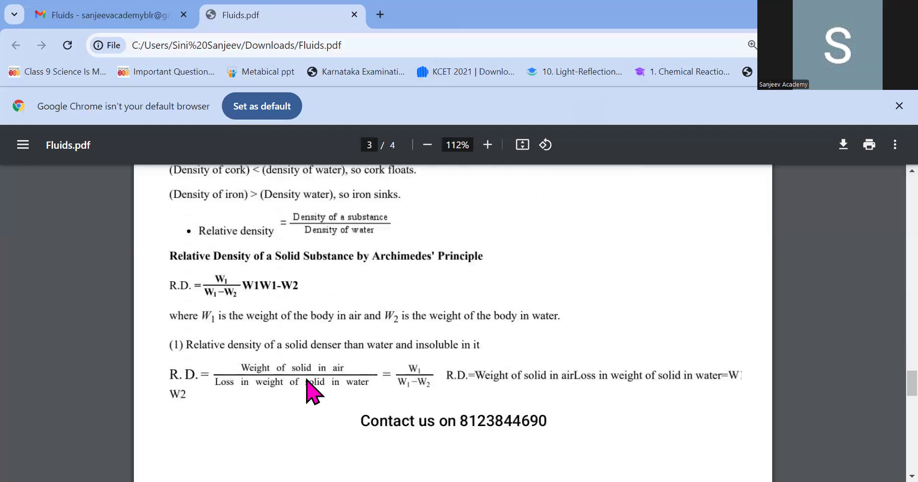
scroll("down", 3)
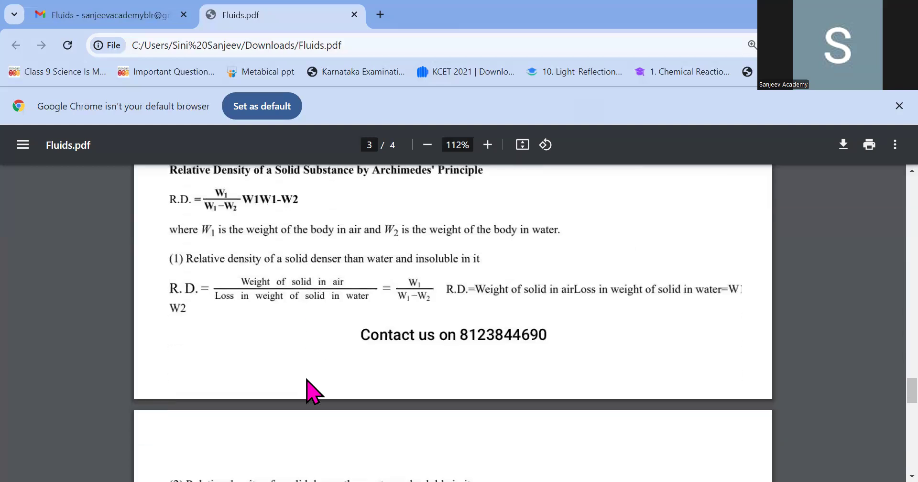
scroll("down", 3)
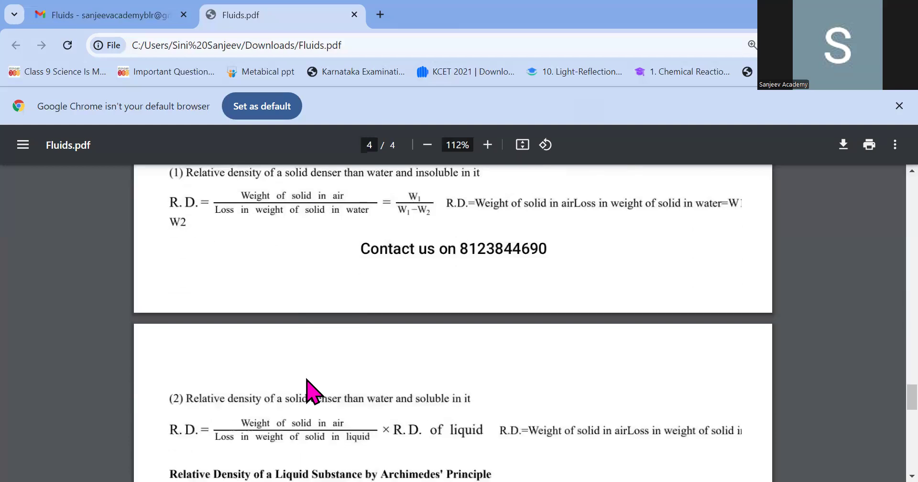
scroll("down", 3)
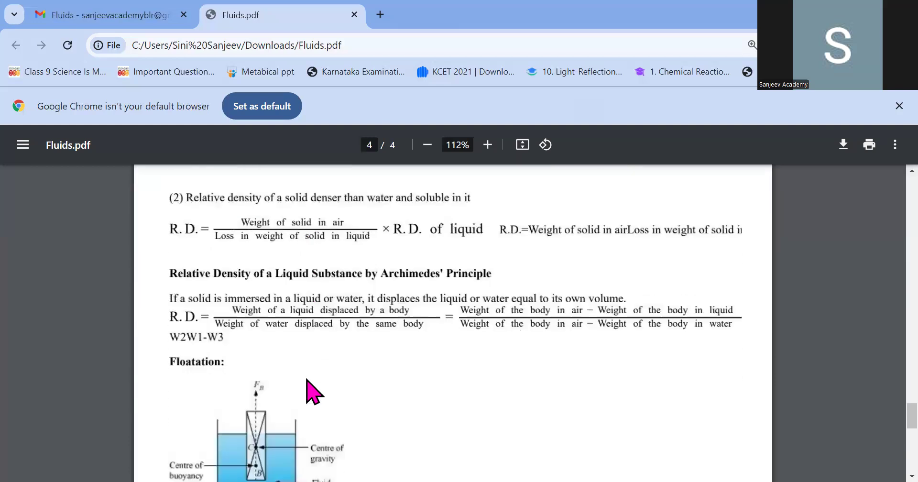
scroll("down", 3)
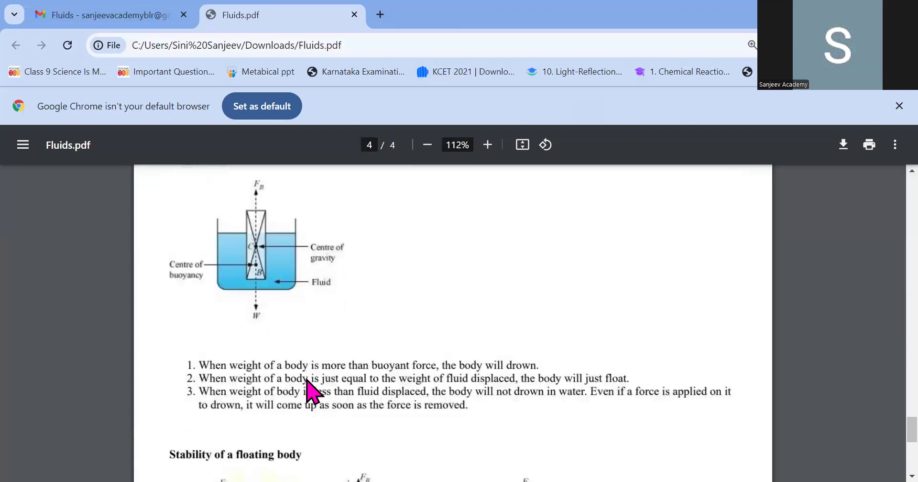
scroll("down", 3)
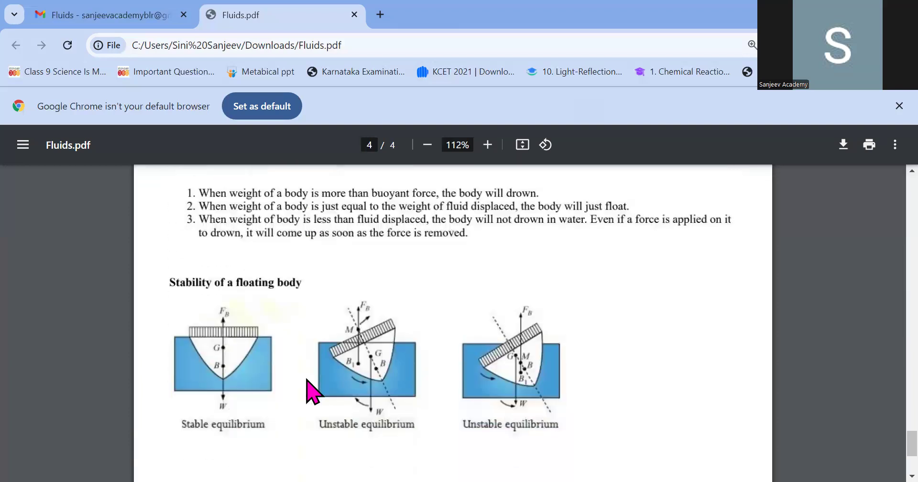
scroll("up", 3)
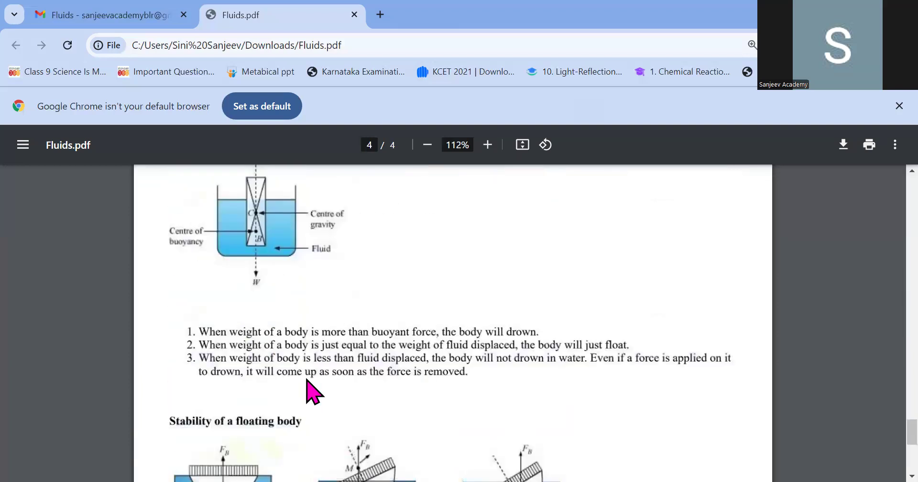
scroll("up", 3)
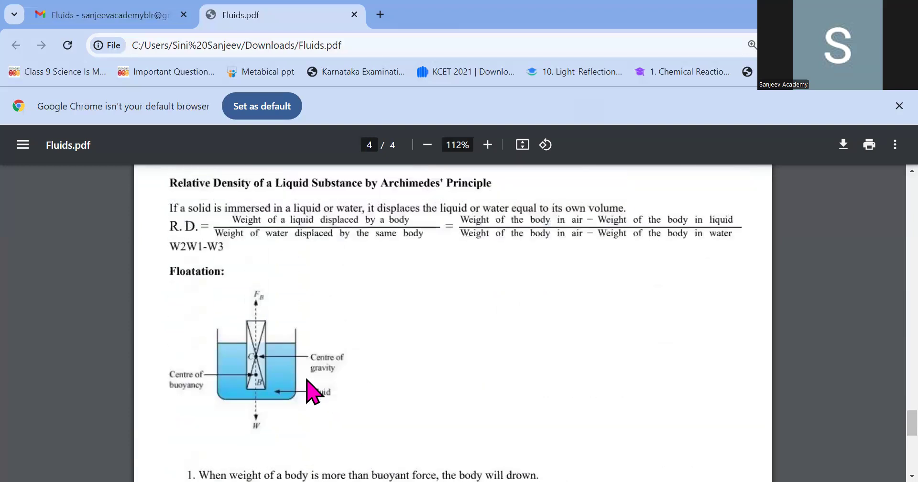
scroll("down", 3)
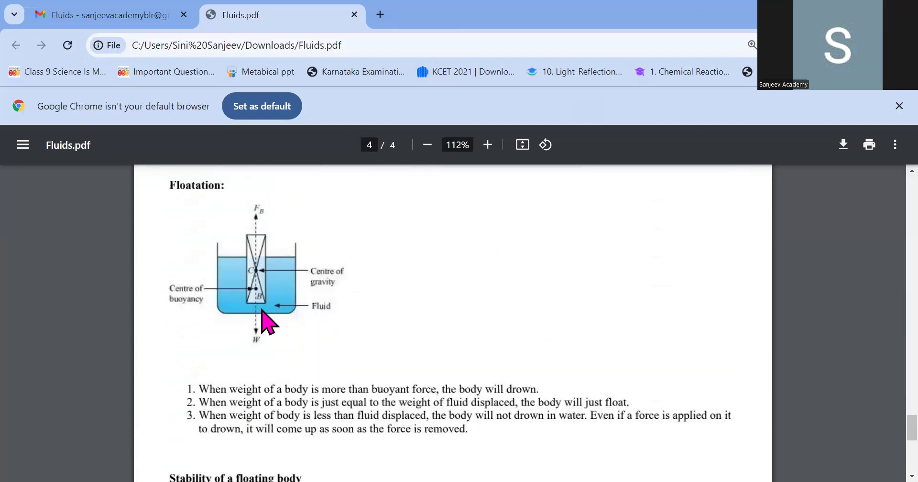
mouse_move(339, 401)
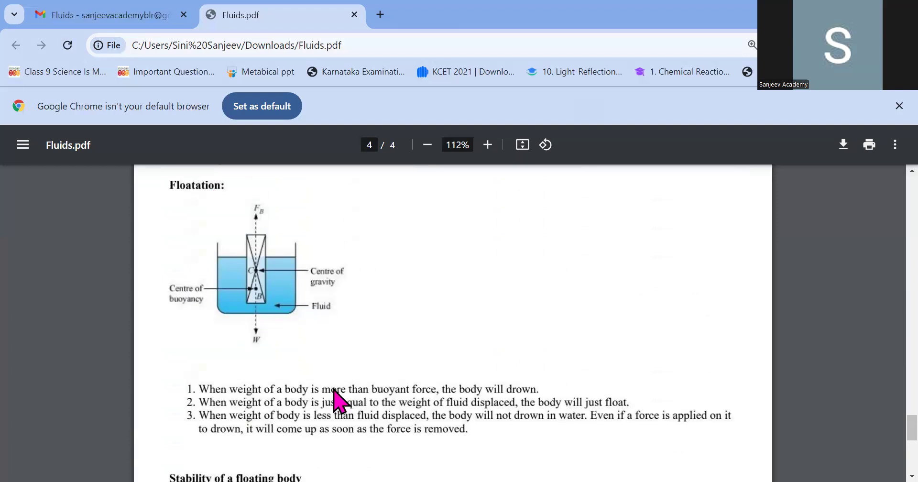
mouse_move(421, 402)
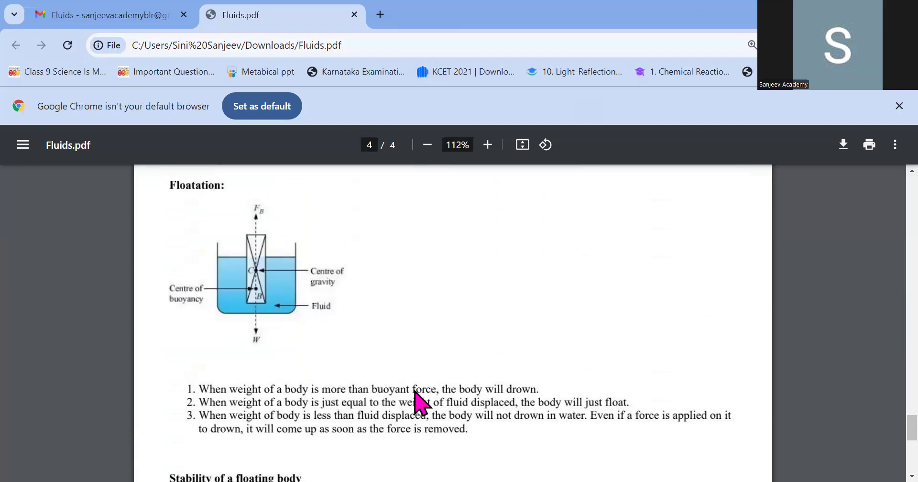
mouse_move(502, 401)
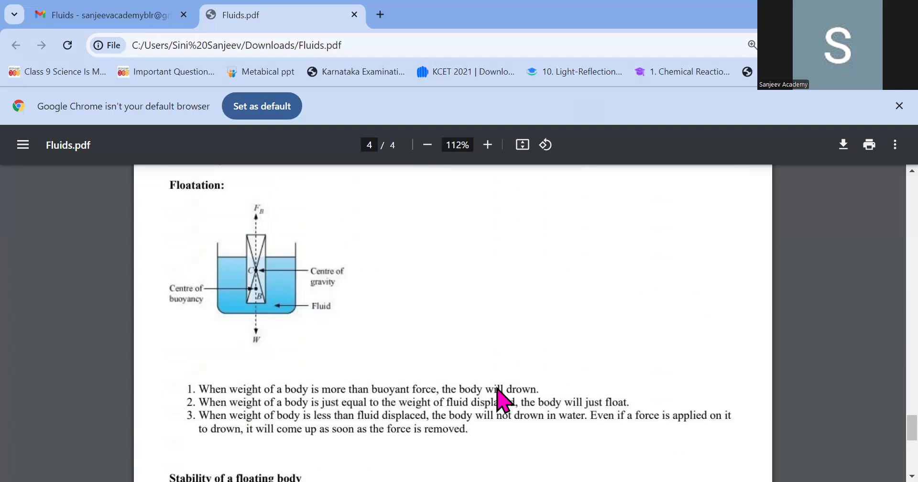
mouse_move(417, 416)
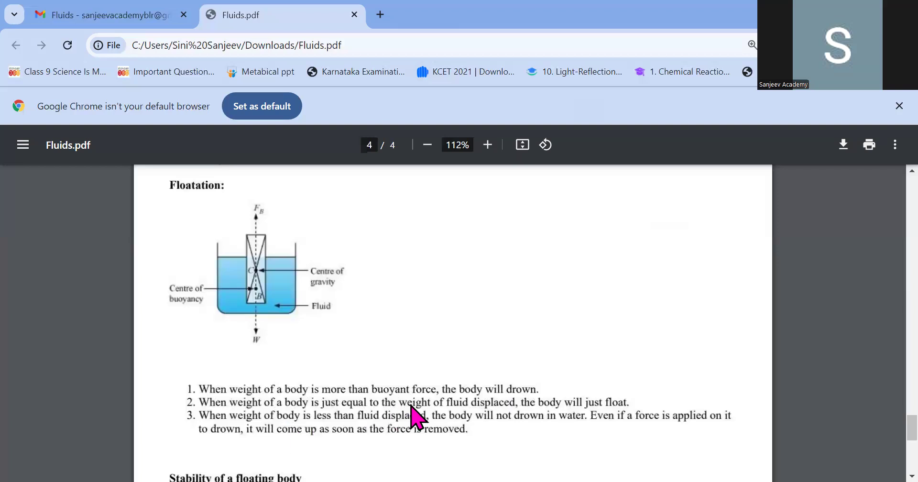
mouse_move(537, 434)
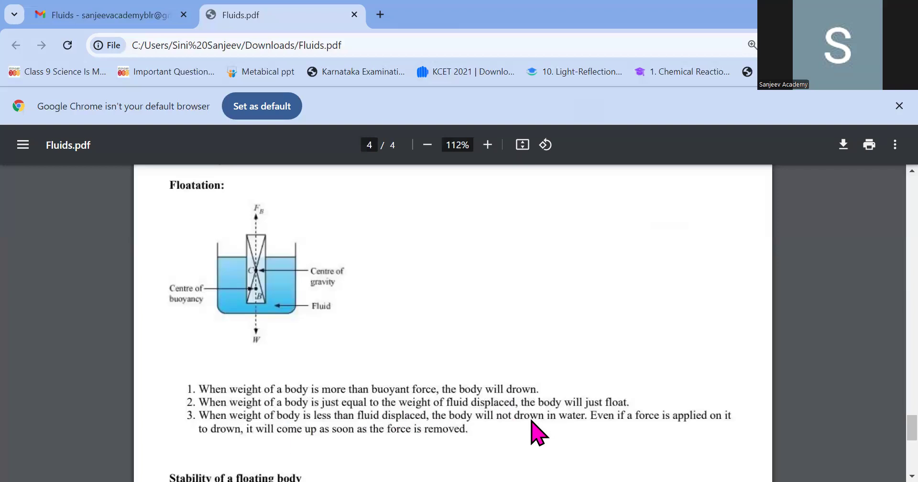
mouse_move(383, 433)
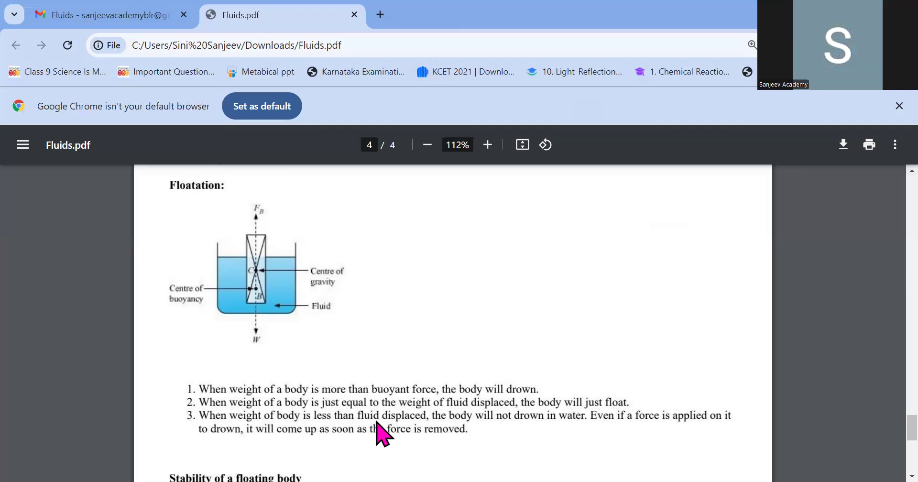
mouse_move(564, 443)
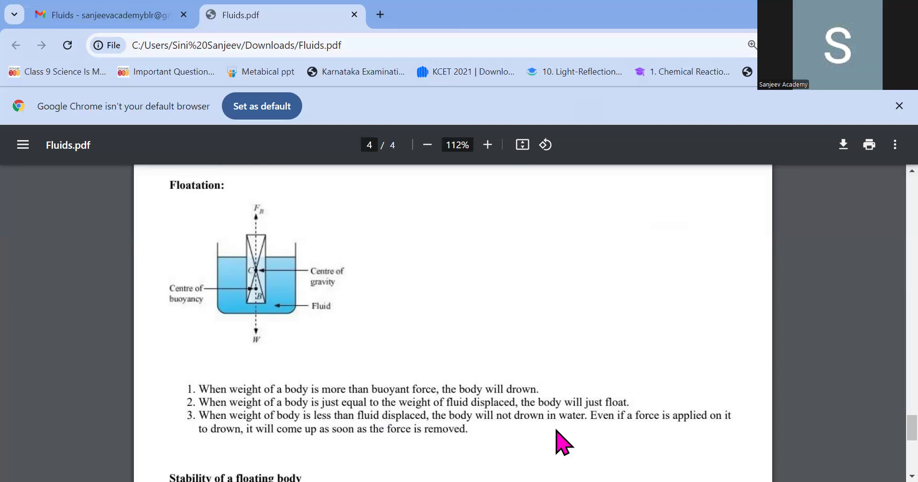
mouse_move(626, 444)
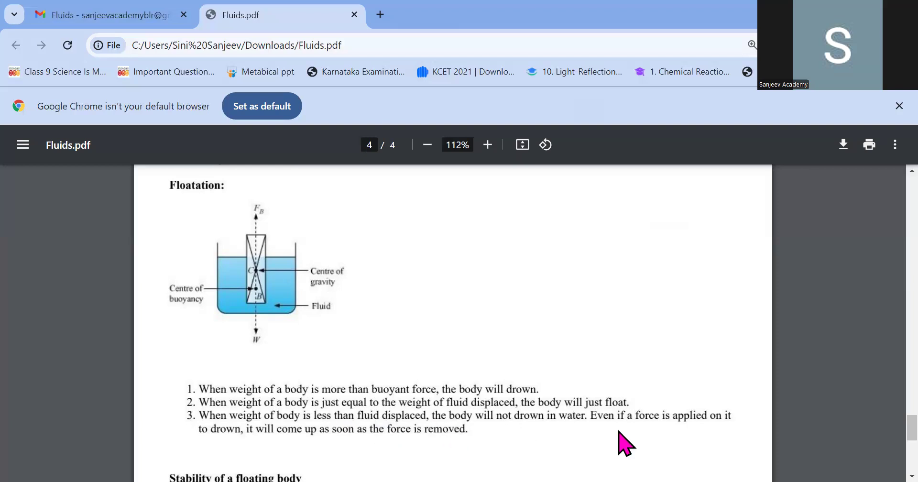
mouse_move(450, 366)
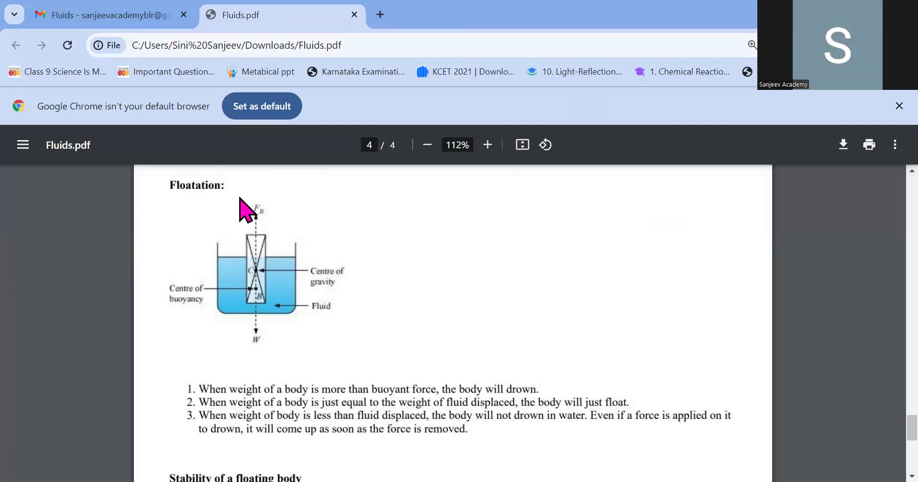
Step: Scroll to the Stability of a floating body diagrams at the document's end, then back up to page 2's Hydraulic Machines notes
scroll("down", 3)
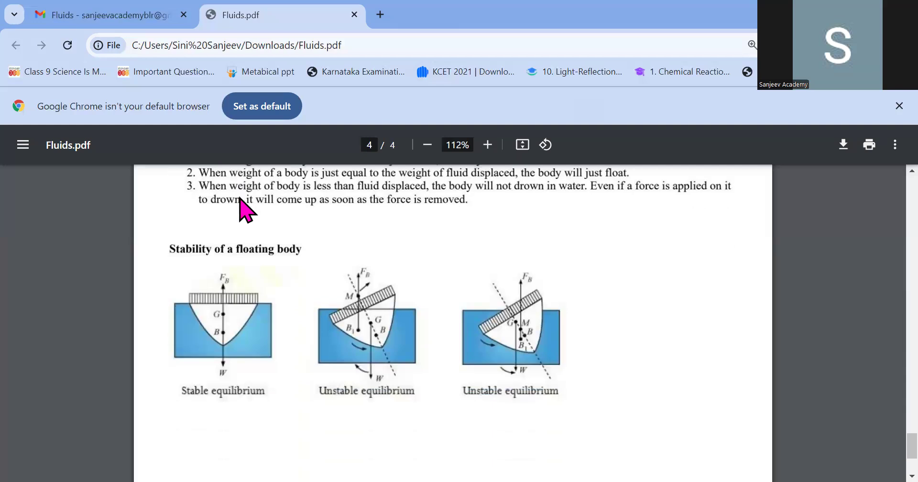
mouse_move(213, 328)
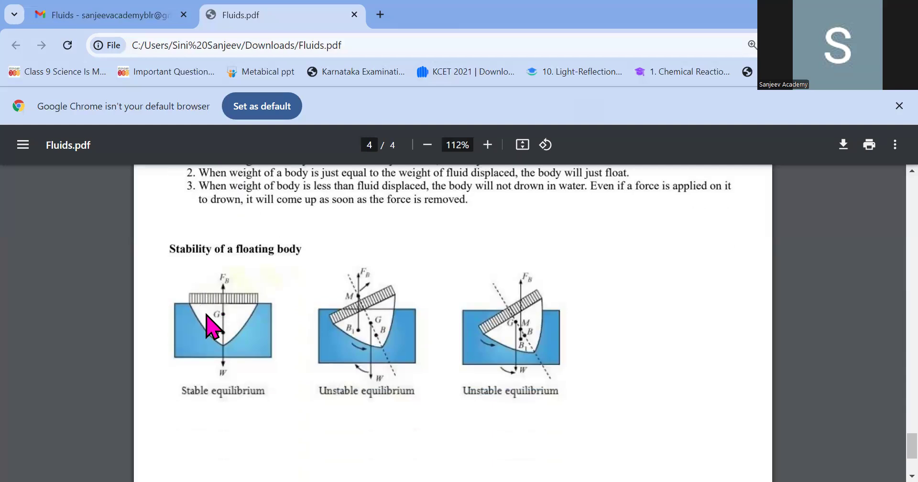
mouse_move(499, 415)
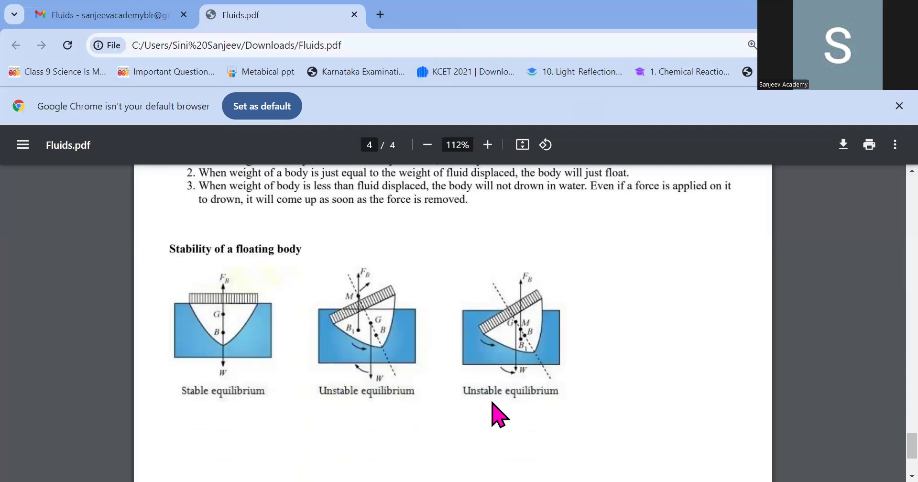
mouse_move(381, 342)
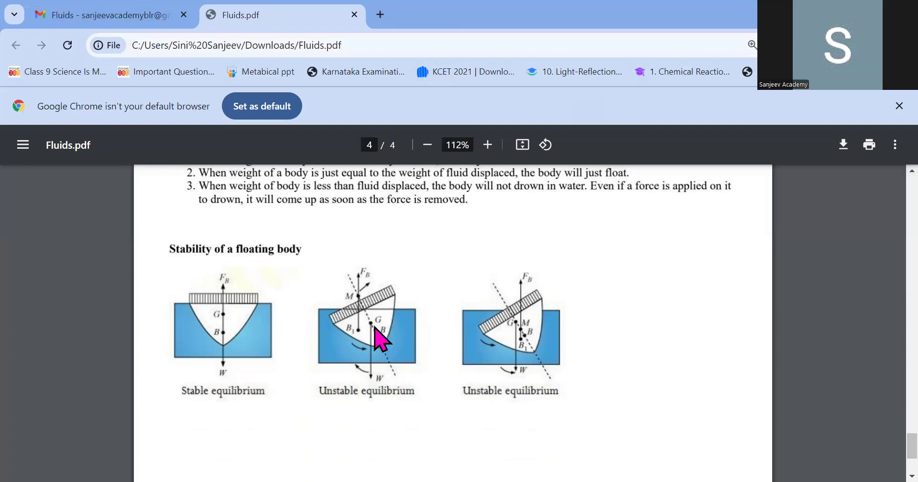
mouse_move(333, 307)
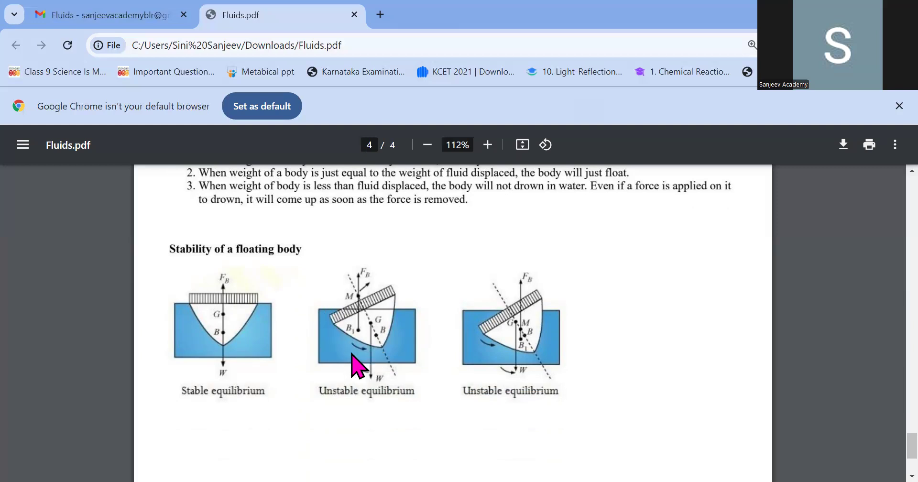
mouse_move(348, 339)
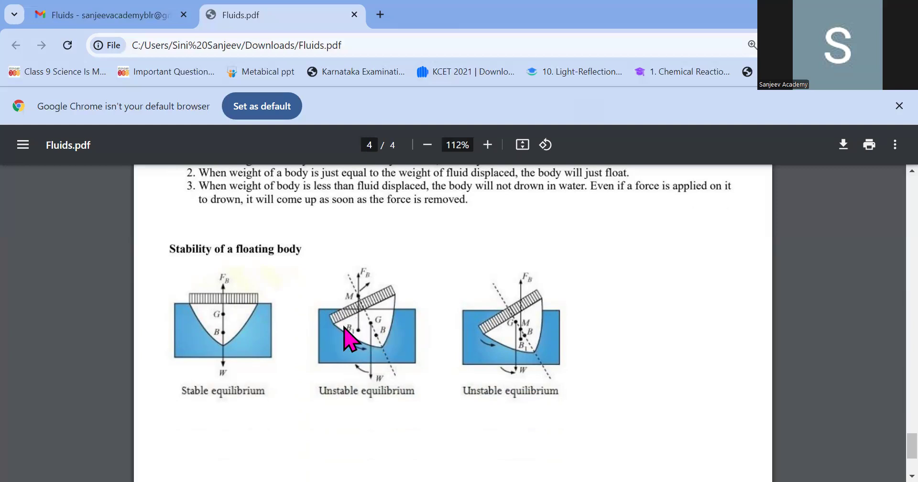
scroll("down", 3)
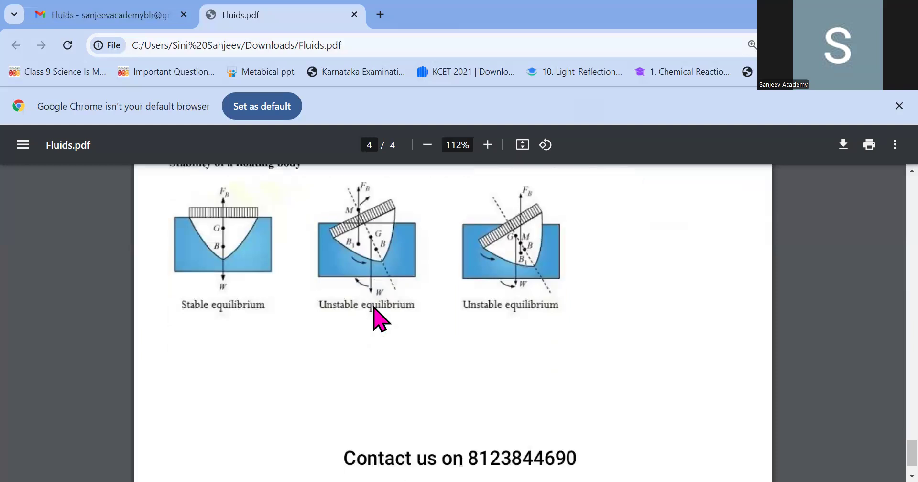
scroll("up", 3)
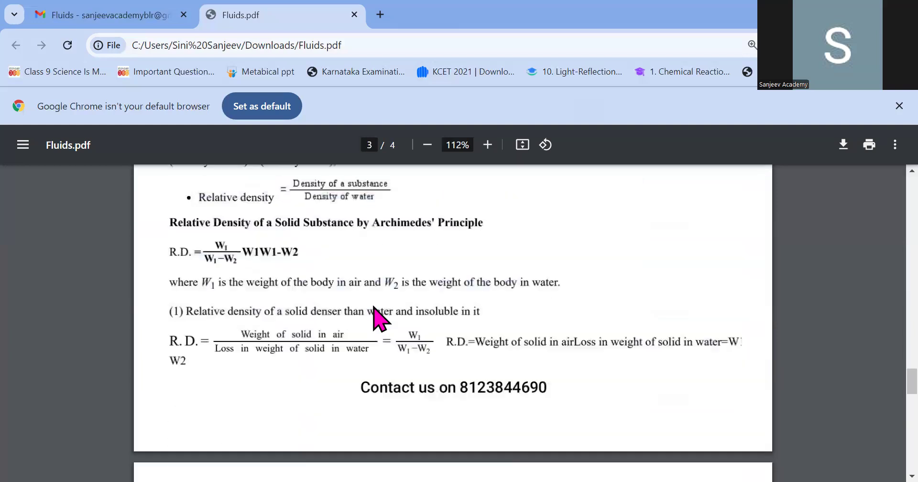
scroll("up", 3)
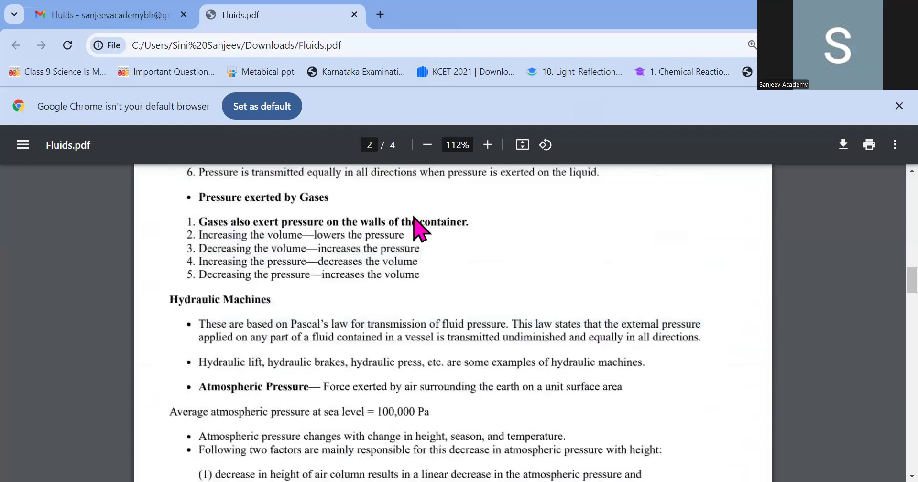